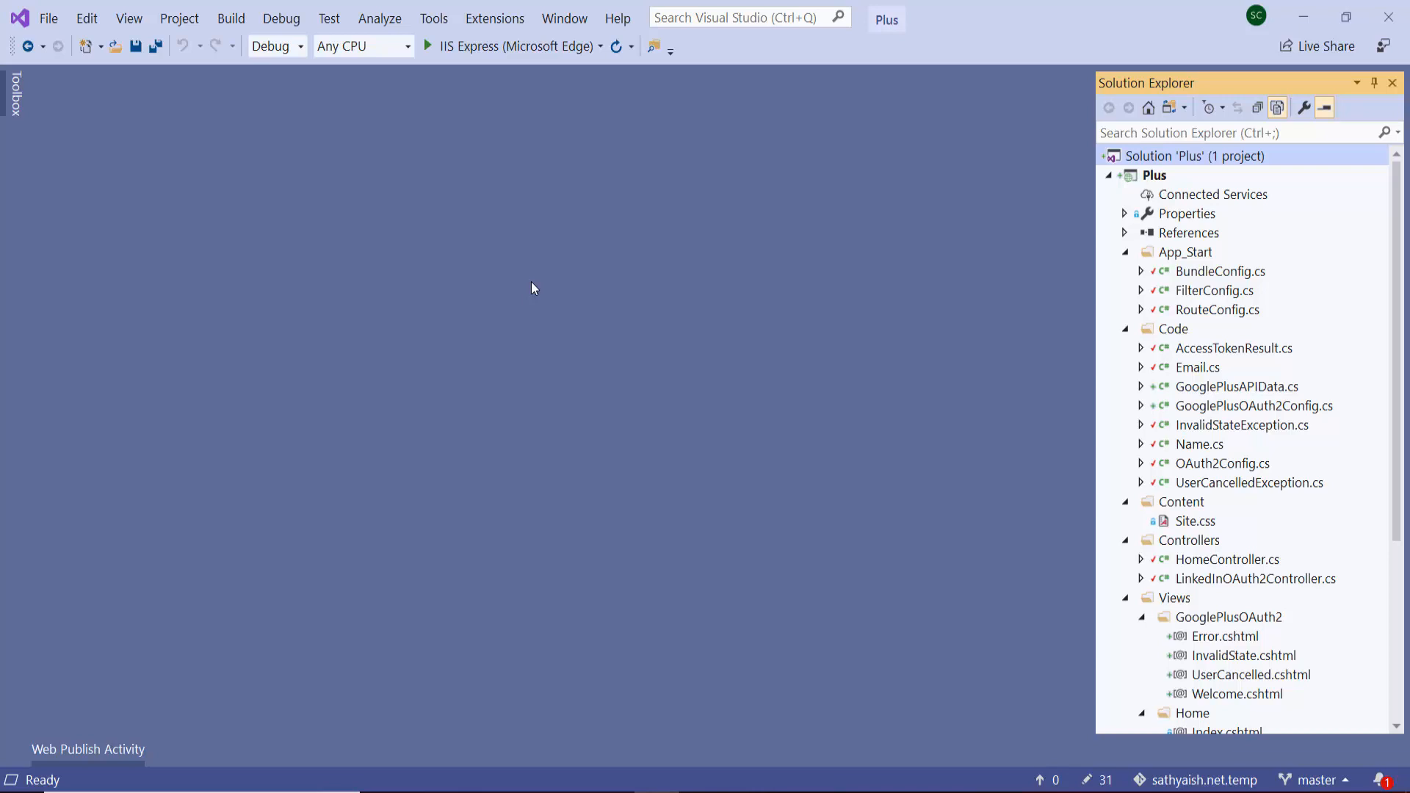
pyautogui.moveTo(1225, 163)
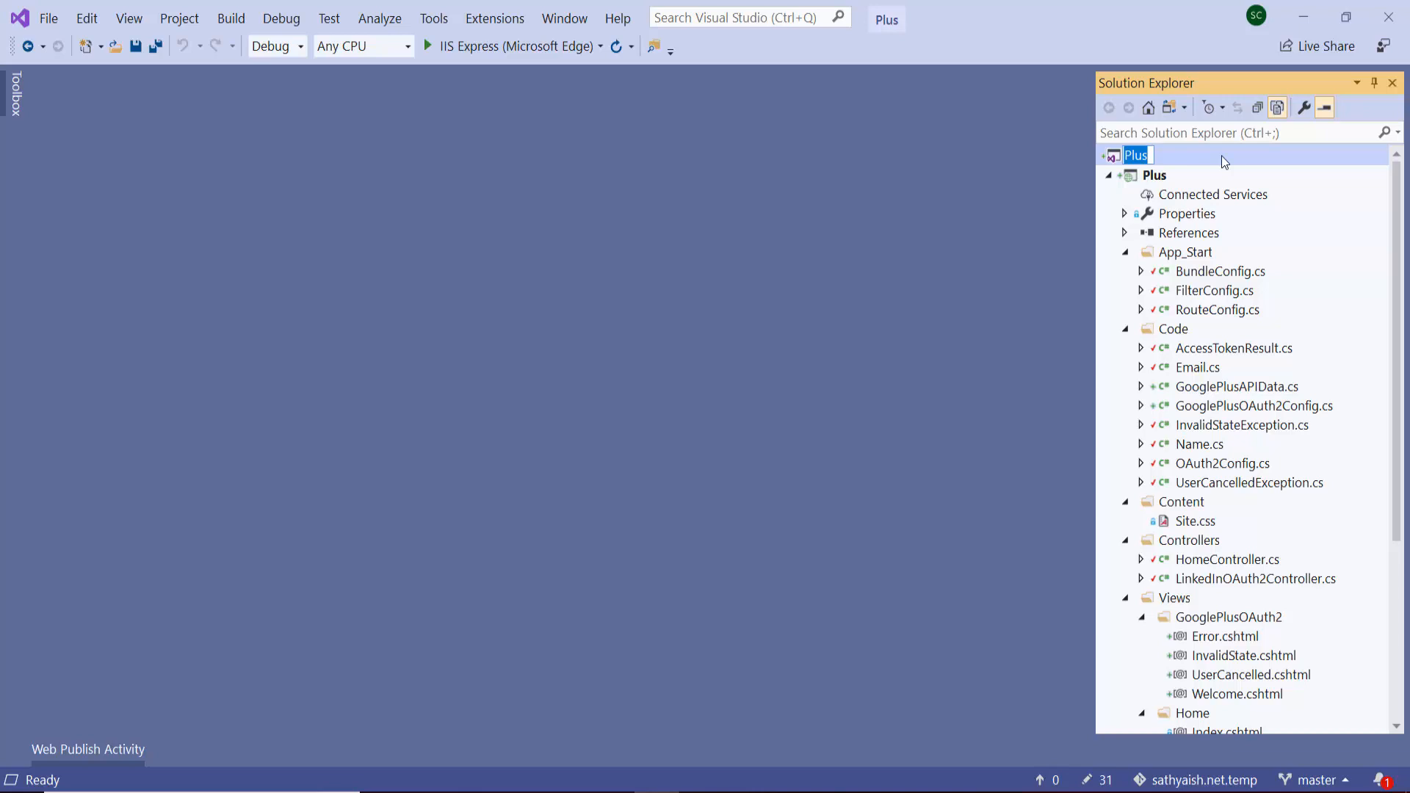
# Rename the solution to LinkedIn and the GooglePlusOAuth2 views folder to LinkedInOAuth2.
pyautogui.write("LiunkedIn' (1 project")
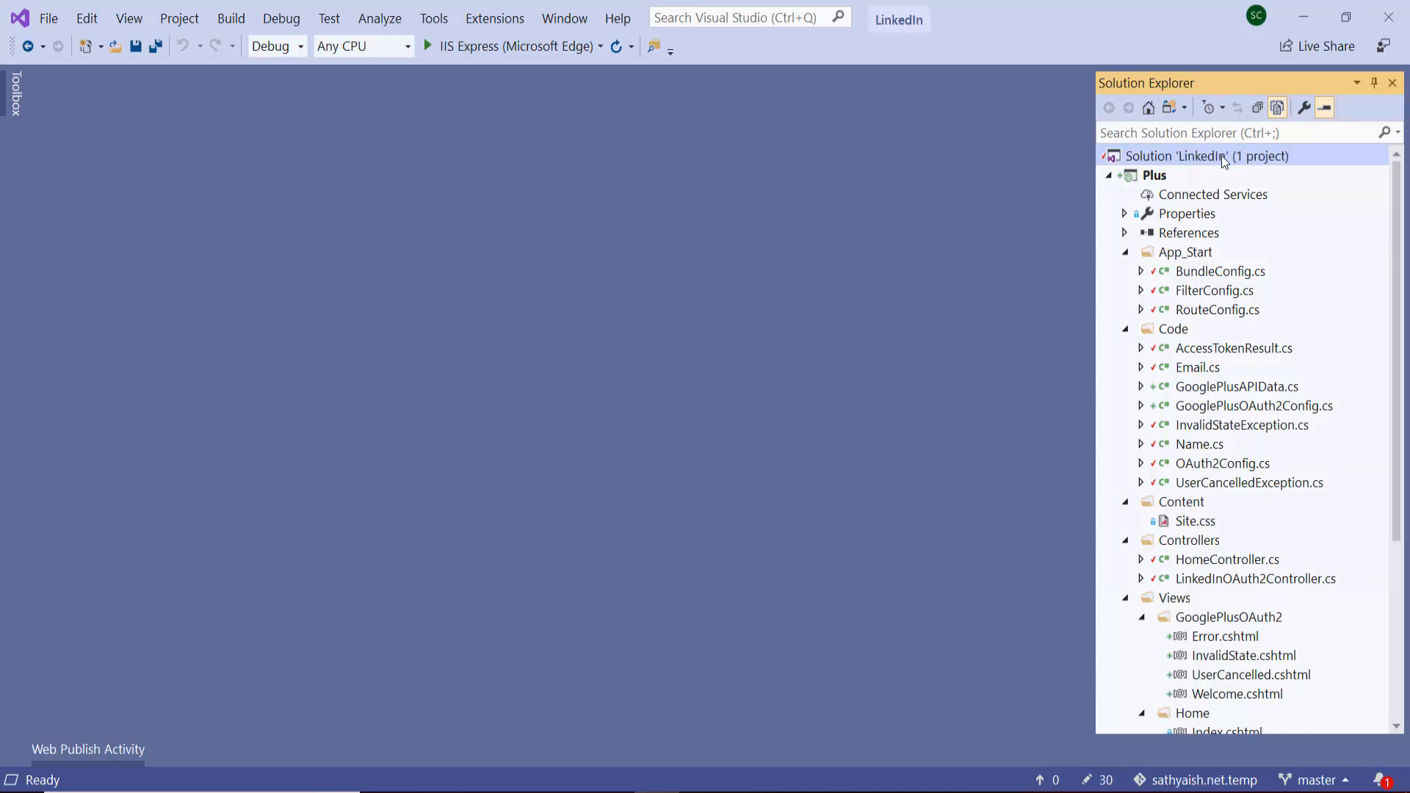
pyautogui.doubleClick(1219, 271)
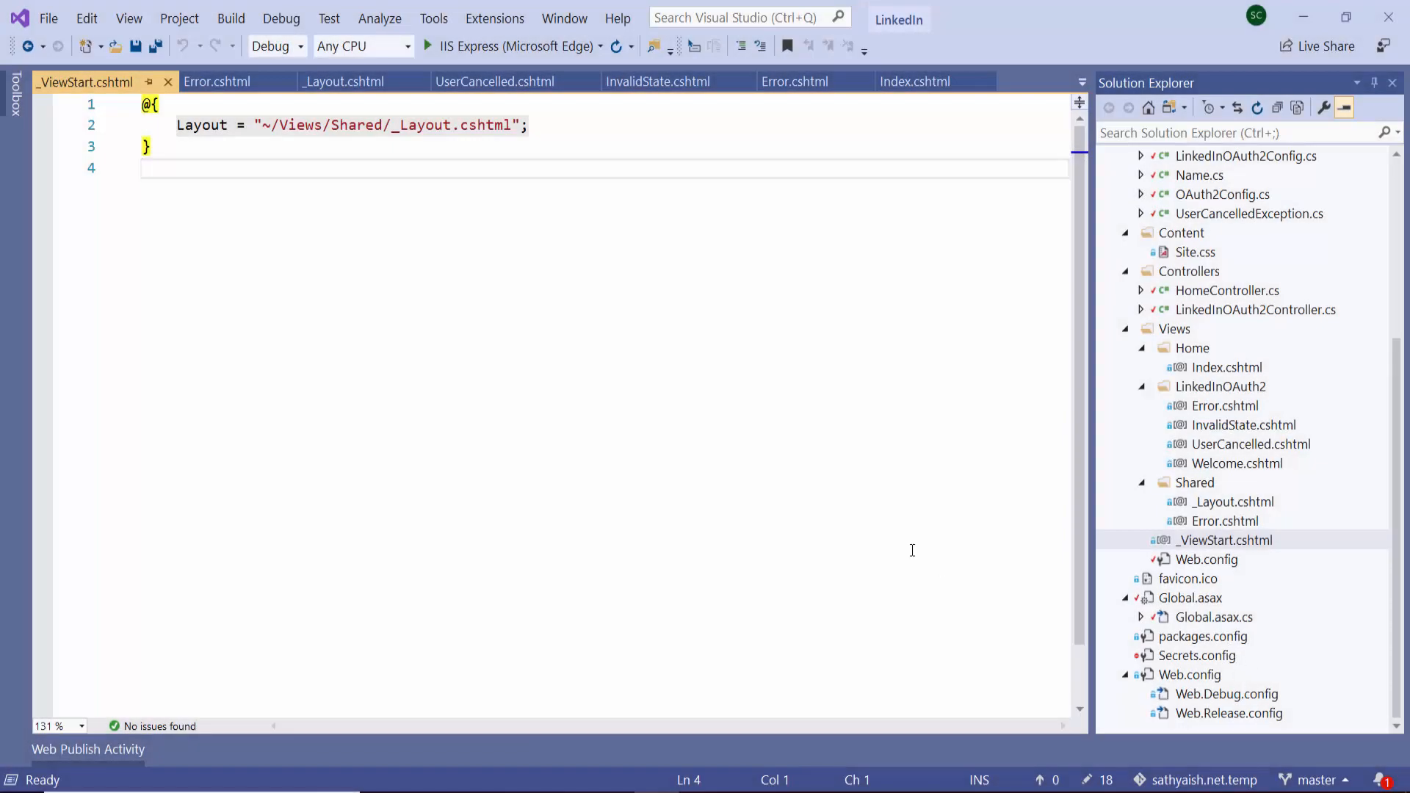
pyautogui.moveTo(1202, 622)
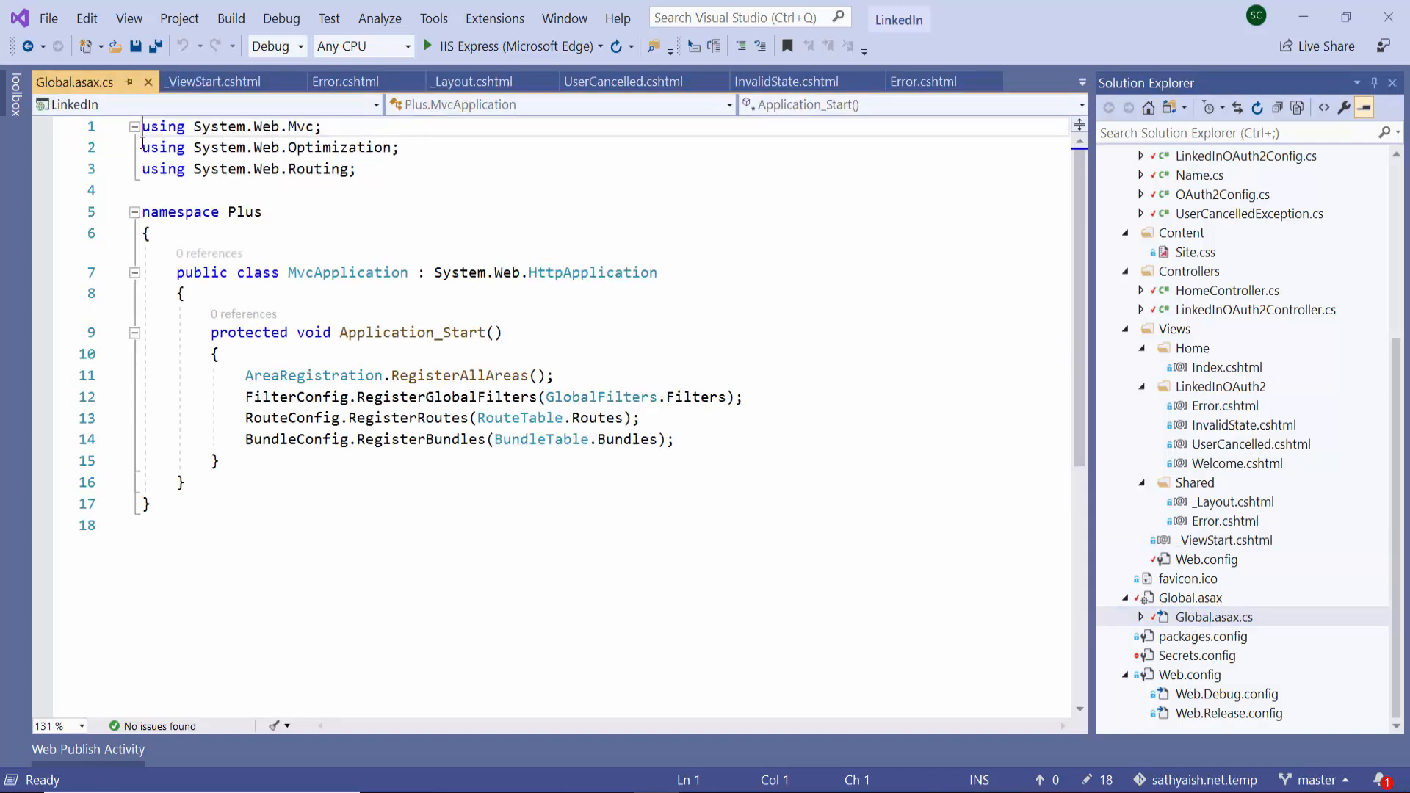
# Replace 'namespace Plus' with 'namespace LinkedIn' in Global.asax.cs, then select MvcApplication.
pyautogui.write('LinkedIn')
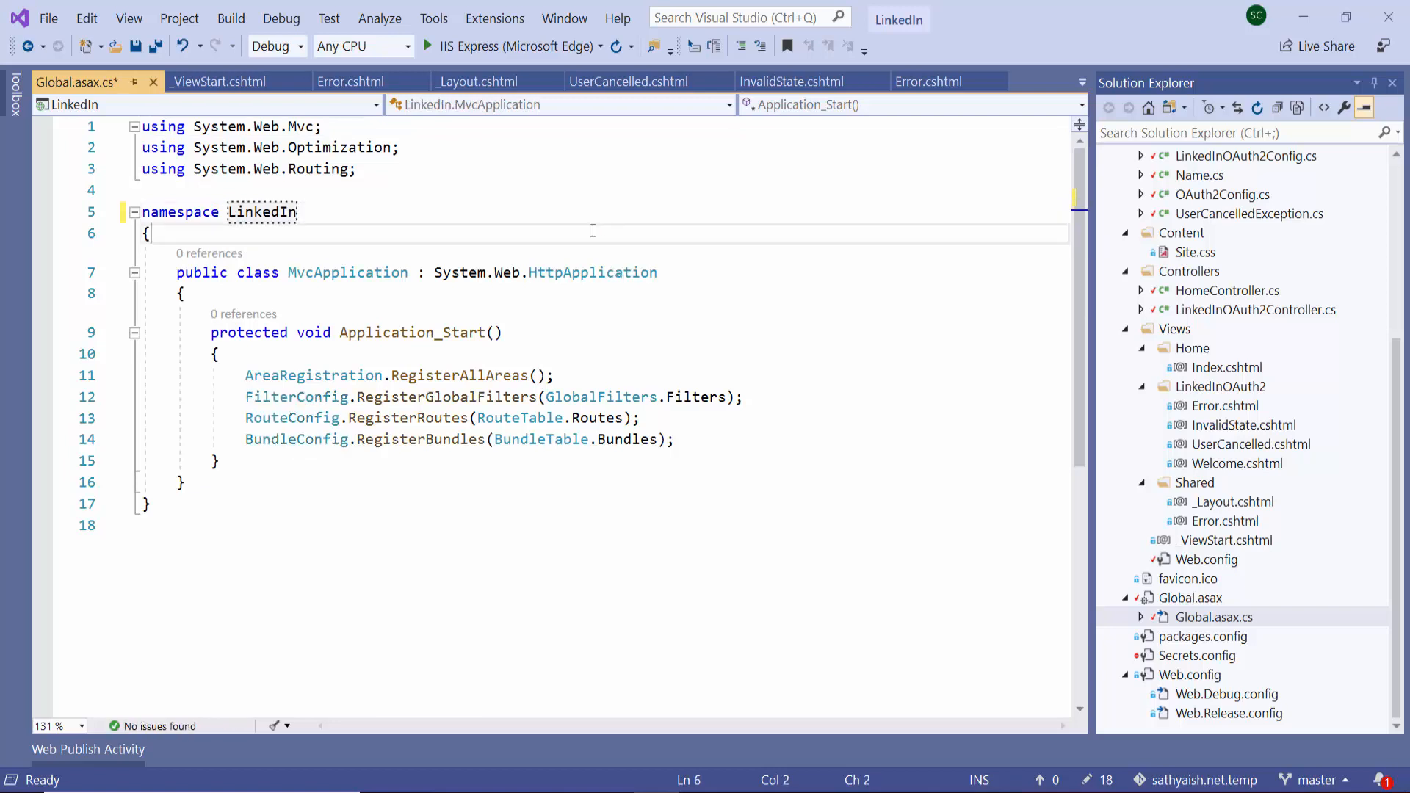
pyautogui.doubleClick(347, 272)
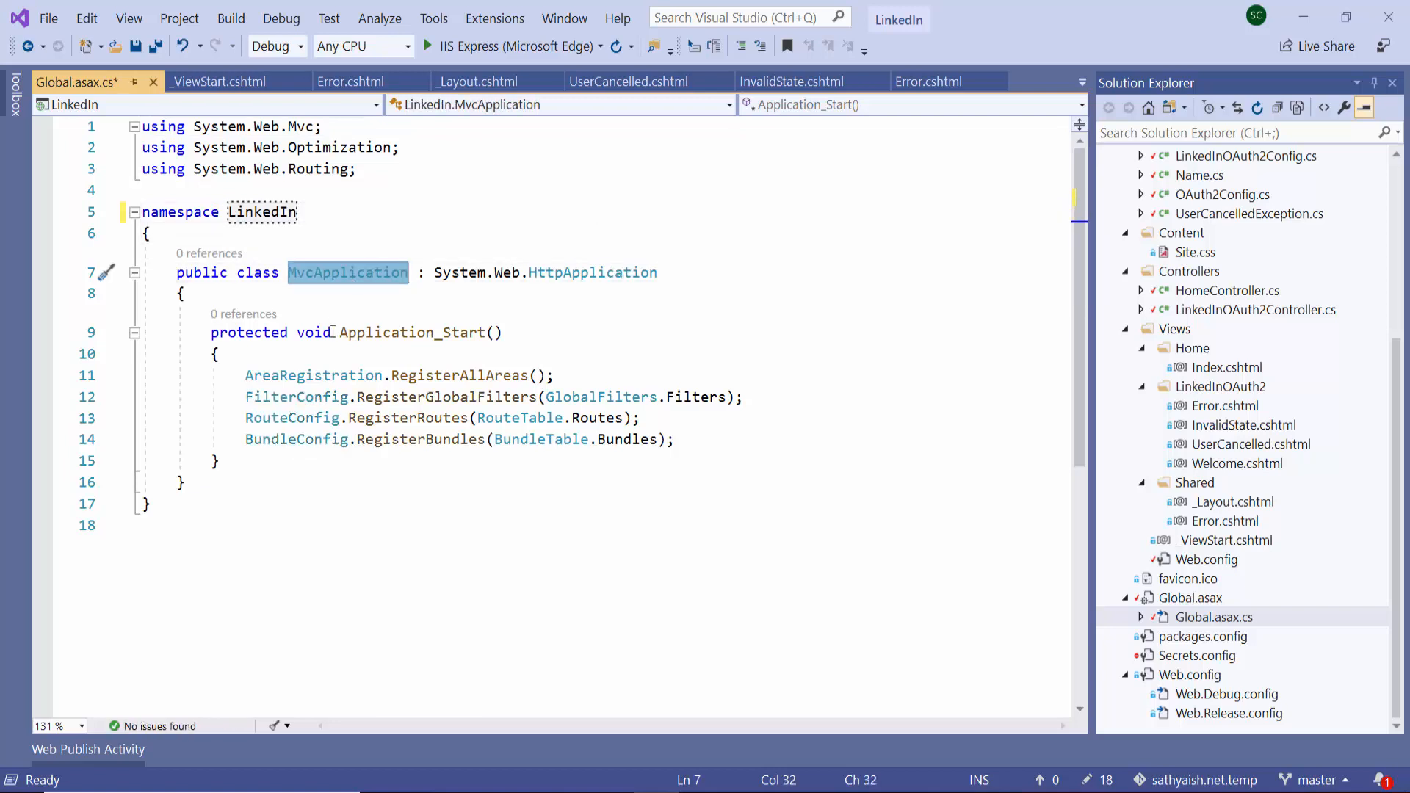
pyautogui.moveTo(360, 311)
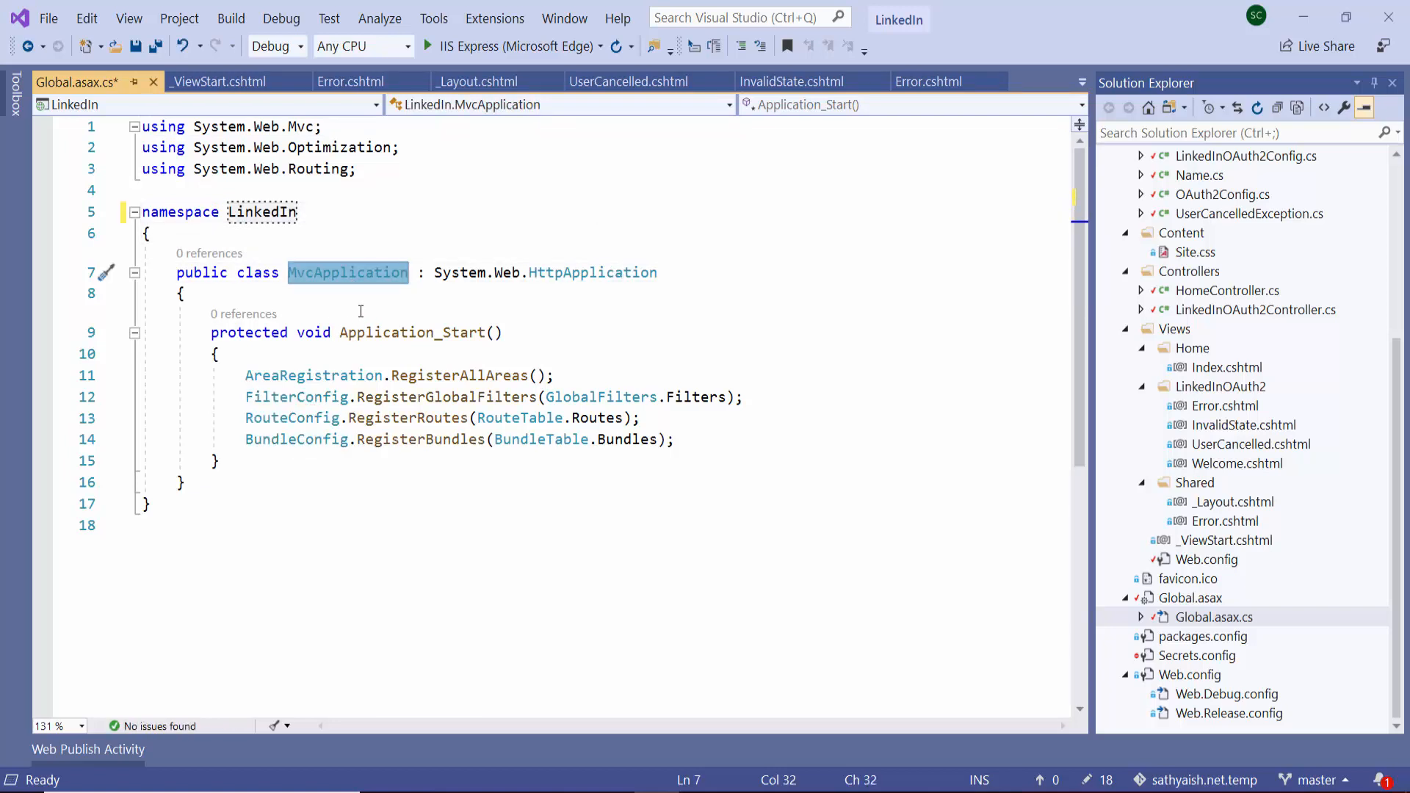
pyautogui.moveTo(336, 286)
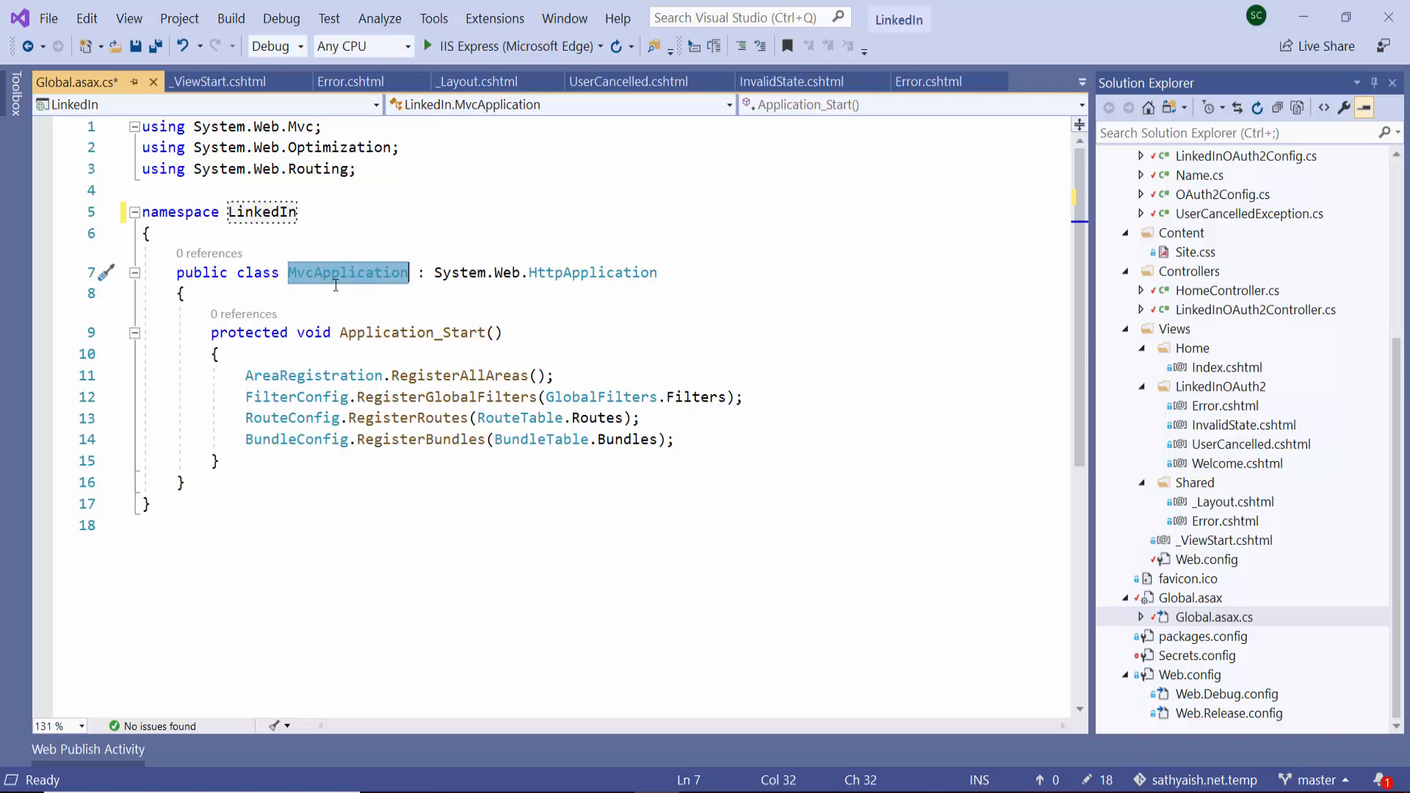
pyautogui.moveTo(360, 272)
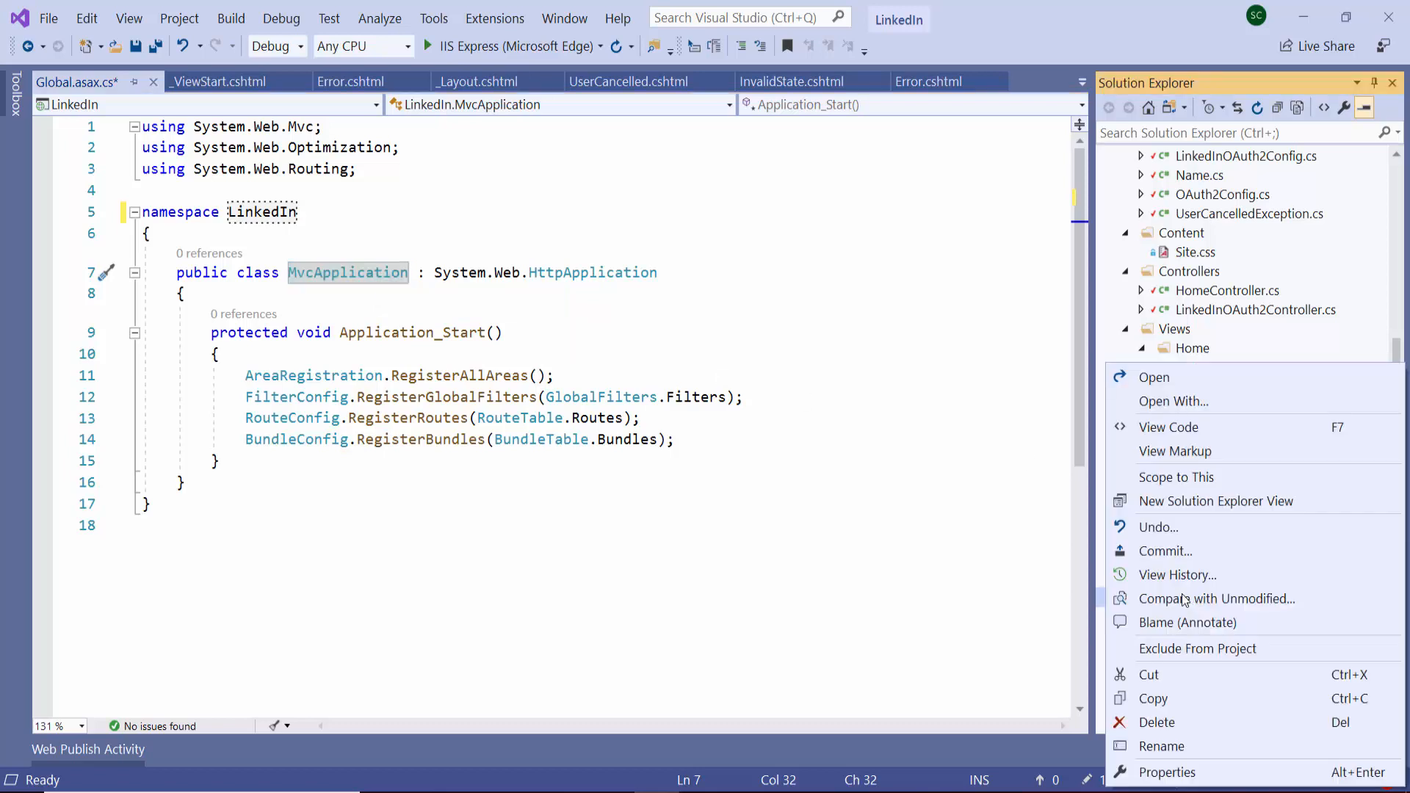
# In the Global.asax markup, change Inherits to LinkedIn.MvcApplication and save the file.
pyautogui.click(1175, 450)
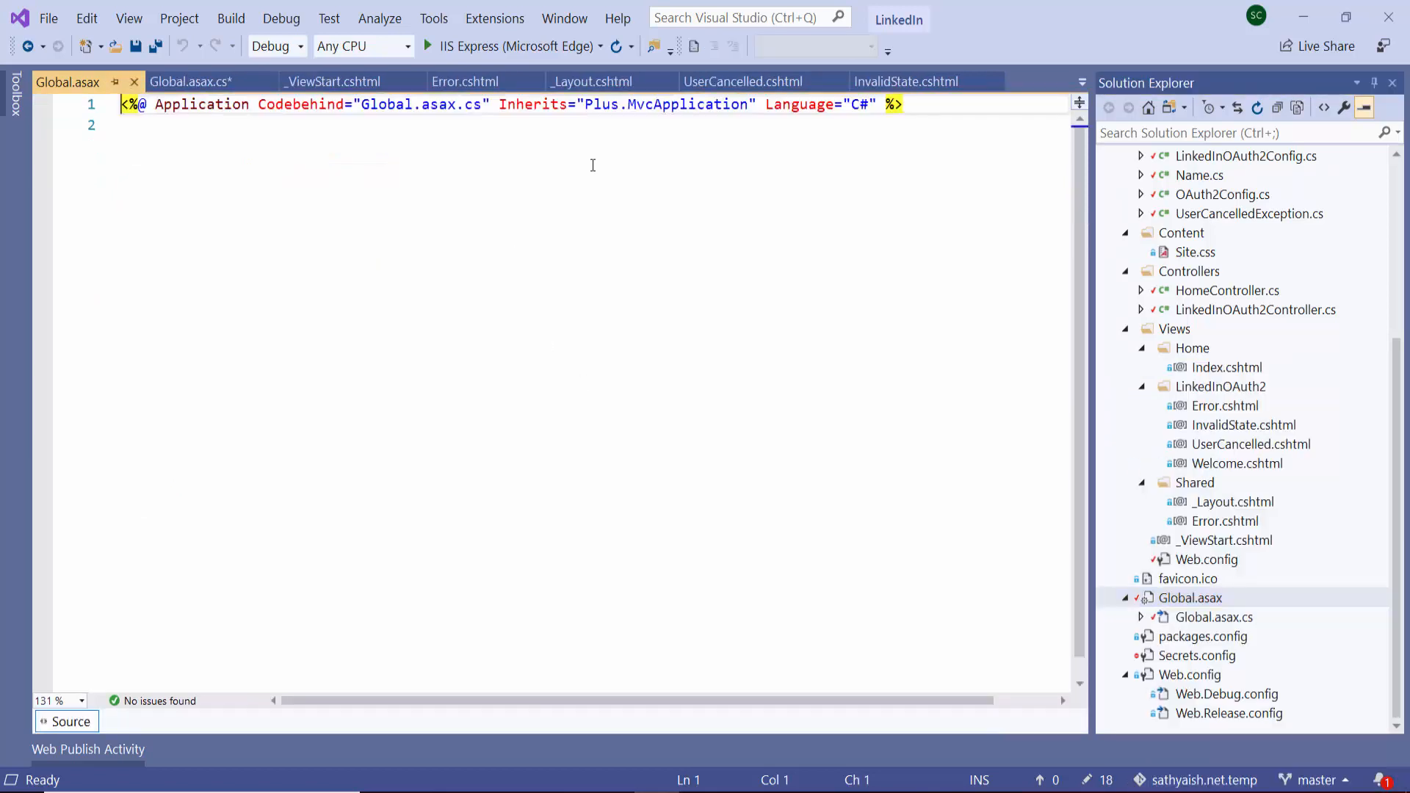
pyautogui.doubleClick(600, 104)
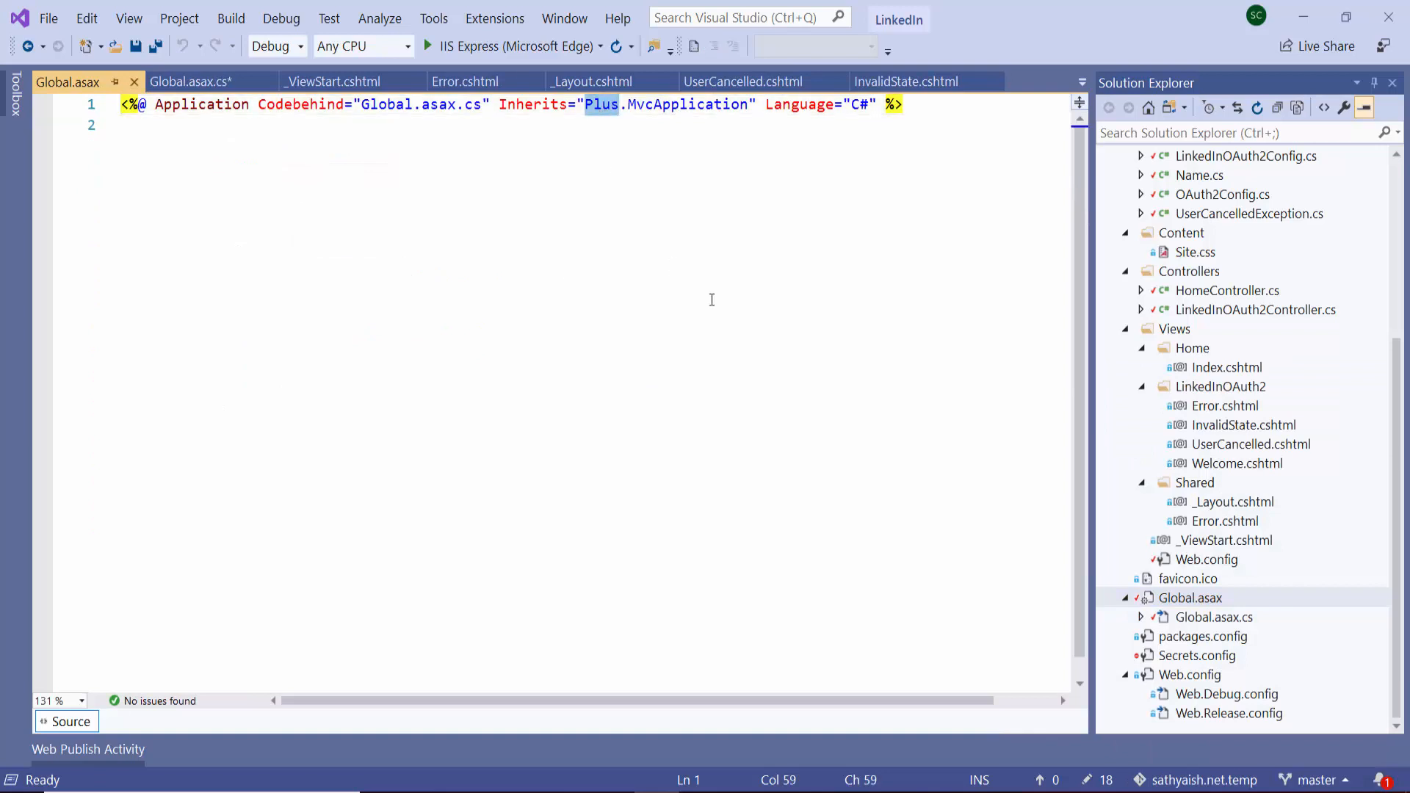
pyautogui.write('LinkedIn')
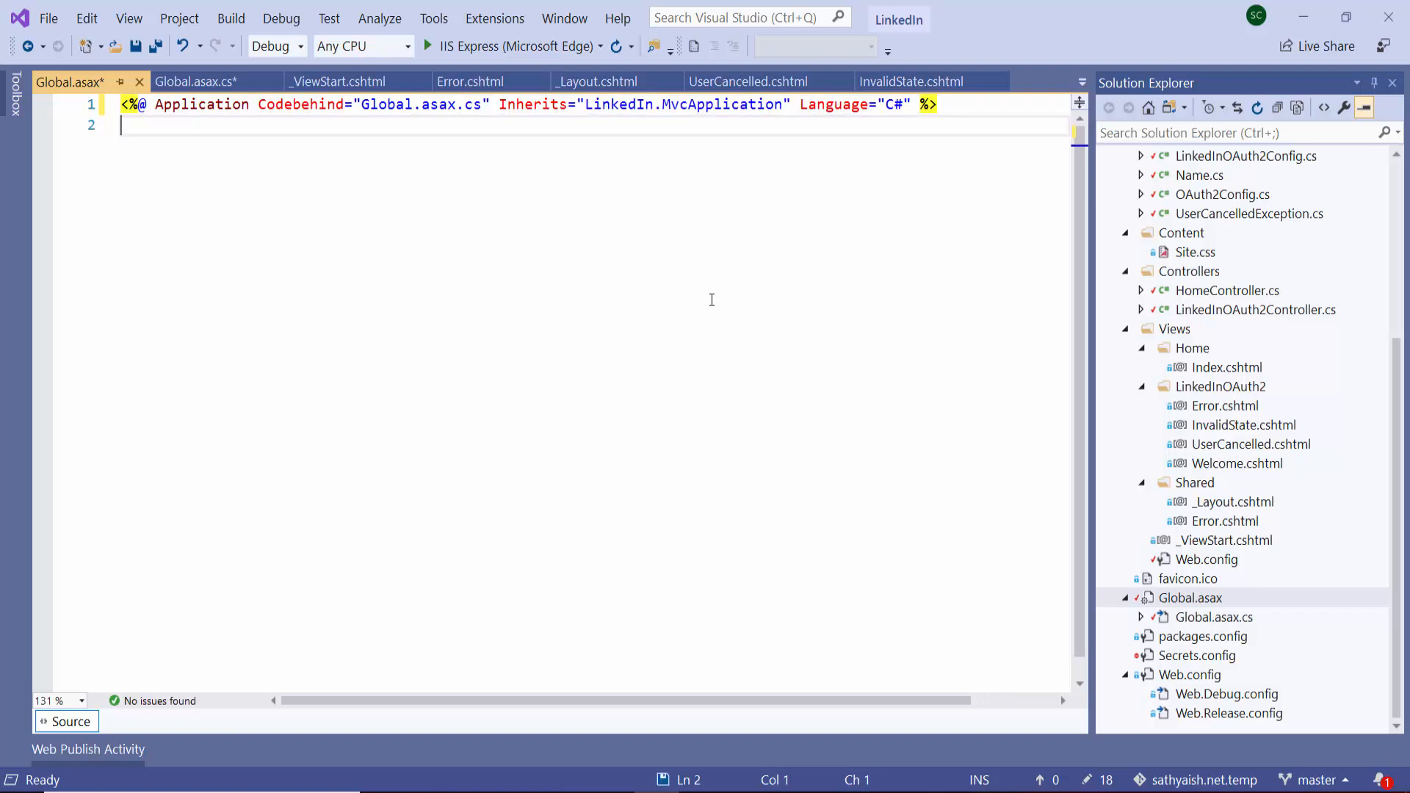
pyautogui.press('ctrl+s')
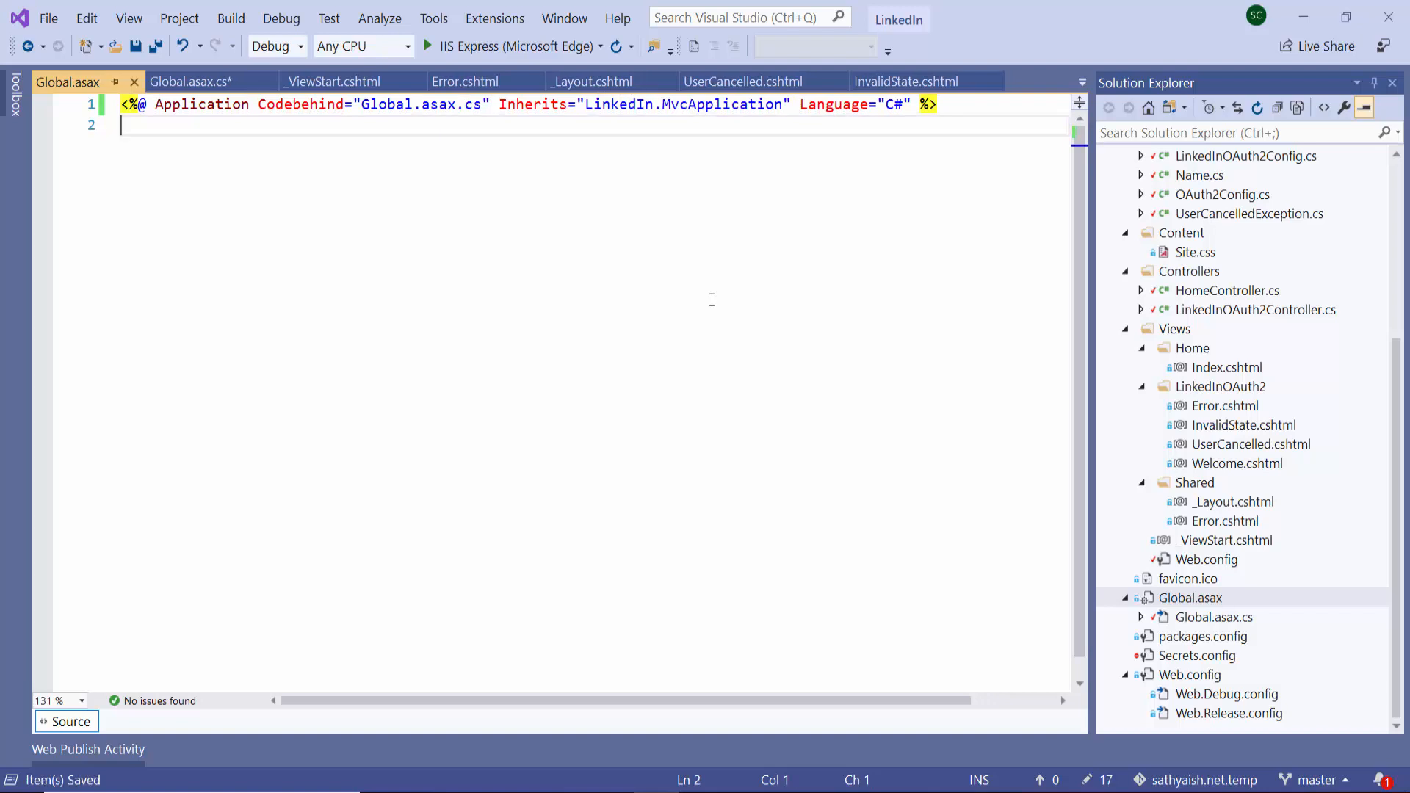
# Set Assembly name and Default namespace to LinkedIn in project Properties, save, and close.
pyautogui.rightClick(1169, 175)
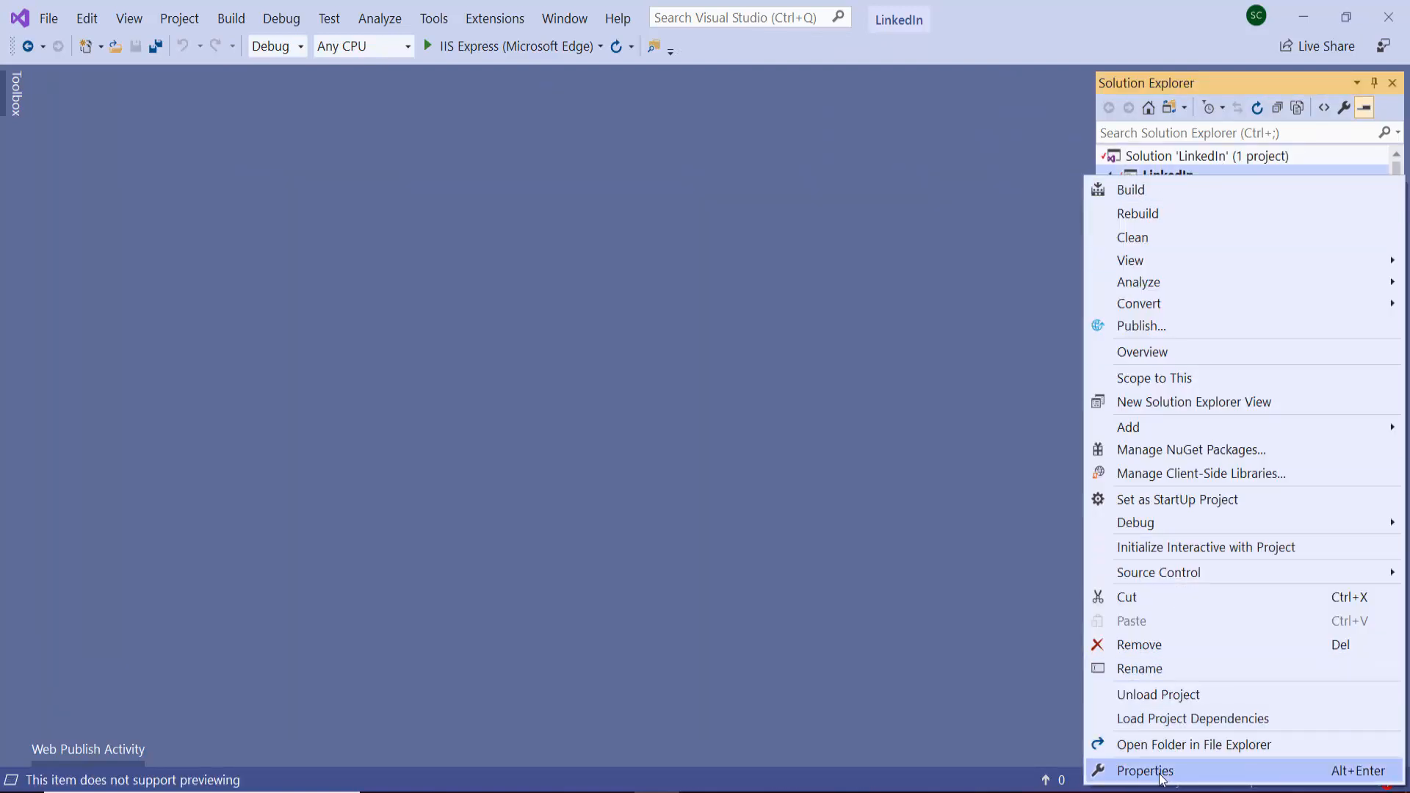
pyautogui.click(1145, 770)
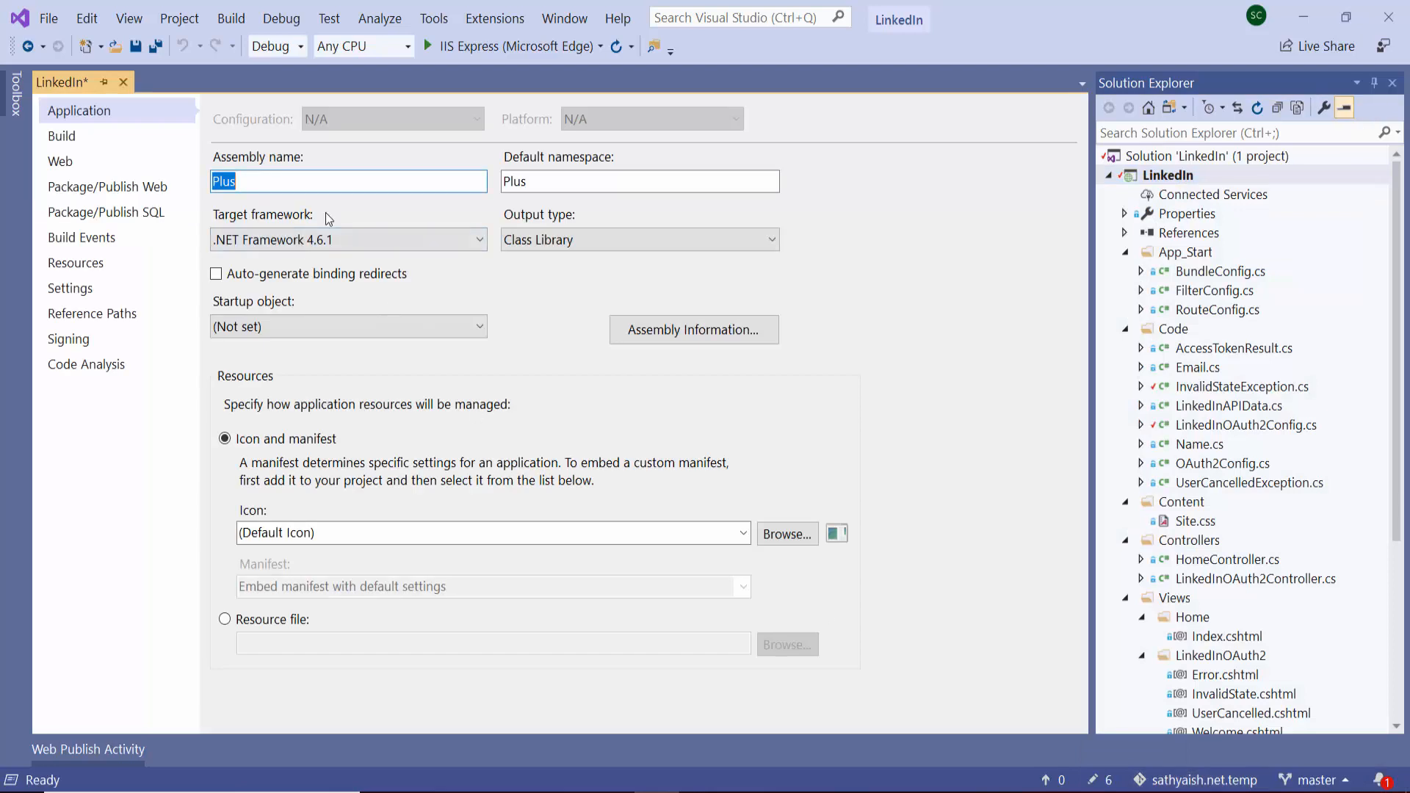
pyautogui.write('LinkedIn')
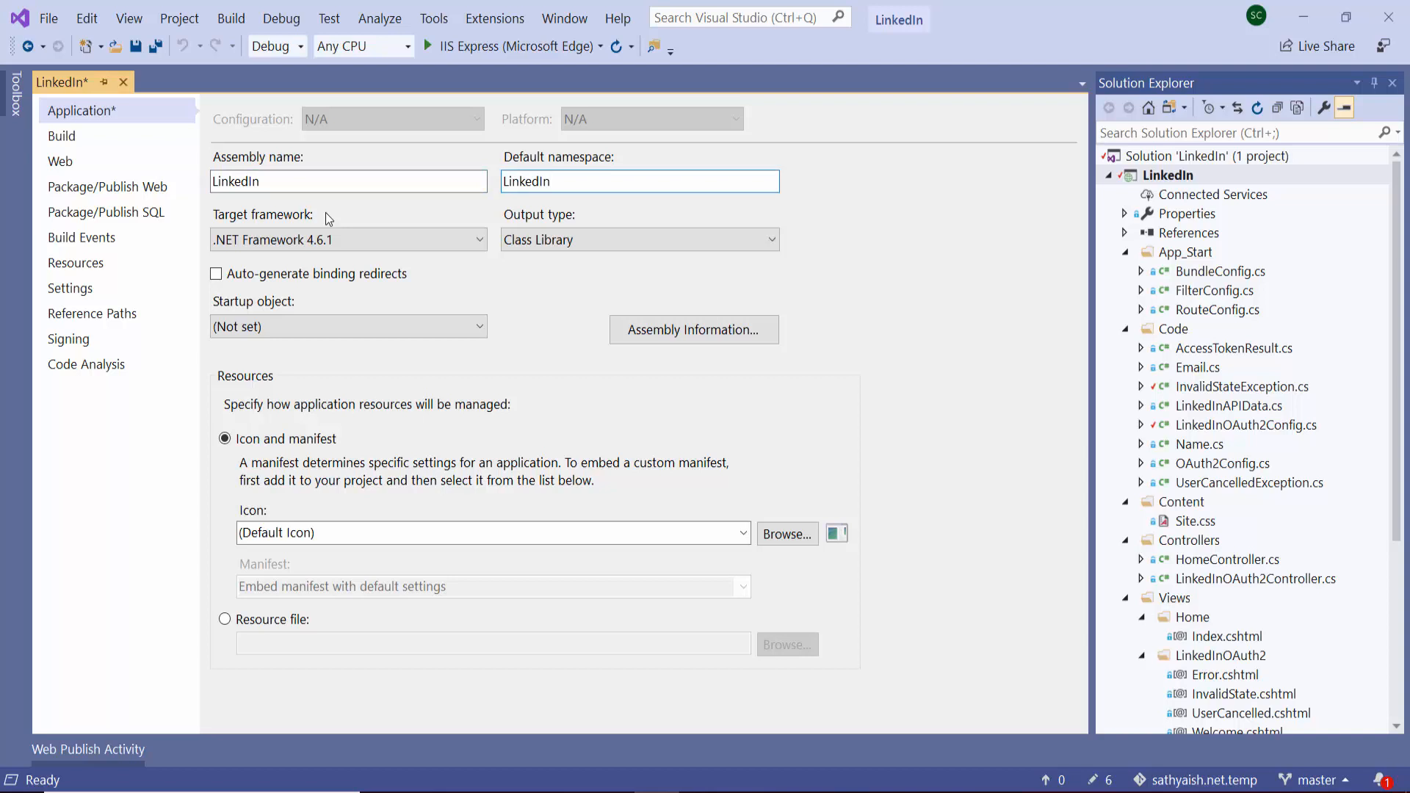
pyautogui.click(155, 45)
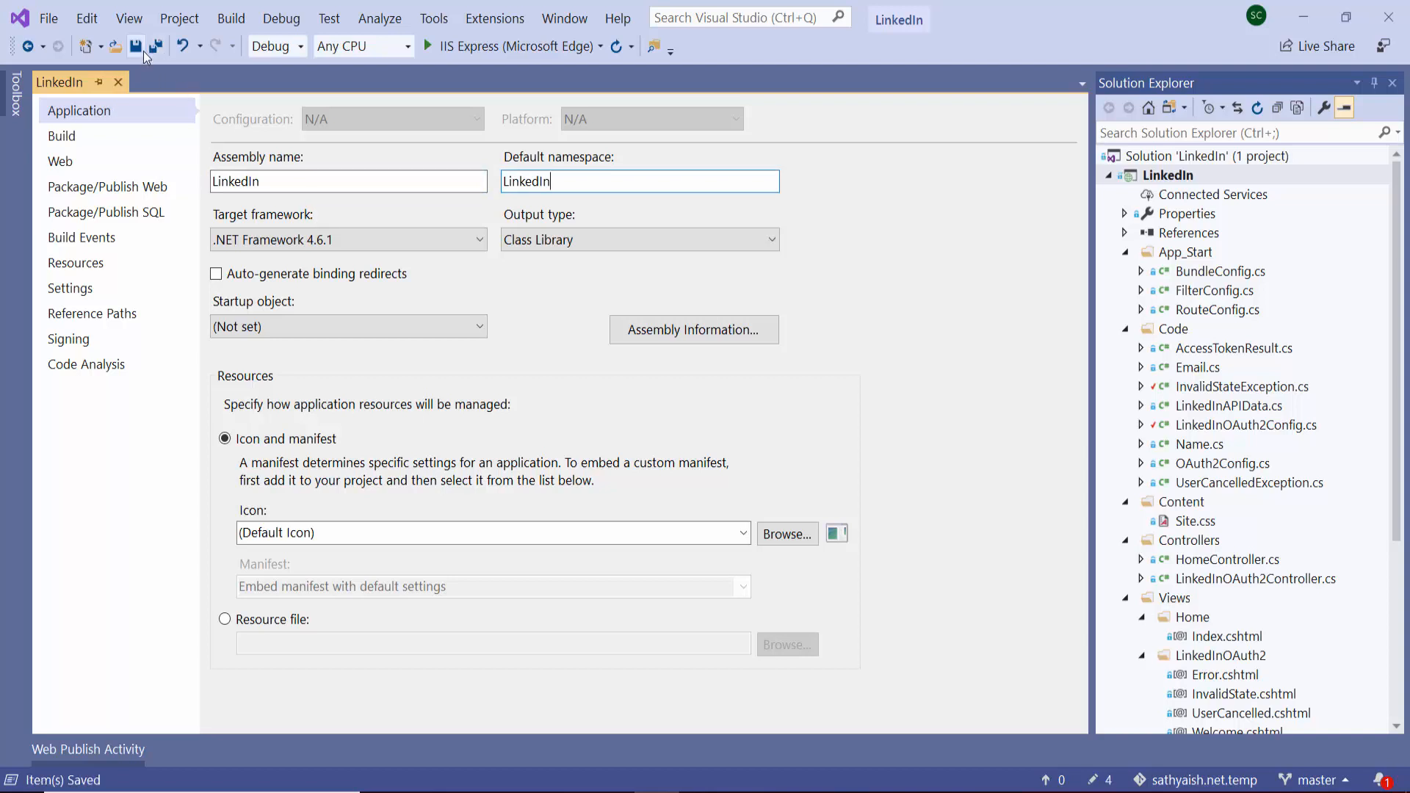
pyautogui.click(117, 82)
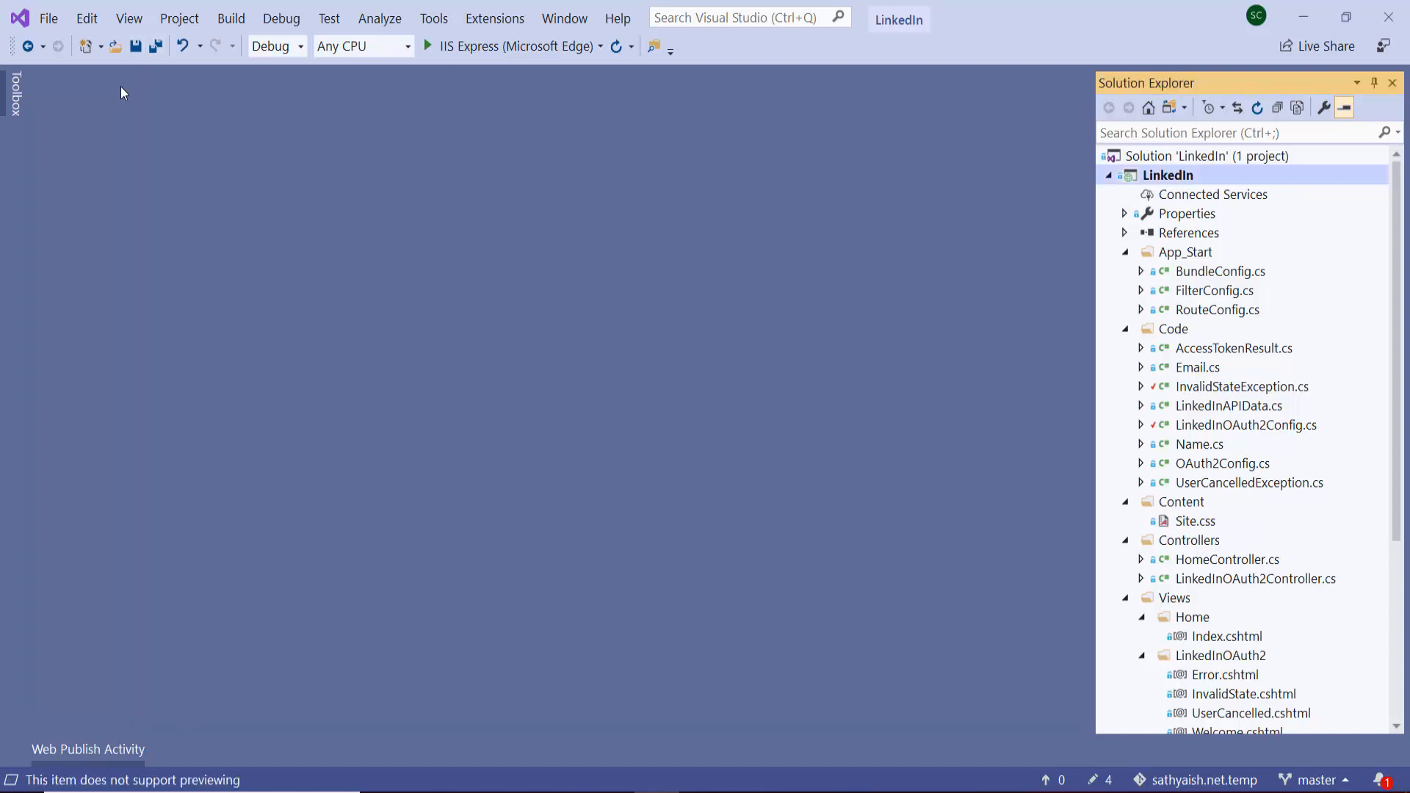
# Clean the LinkedIn solution, then rebuild it from the solution's context menu.
pyautogui.rightClick(1207, 156)
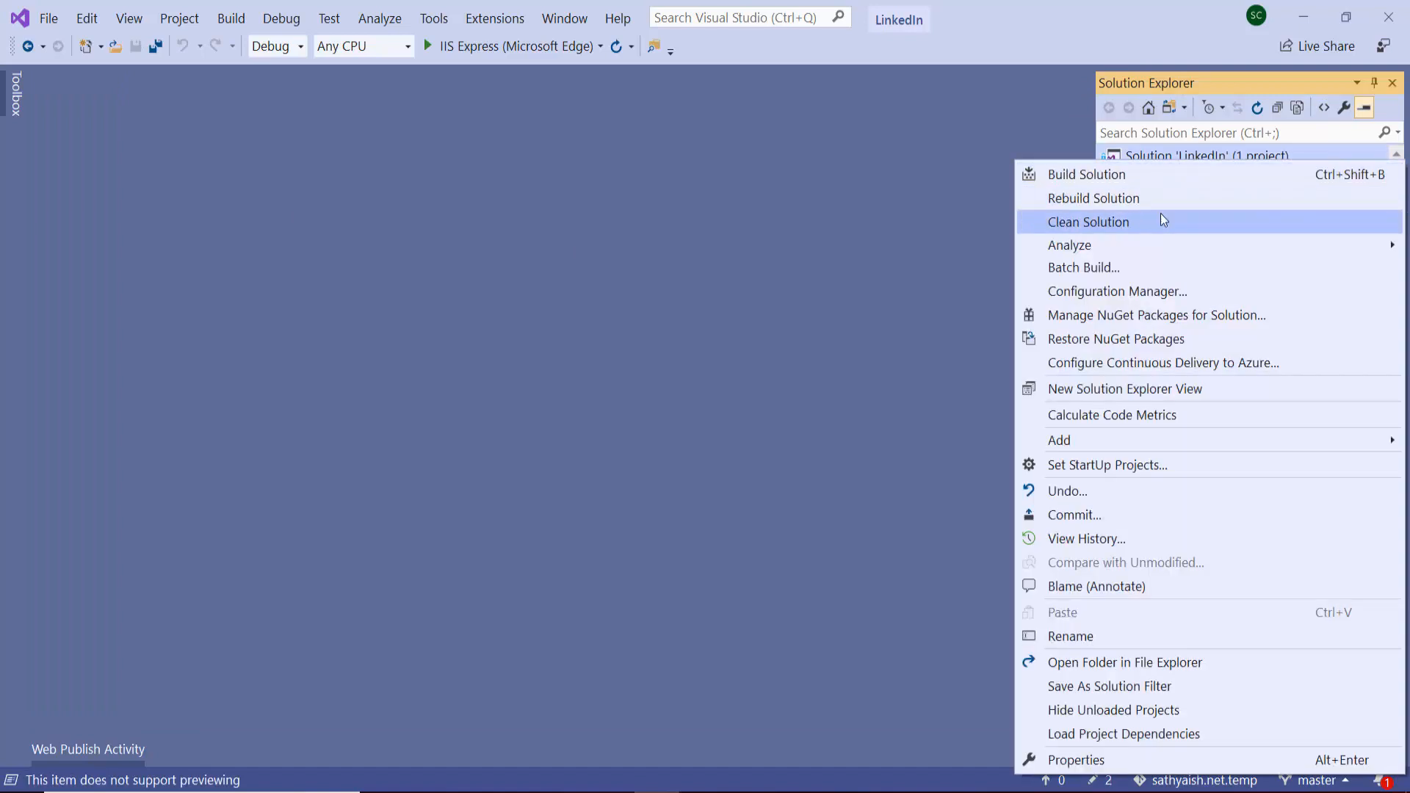
pyautogui.click(1088, 222)
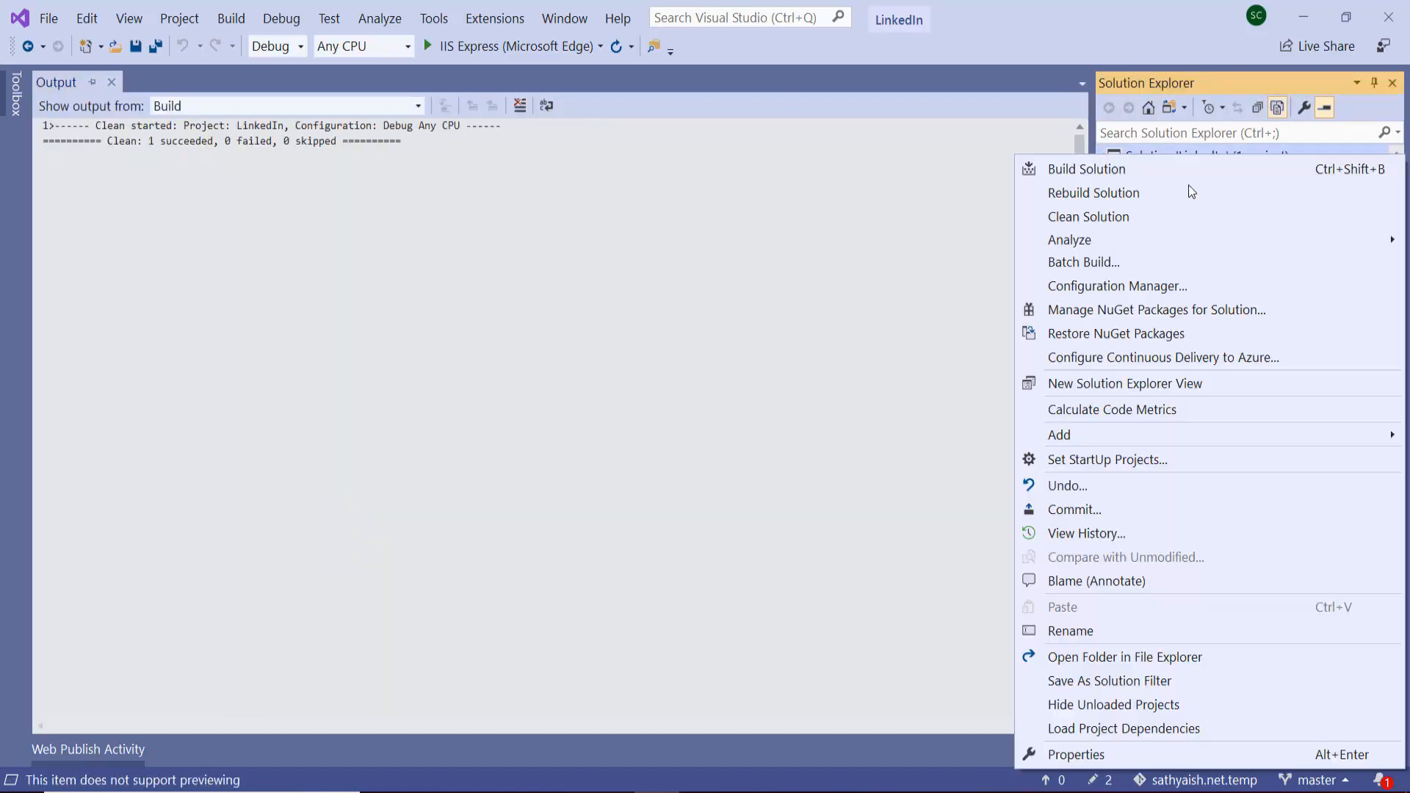
pyautogui.click(1093, 193)
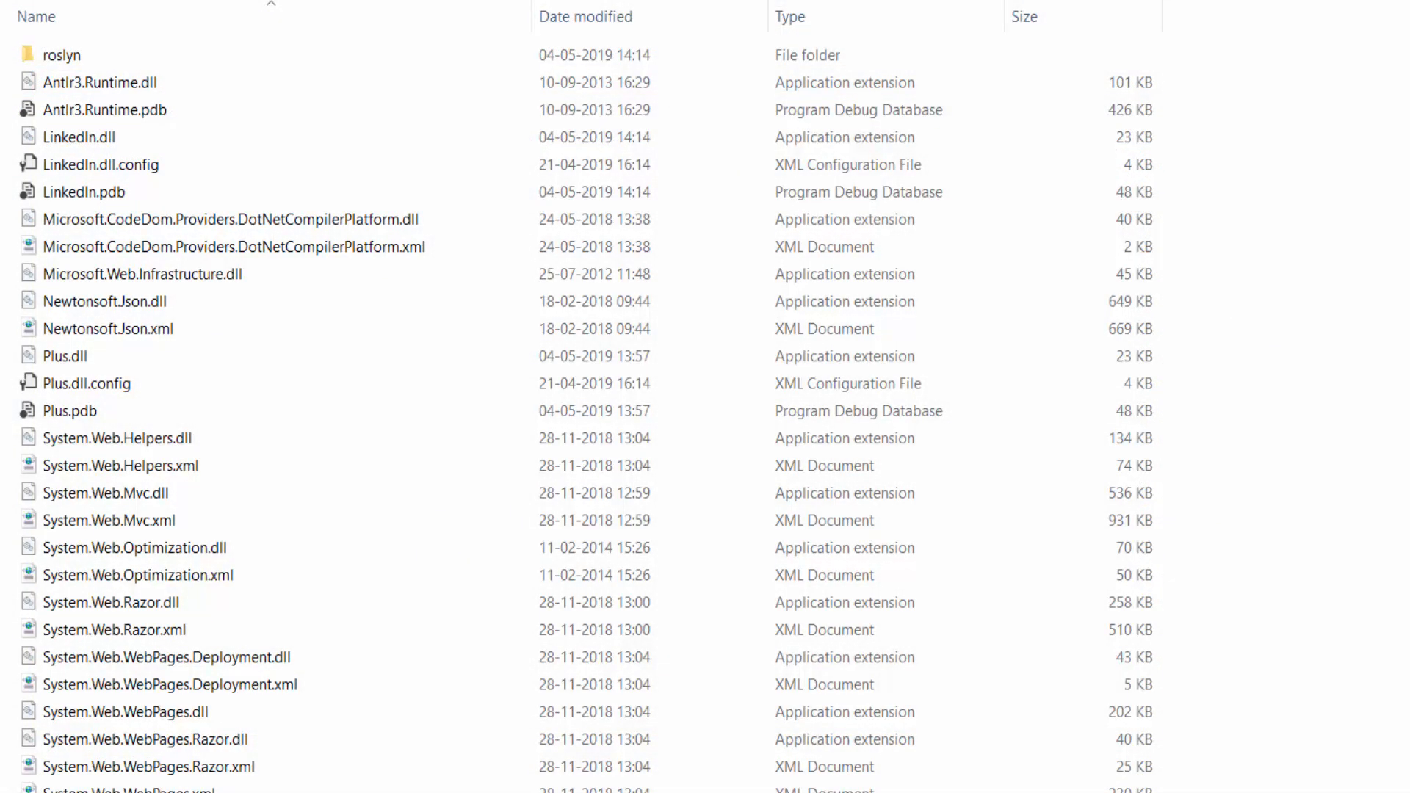
# Inspect the bin folder's stale Plus.dll and the other build outputs.
pyautogui.click(65, 356)
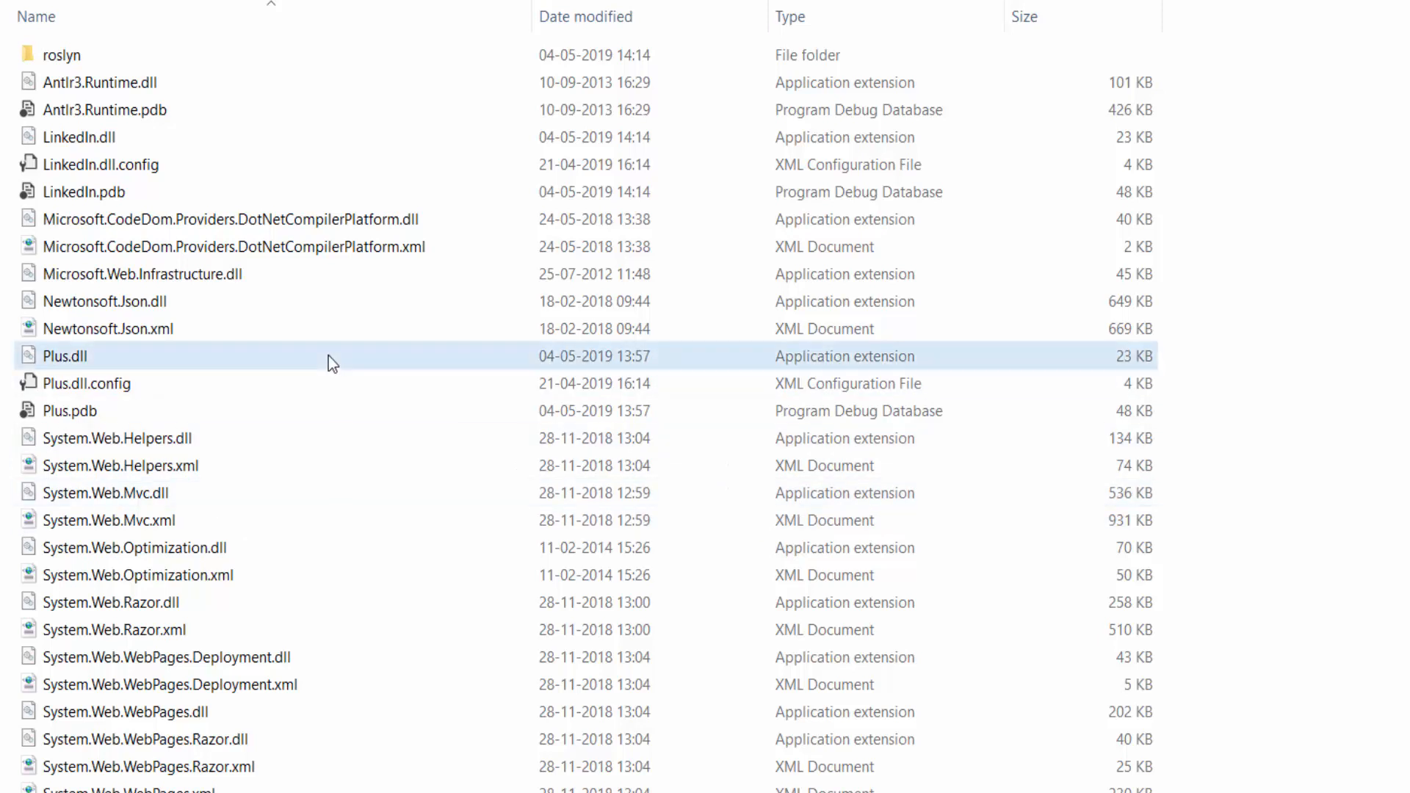
pyautogui.click(69, 409)
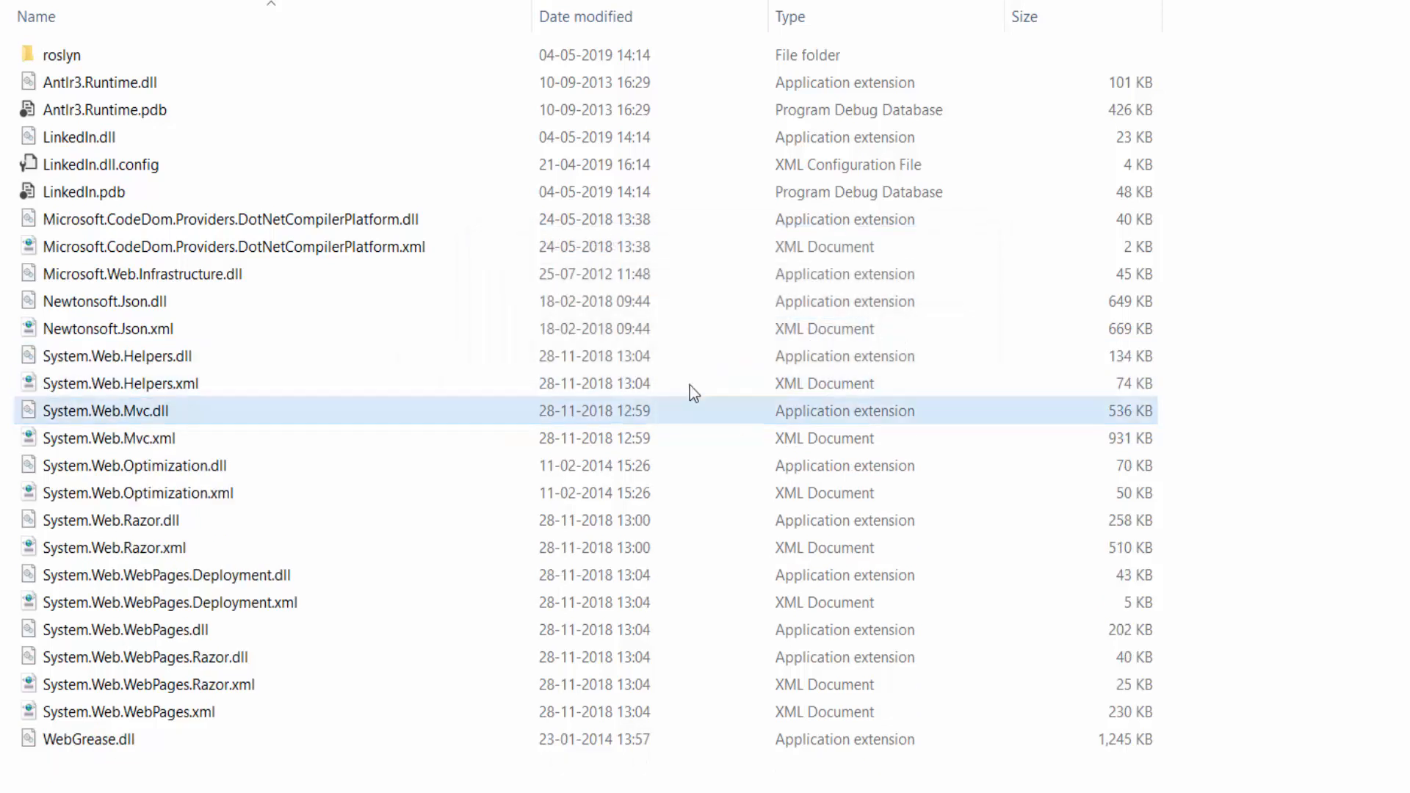
pyautogui.click(80, 137)
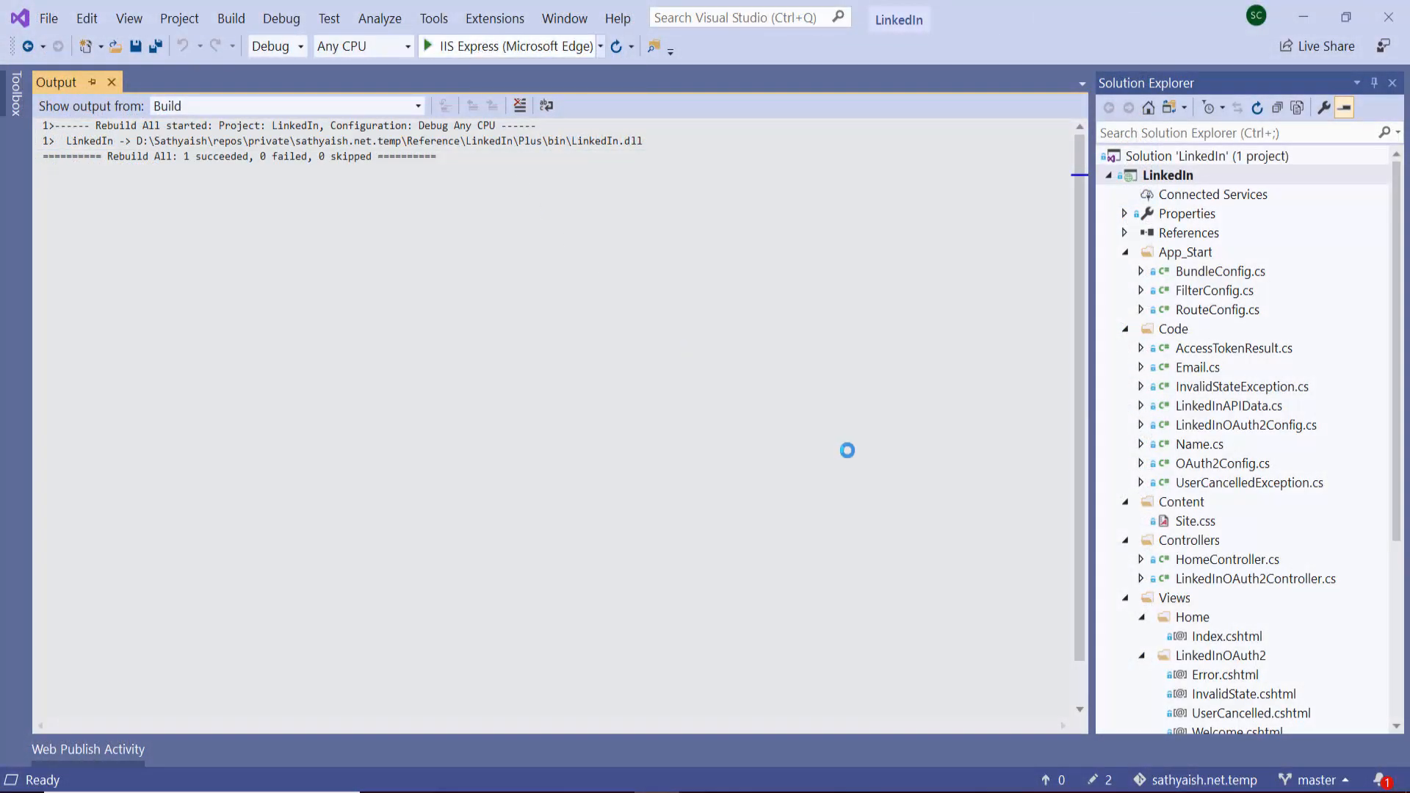
# Launch the LinkedIn site with the IIS Express (Microsoft Edge) run button.
pyautogui.click(430, 45)
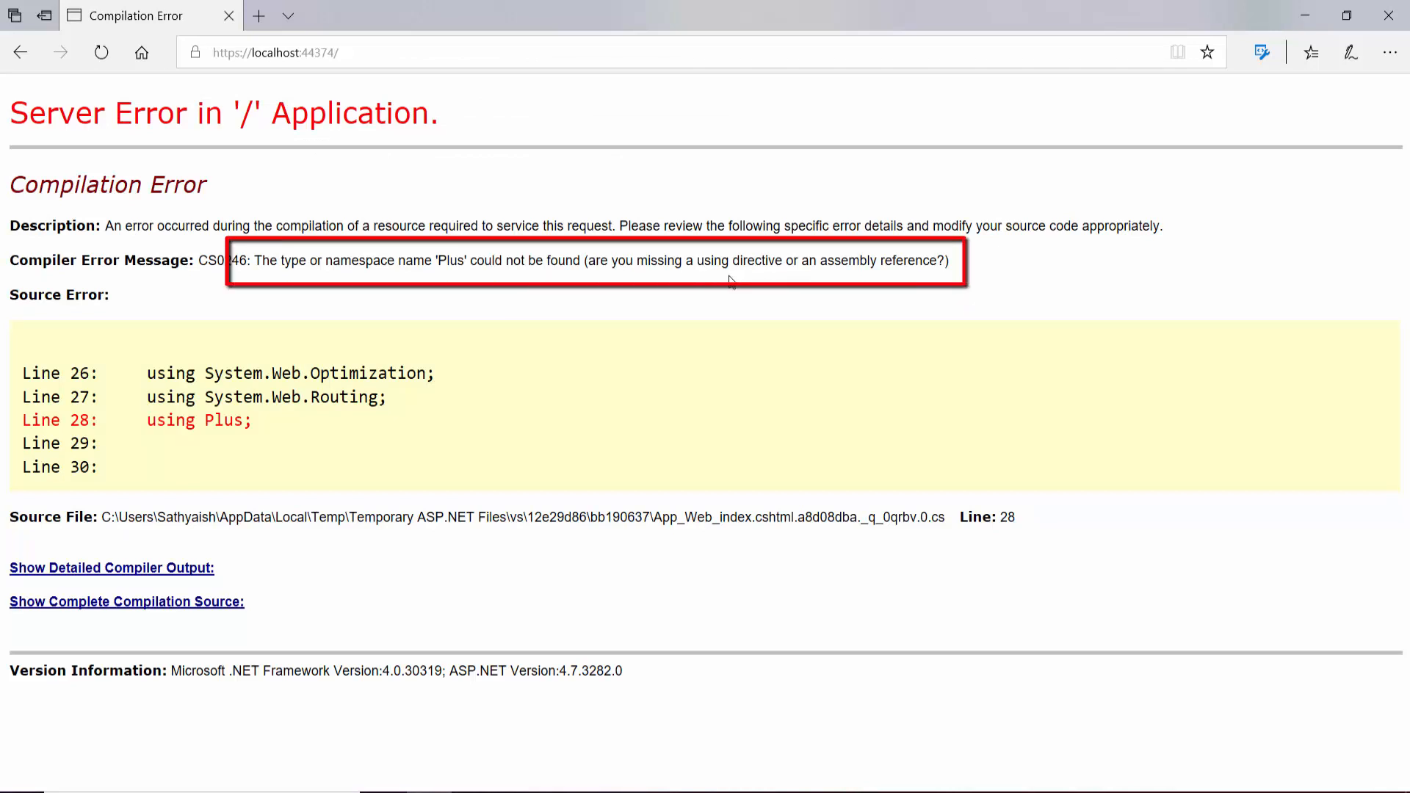
pyautogui.moveTo(413, 276)
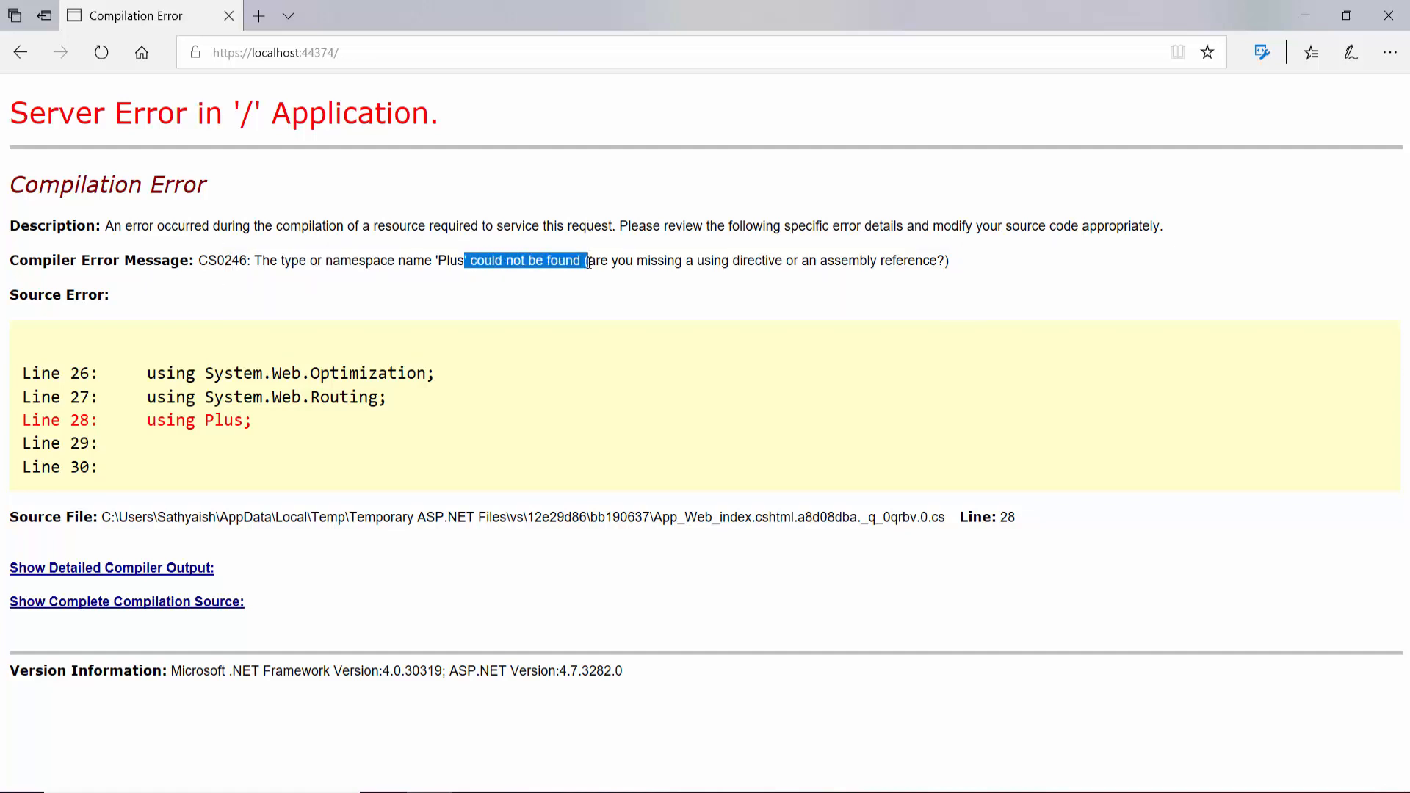
pyautogui.moveTo(164, 428)
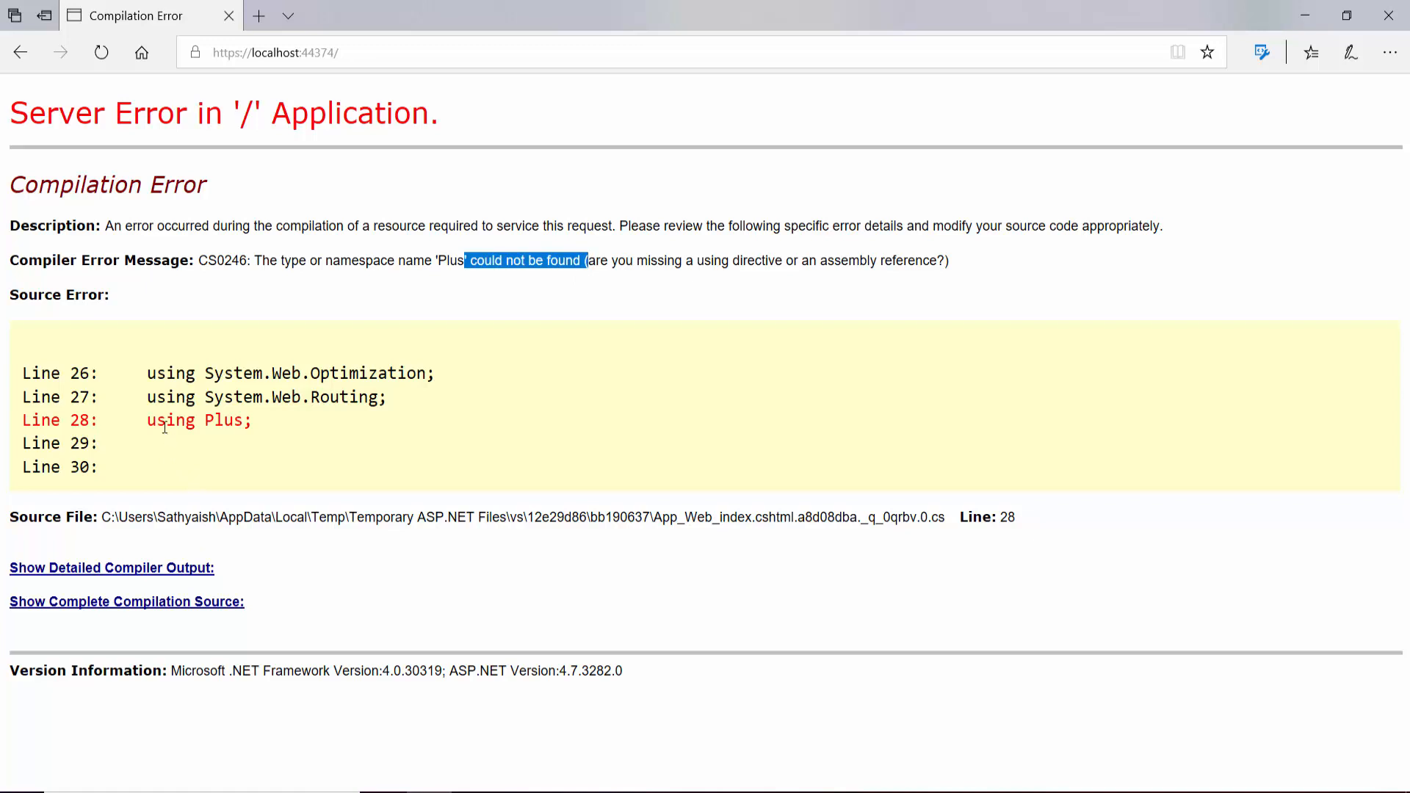
pyautogui.doubleClick(199, 420)
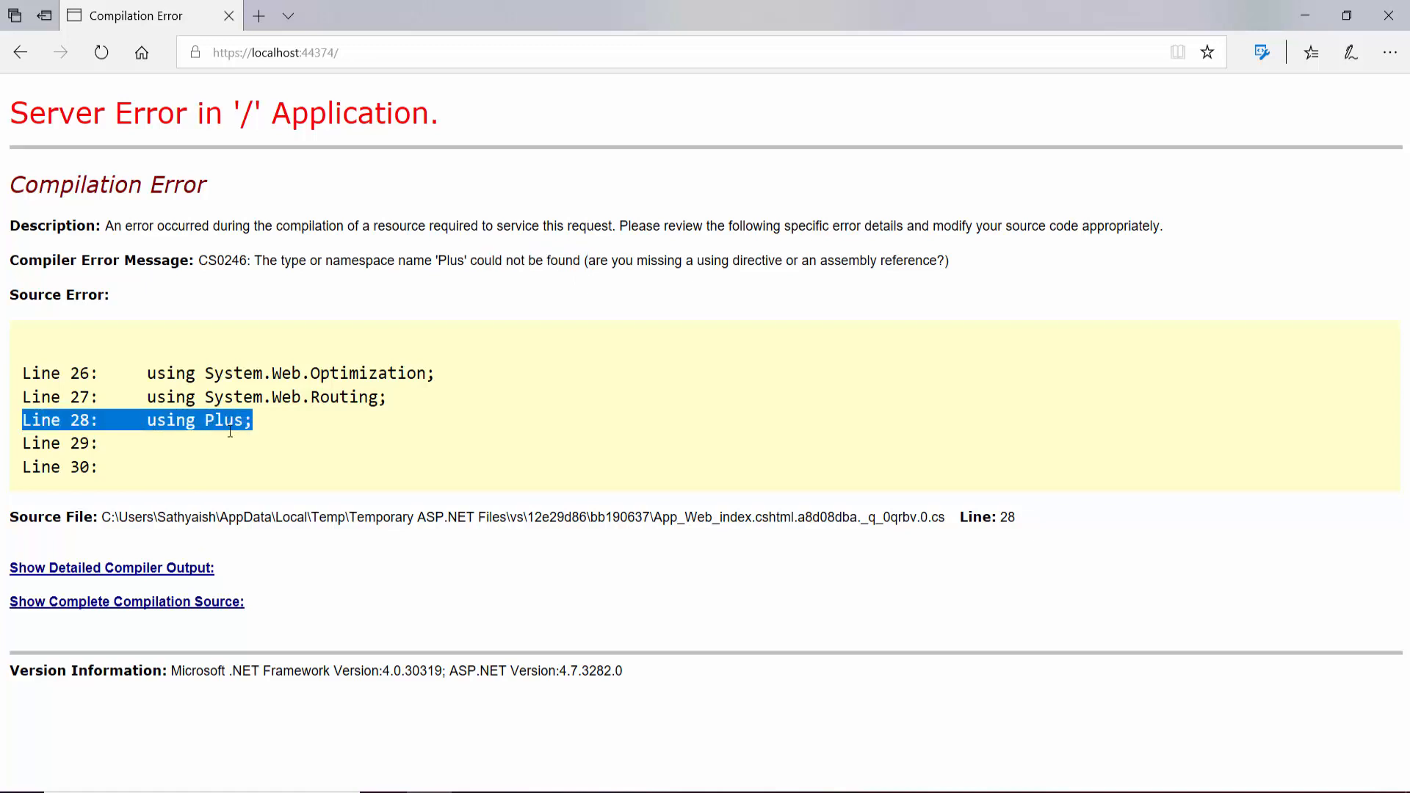
pyautogui.click(643, 768)
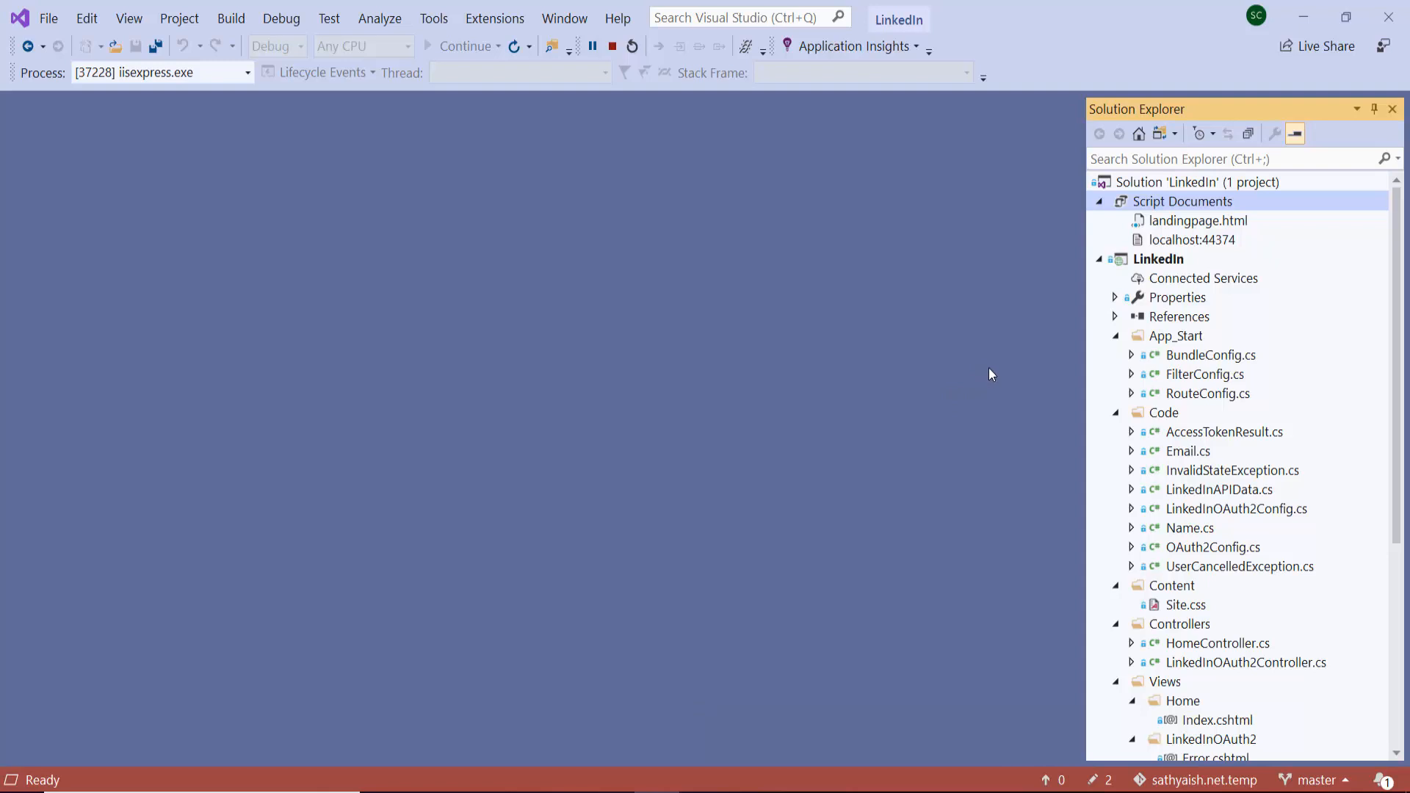
pyautogui.moveTo(1302, 16)
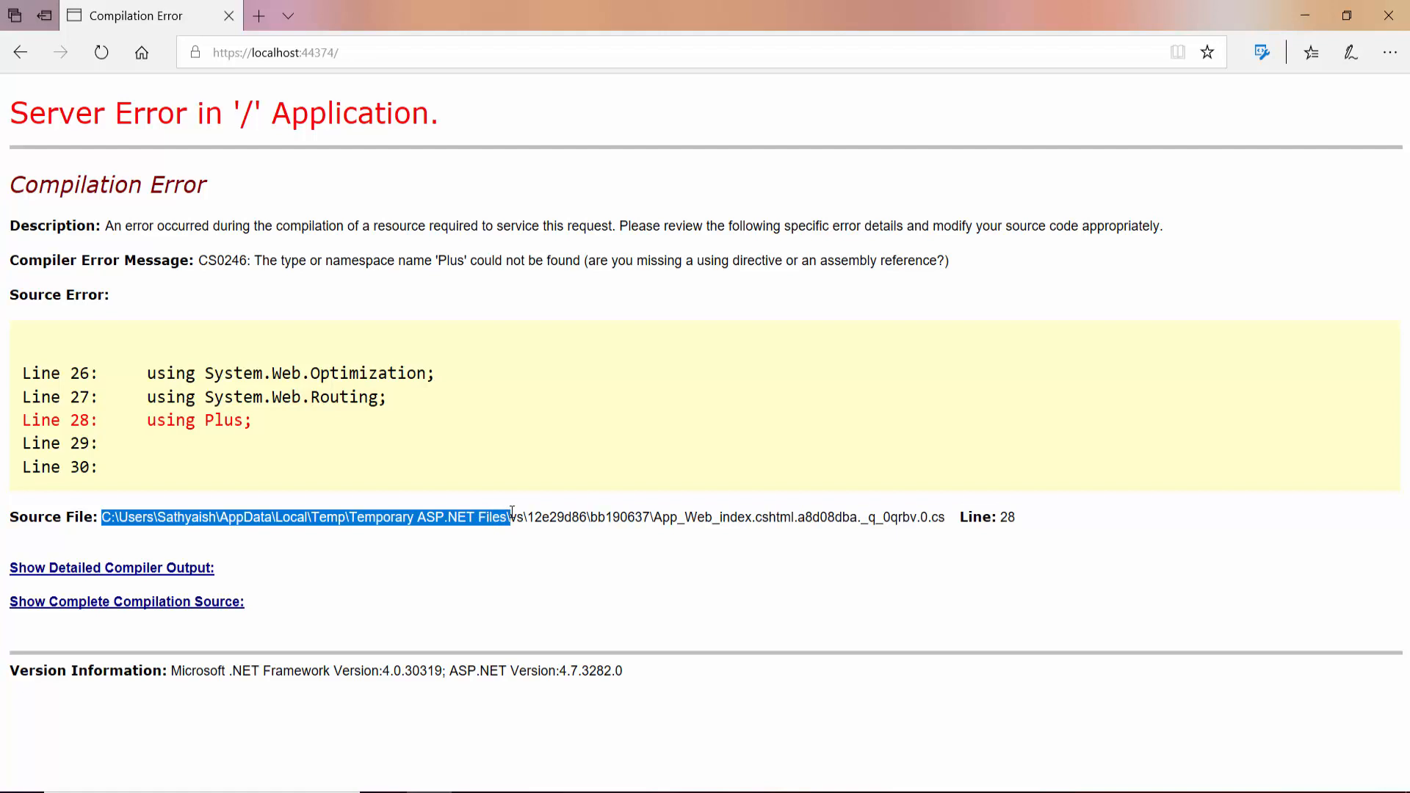
pyautogui.moveTo(944, 522)
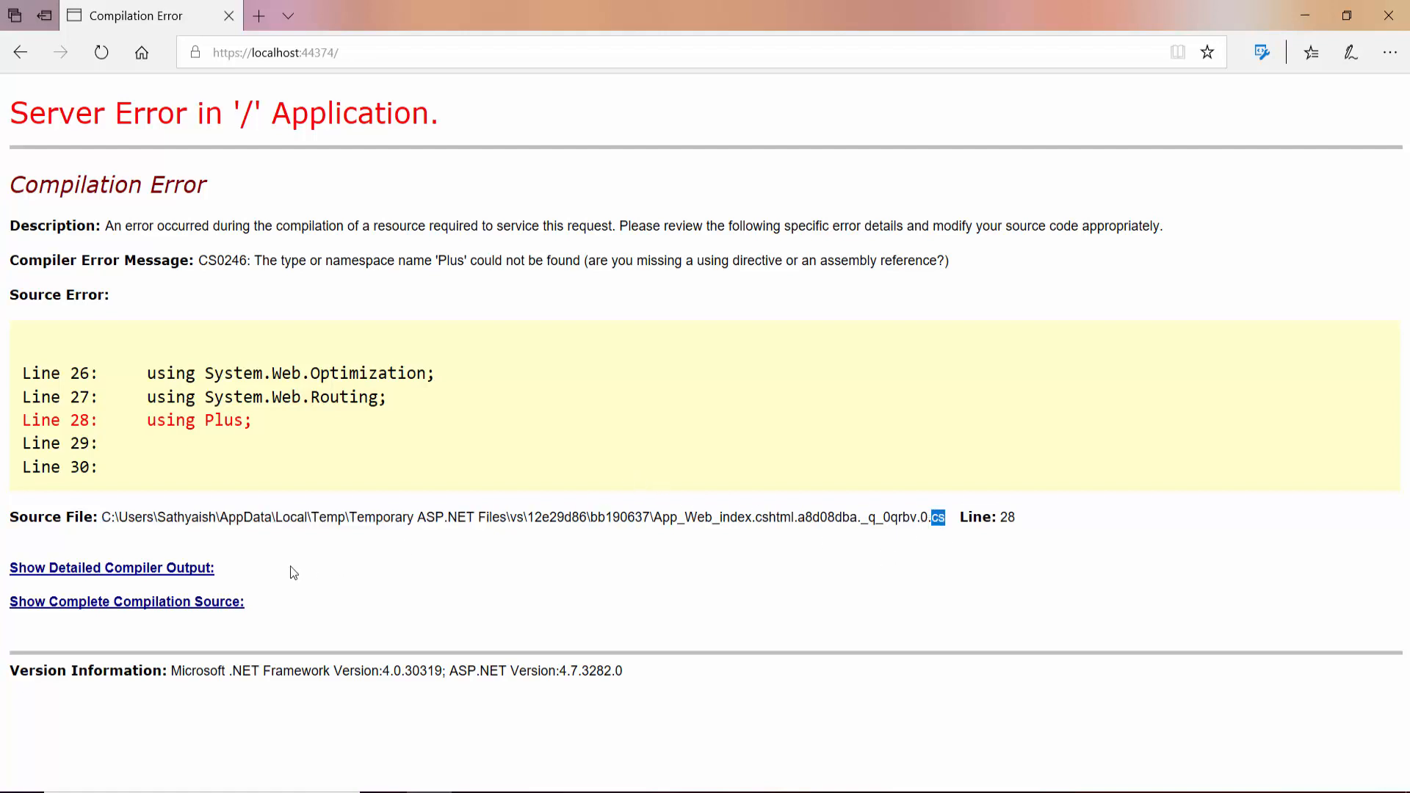
# Reveal the detailed compiler output and highlight the Index.cshtml file name.
pyautogui.click(112, 568)
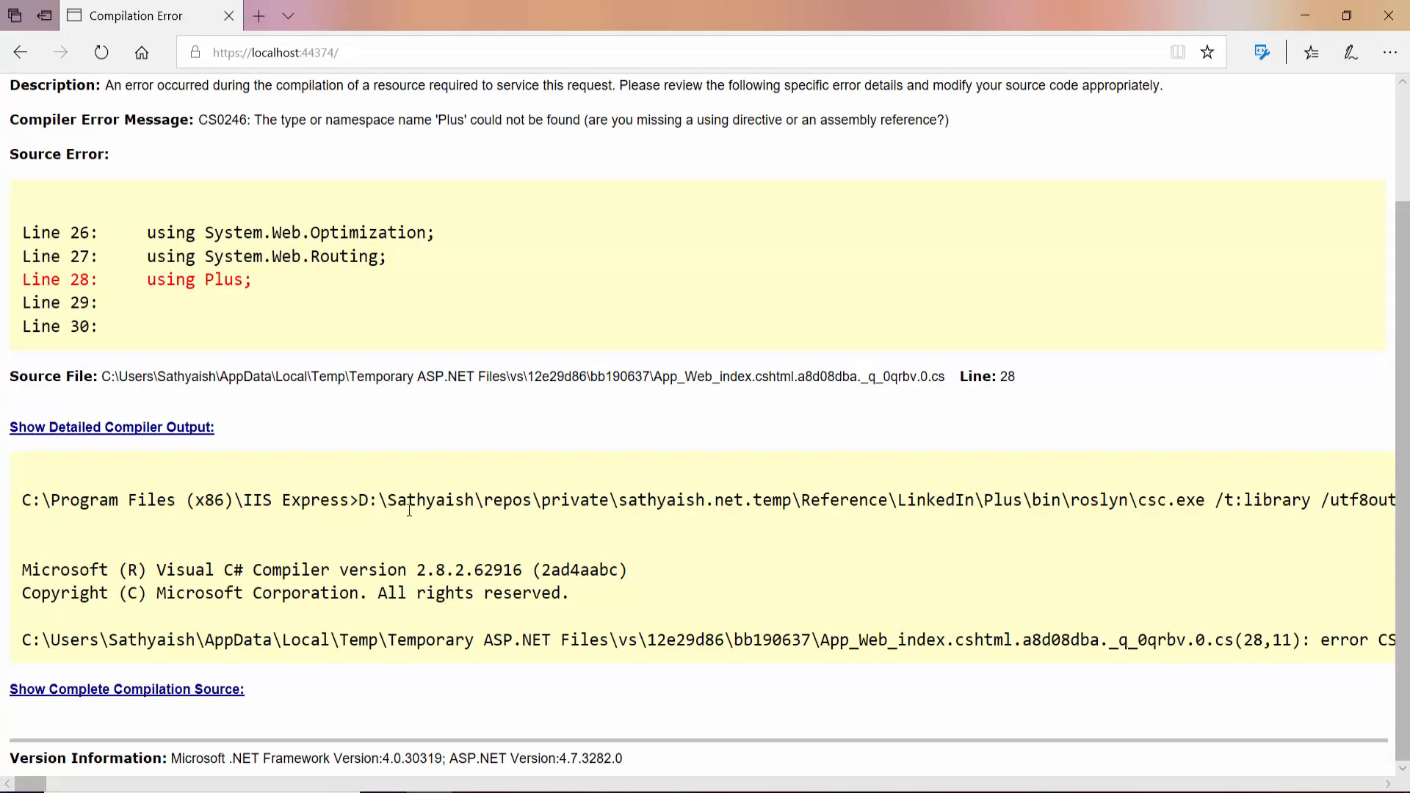
pyautogui.scroll(-3)
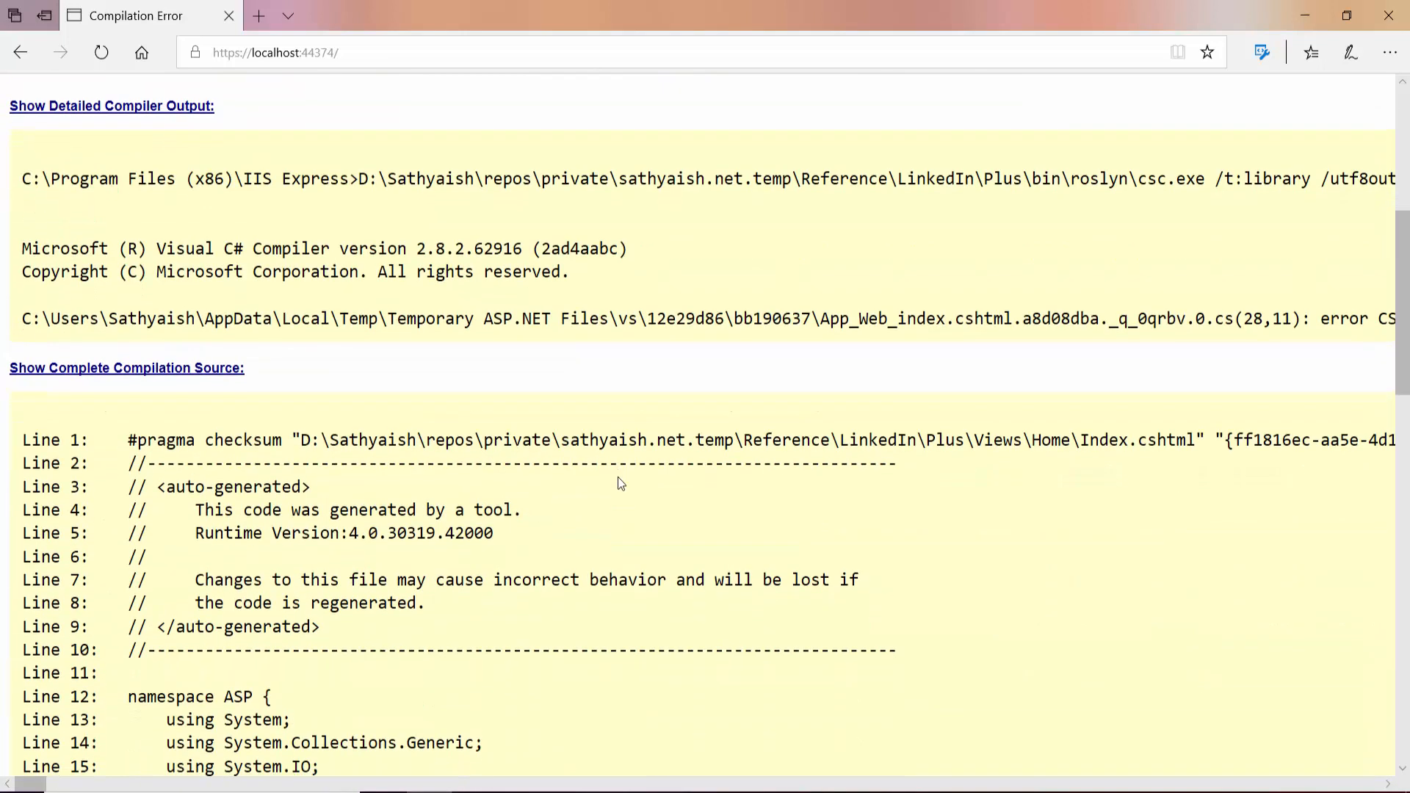
pyautogui.scroll(-3)
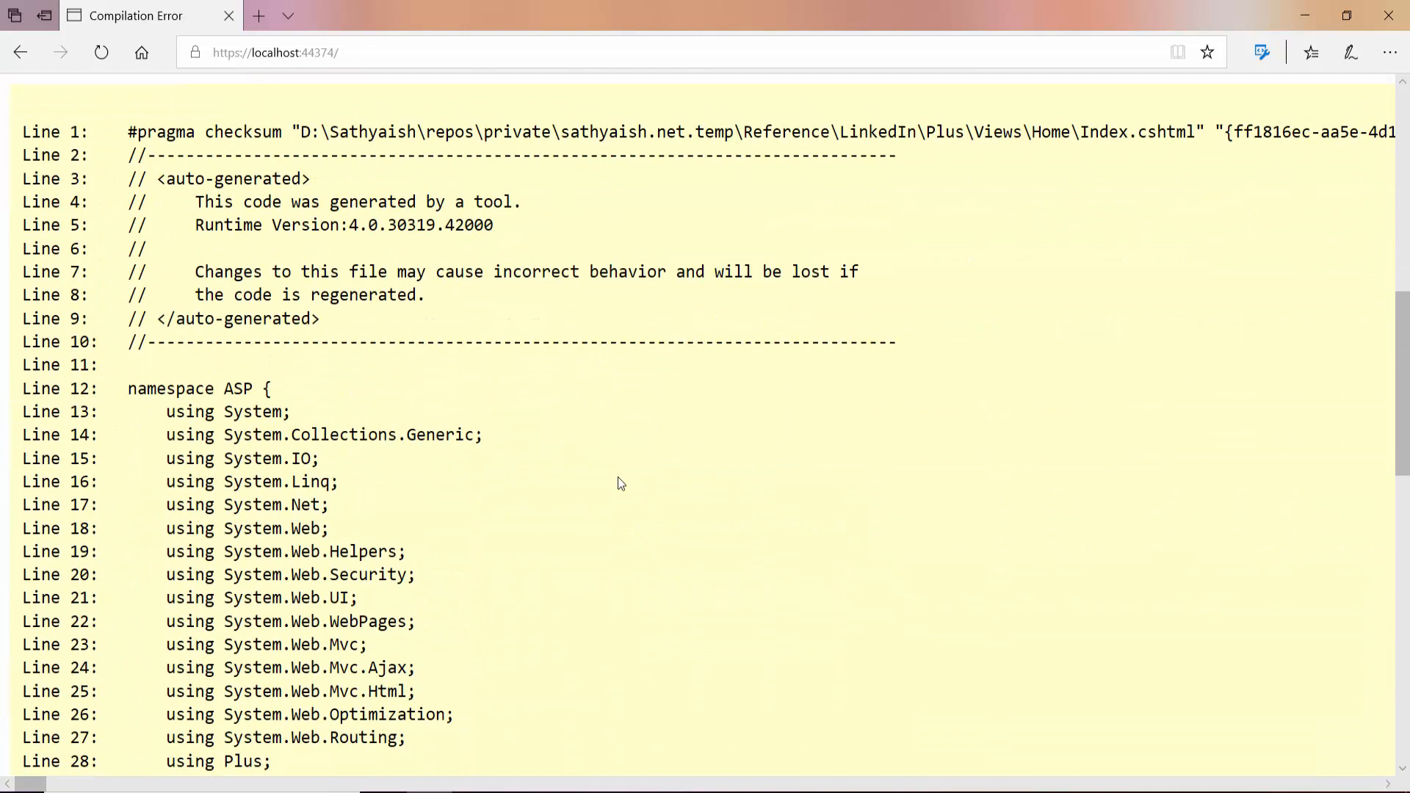
pyautogui.moveTo(1085, 132)
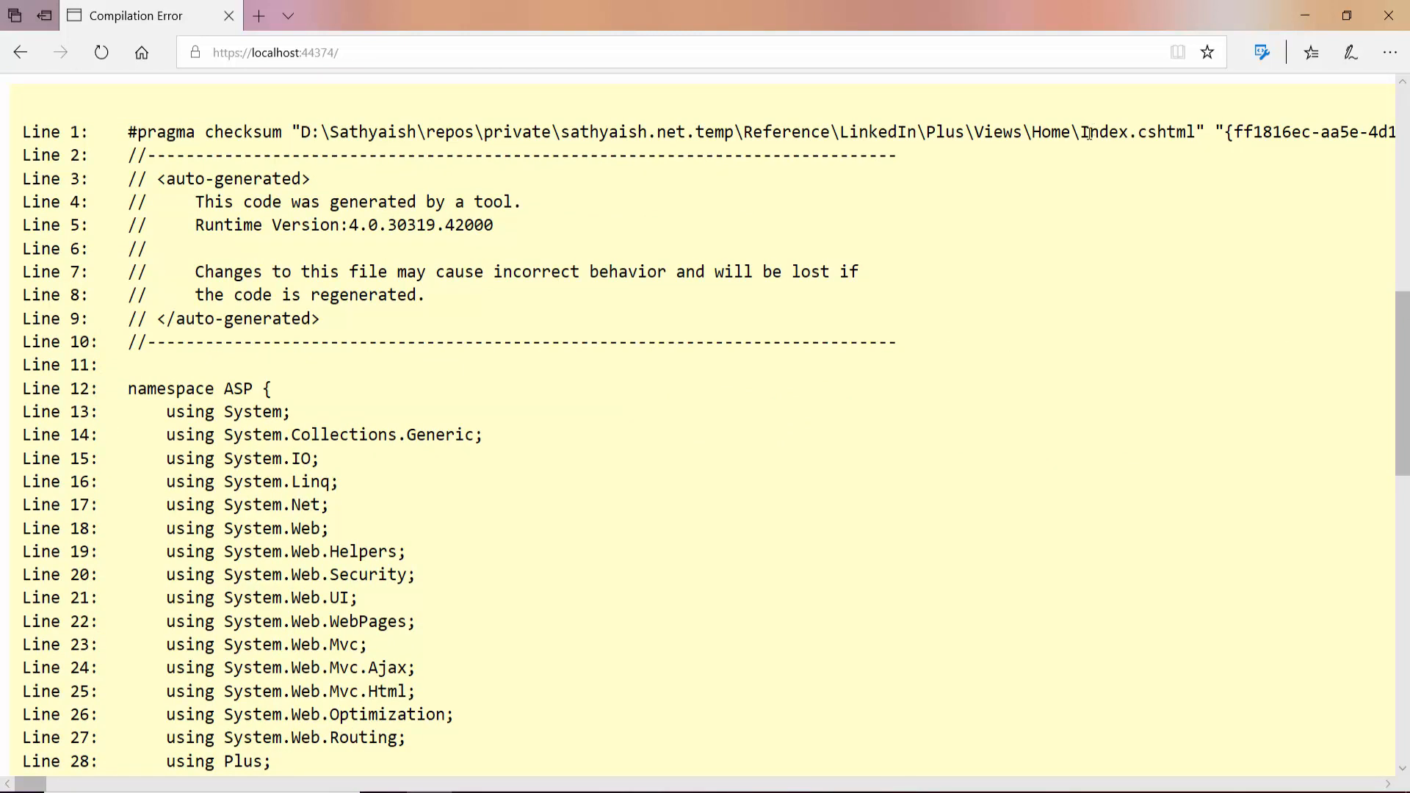
pyautogui.doubleClick(1137, 131)
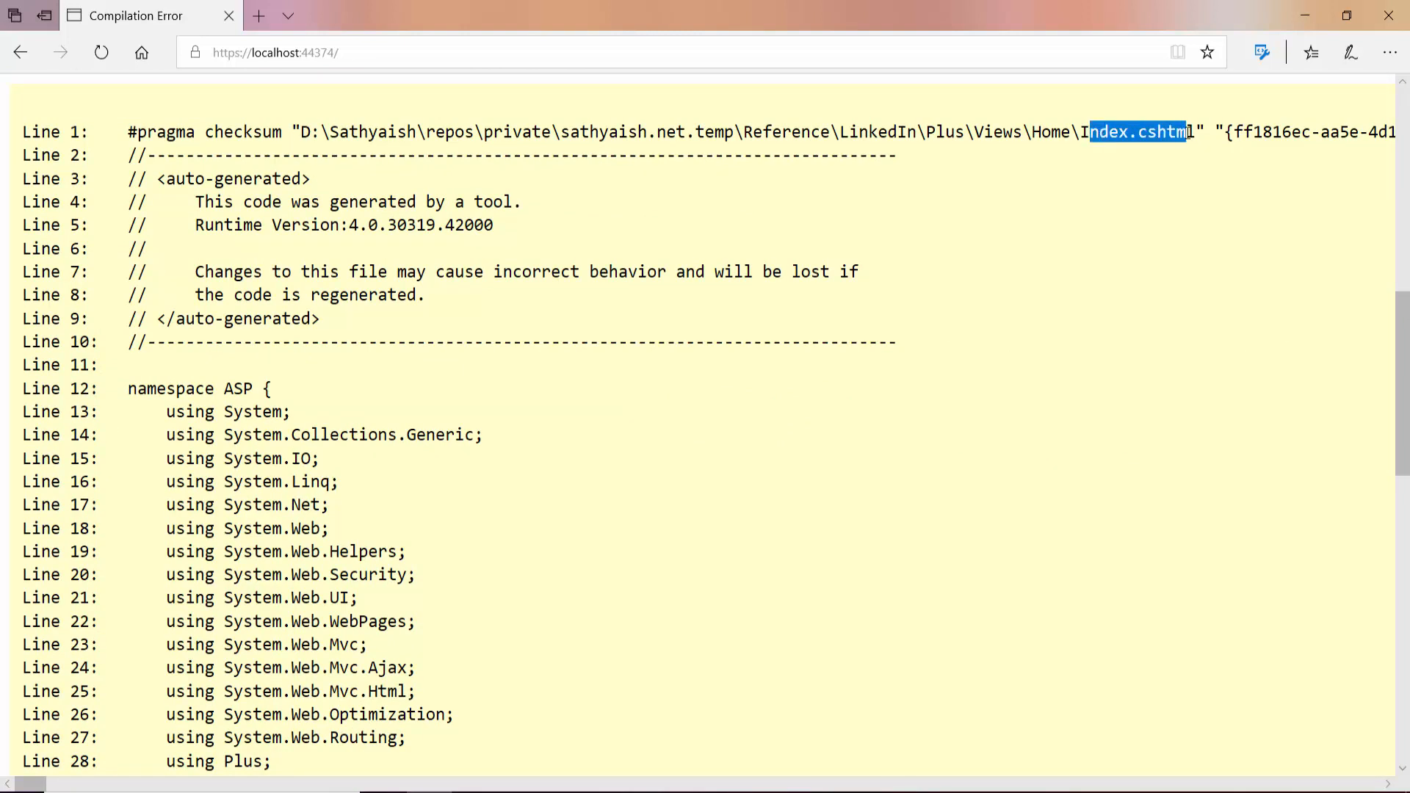
pyautogui.moveTo(1143, 170)
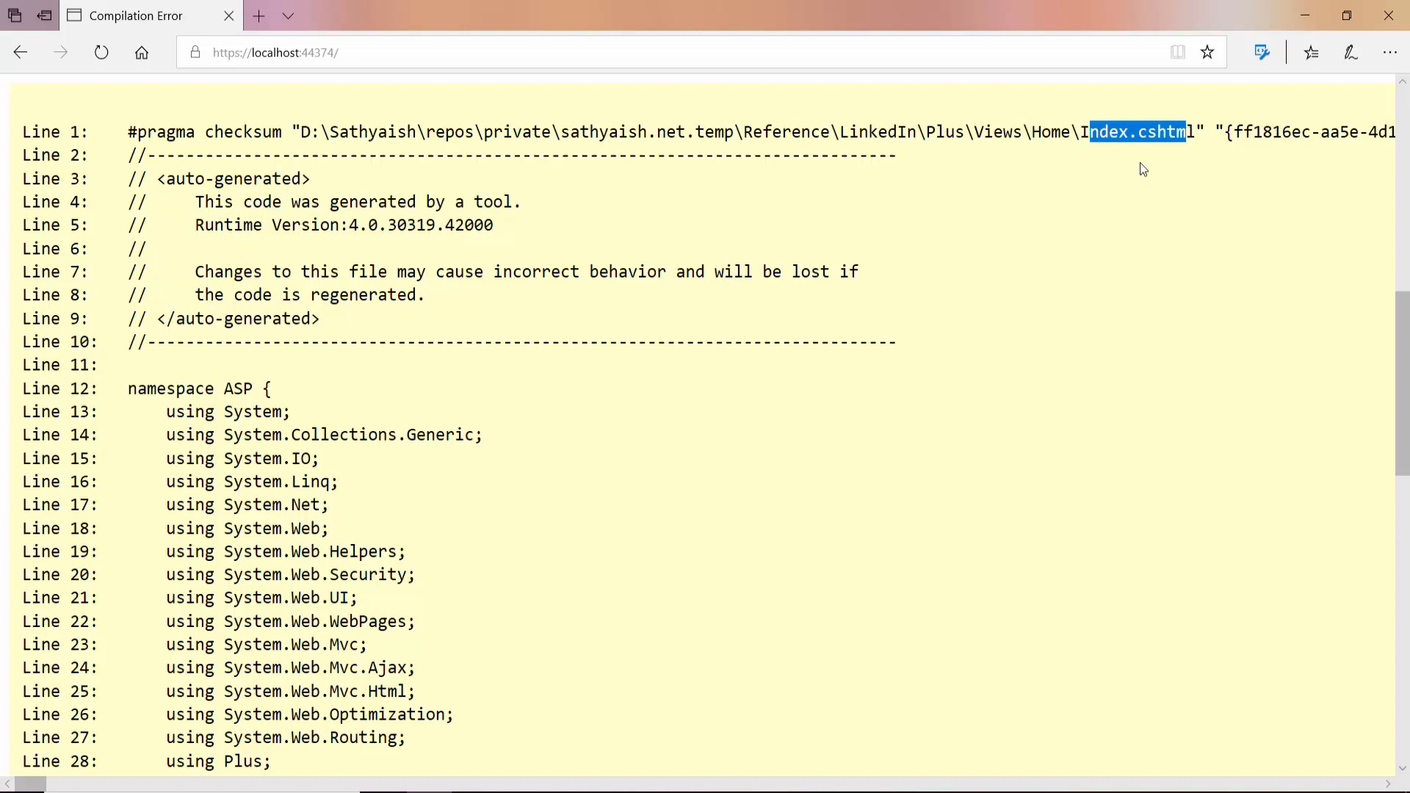
pyautogui.moveTo(575, 409)
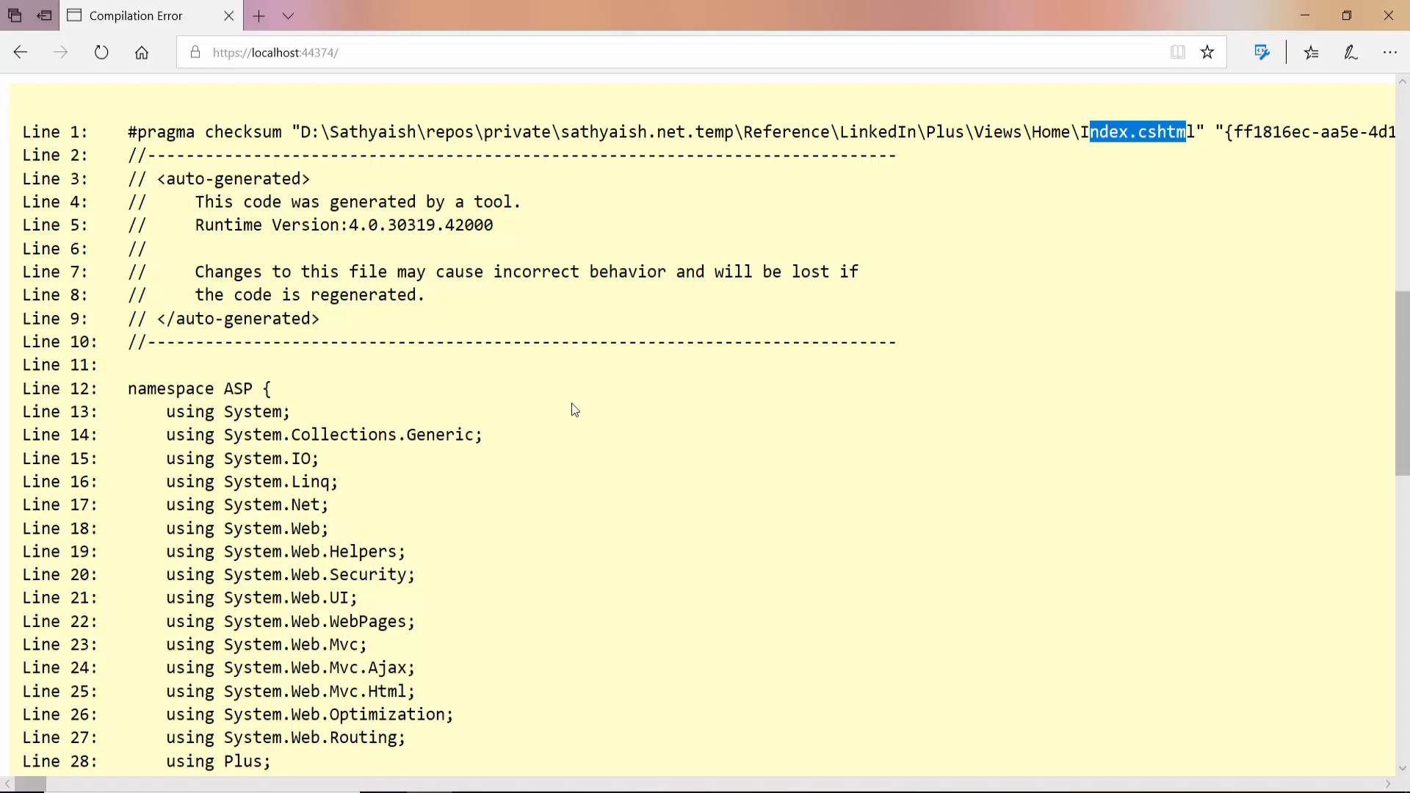
pyautogui.moveTo(601, 125)
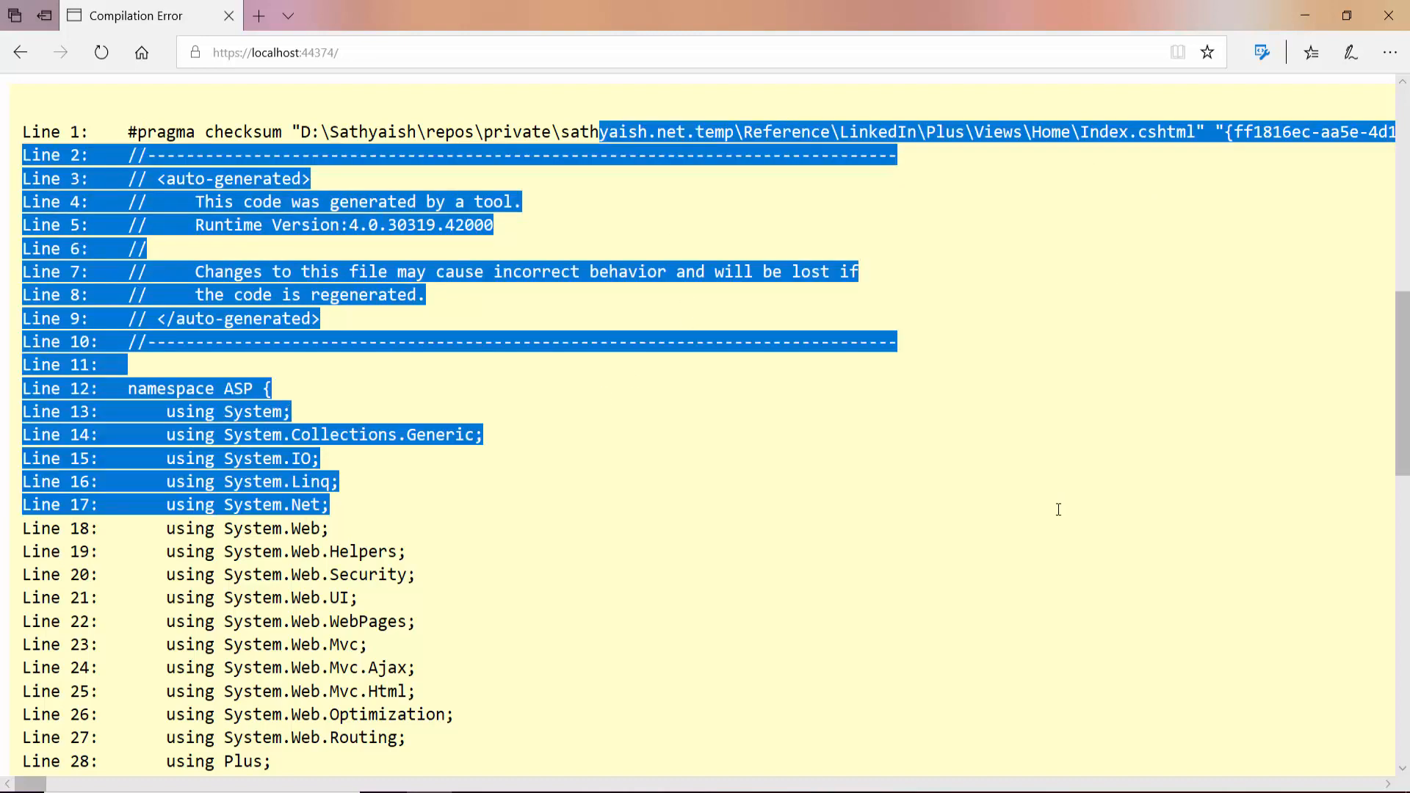
pyautogui.moveTo(894, 521)
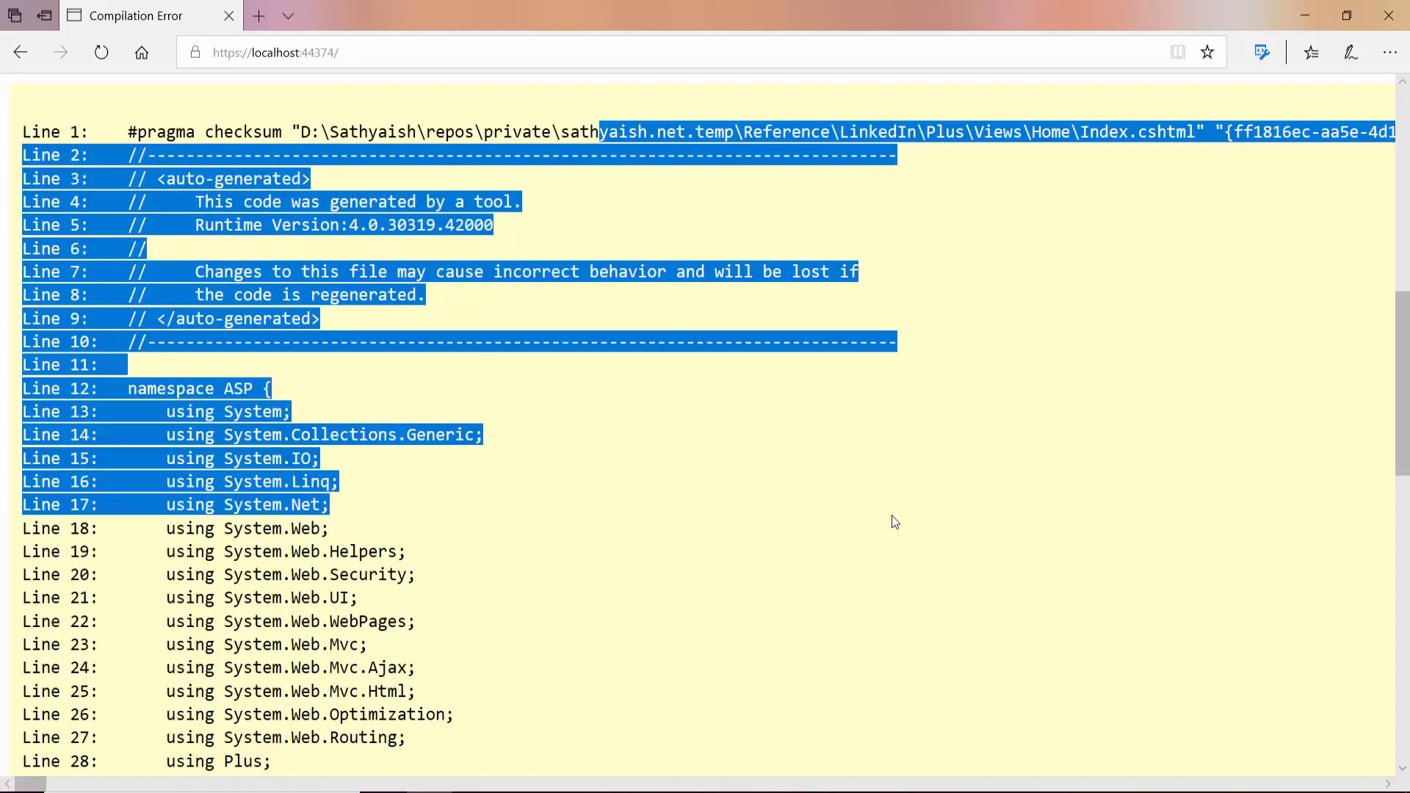
# In the generated source, highlight the page class declaration and the 'using Plus;' line.
pyautogui.scroll(-3)
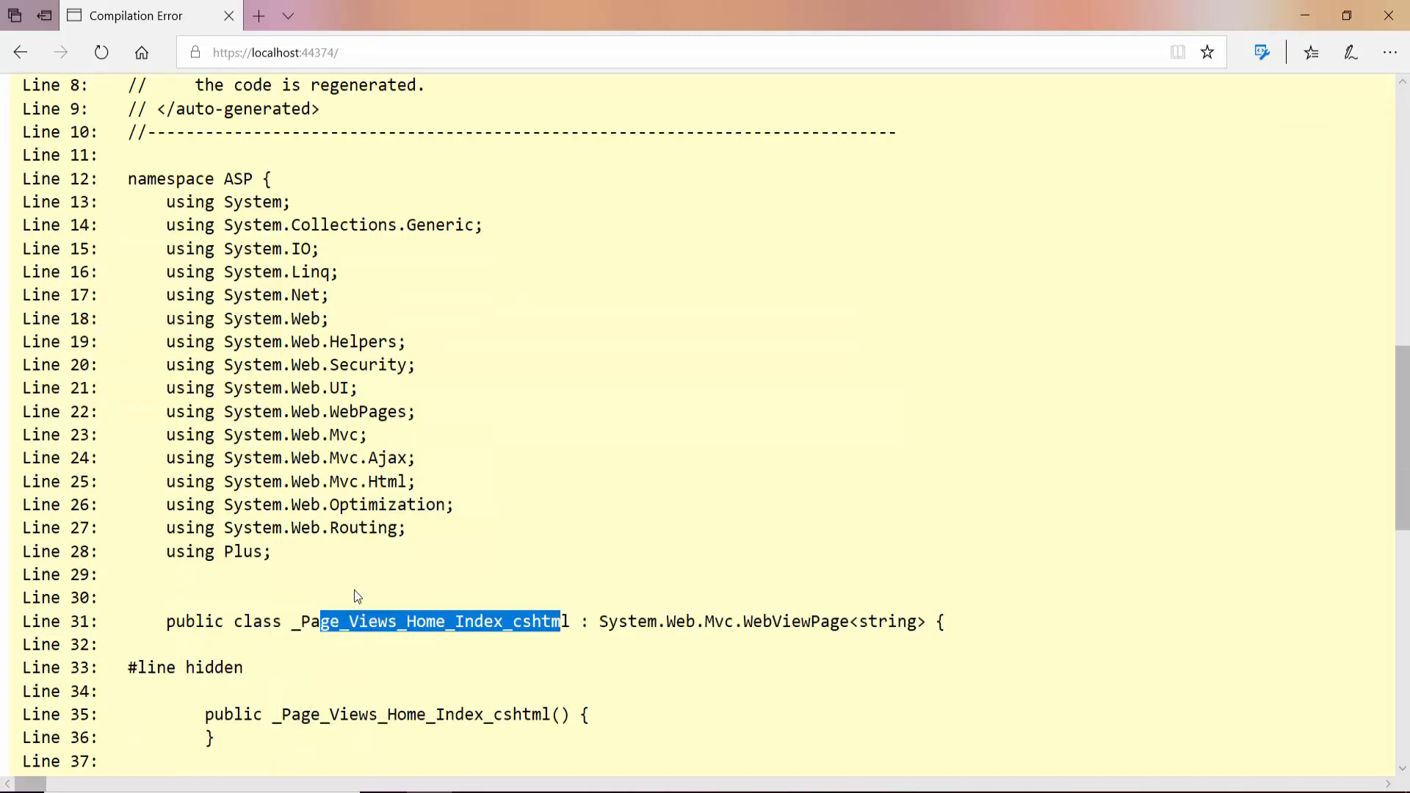
pyautogui.doubleClick(216, 551)
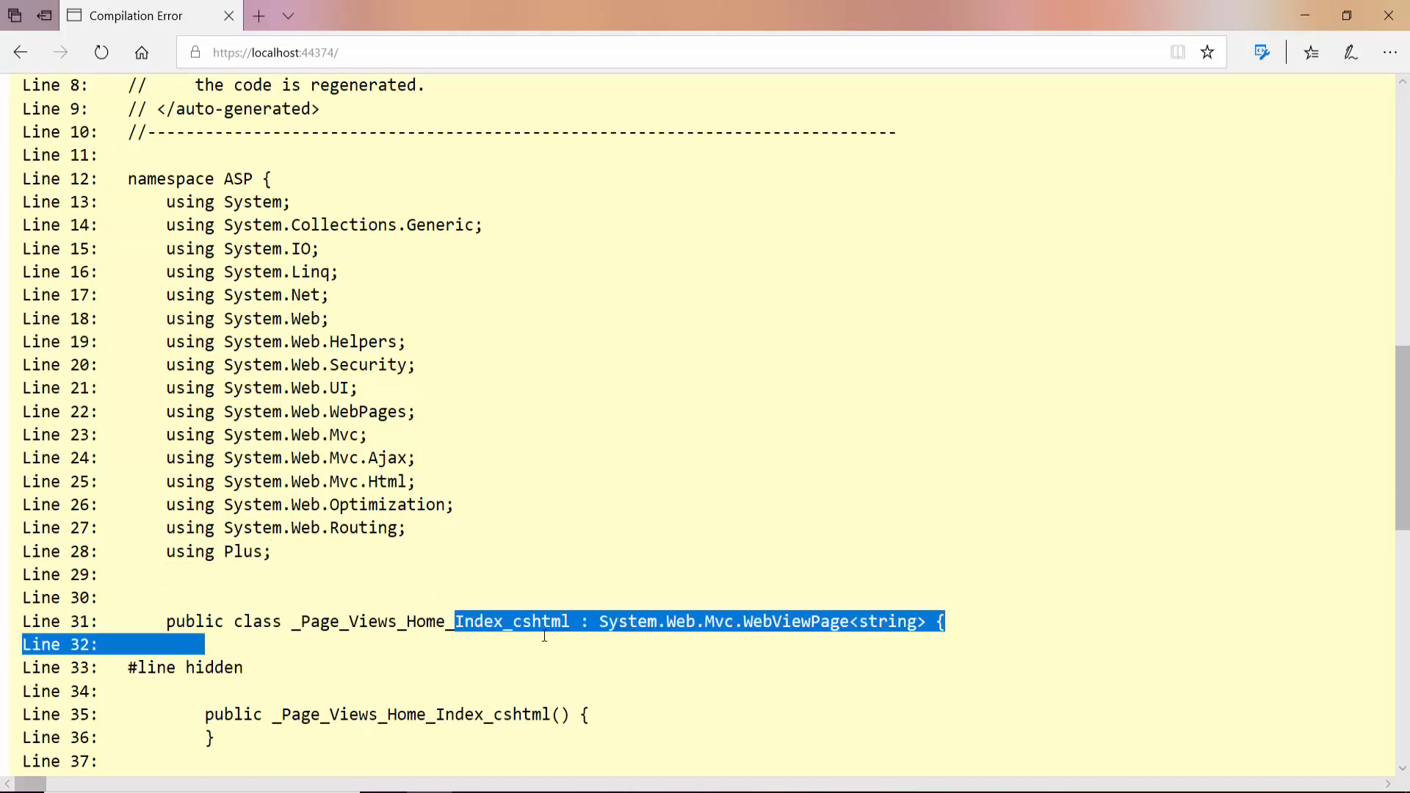
pyautogui.doubleClick(423, 621)
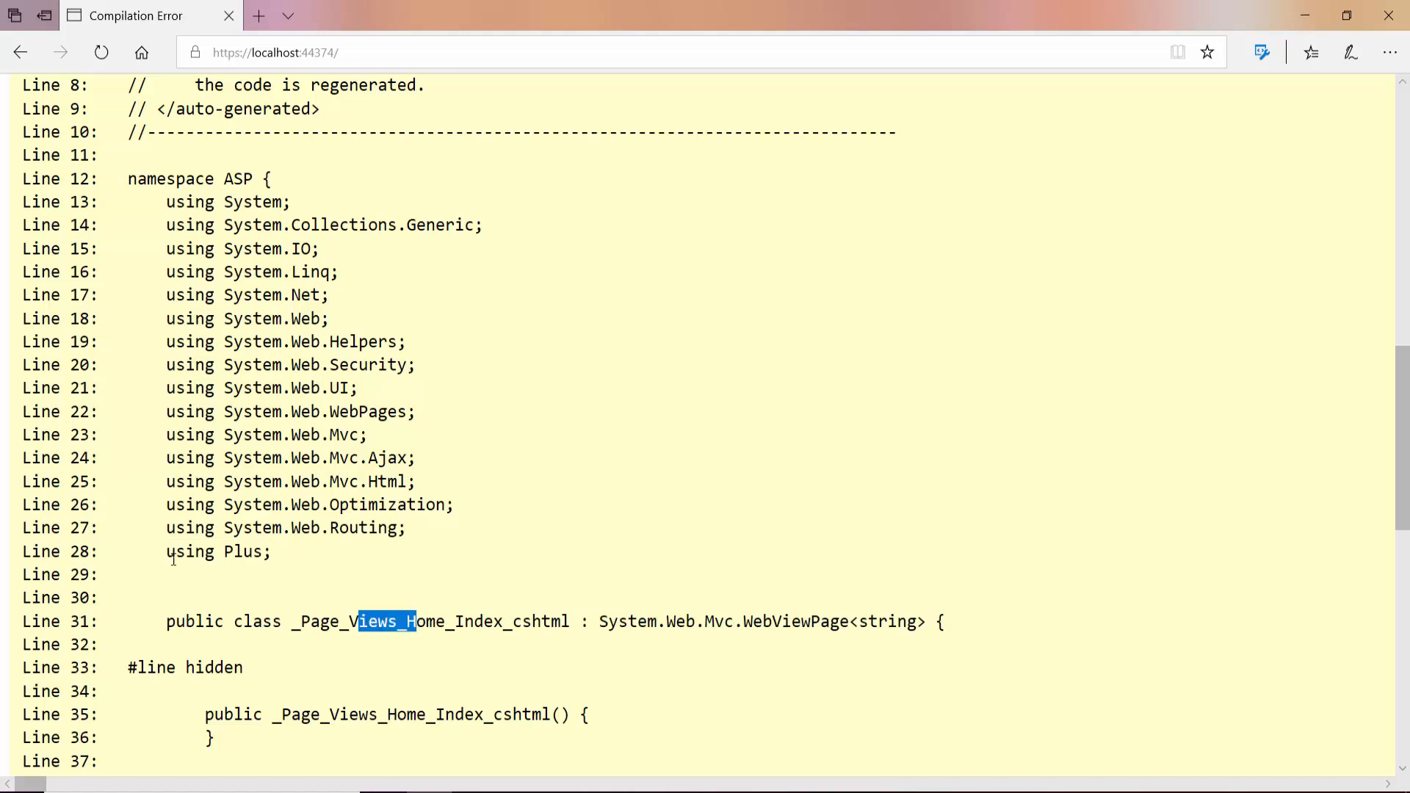
pyautogui.doubleClick(217, 552)
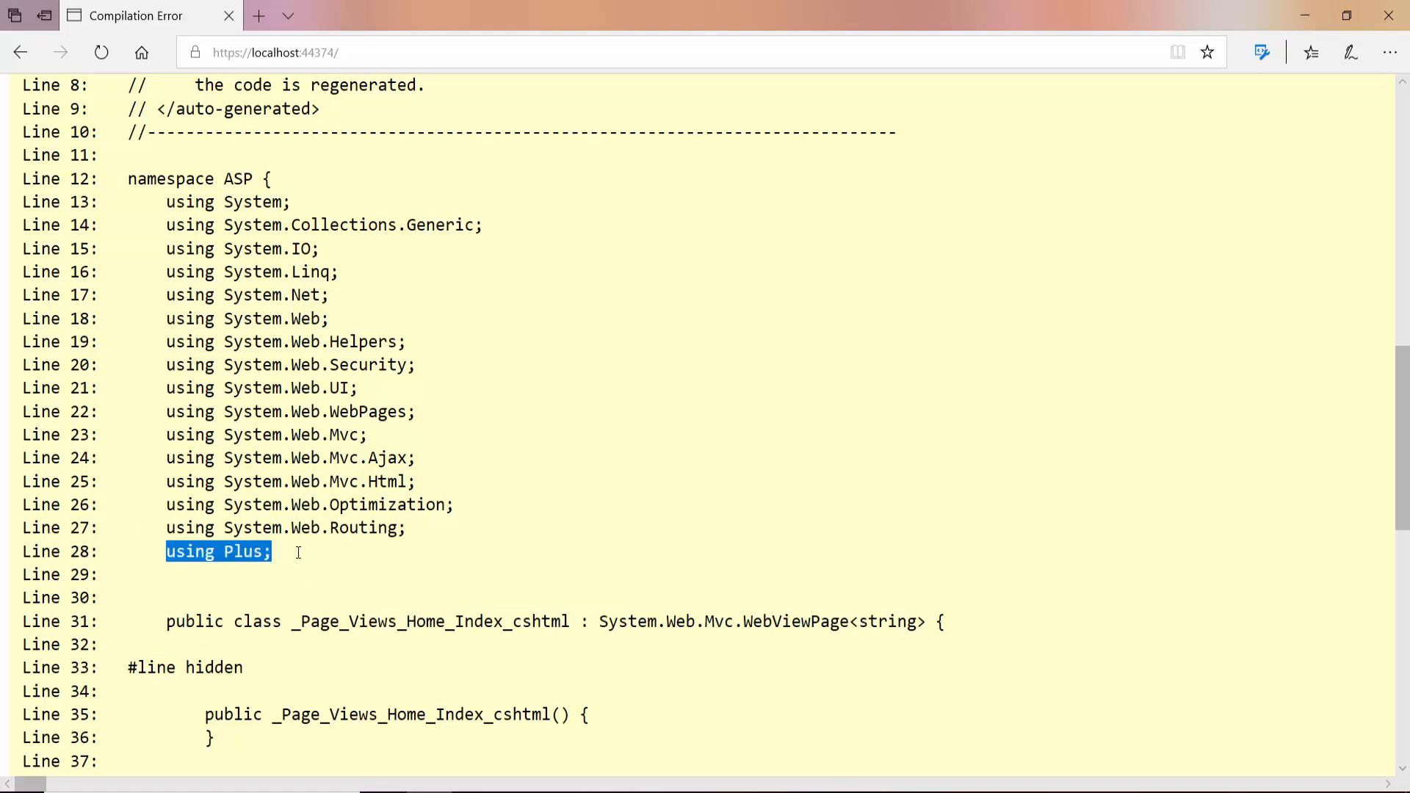
pyautogui.moveTo(693, 746)
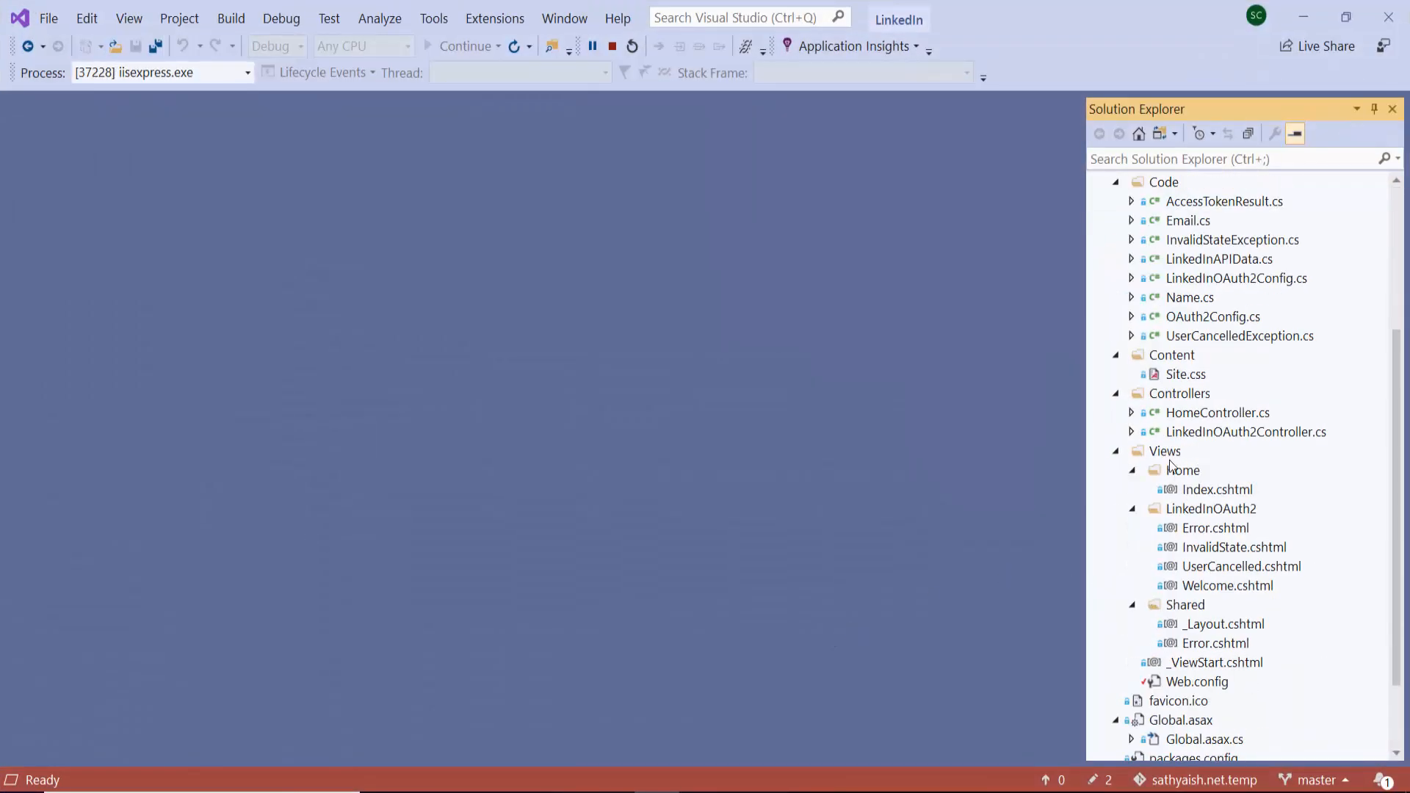
# Open Views/Home/Index.cshtml from Solution Explorer in the editor.
pyautogui.click(1217, 489)
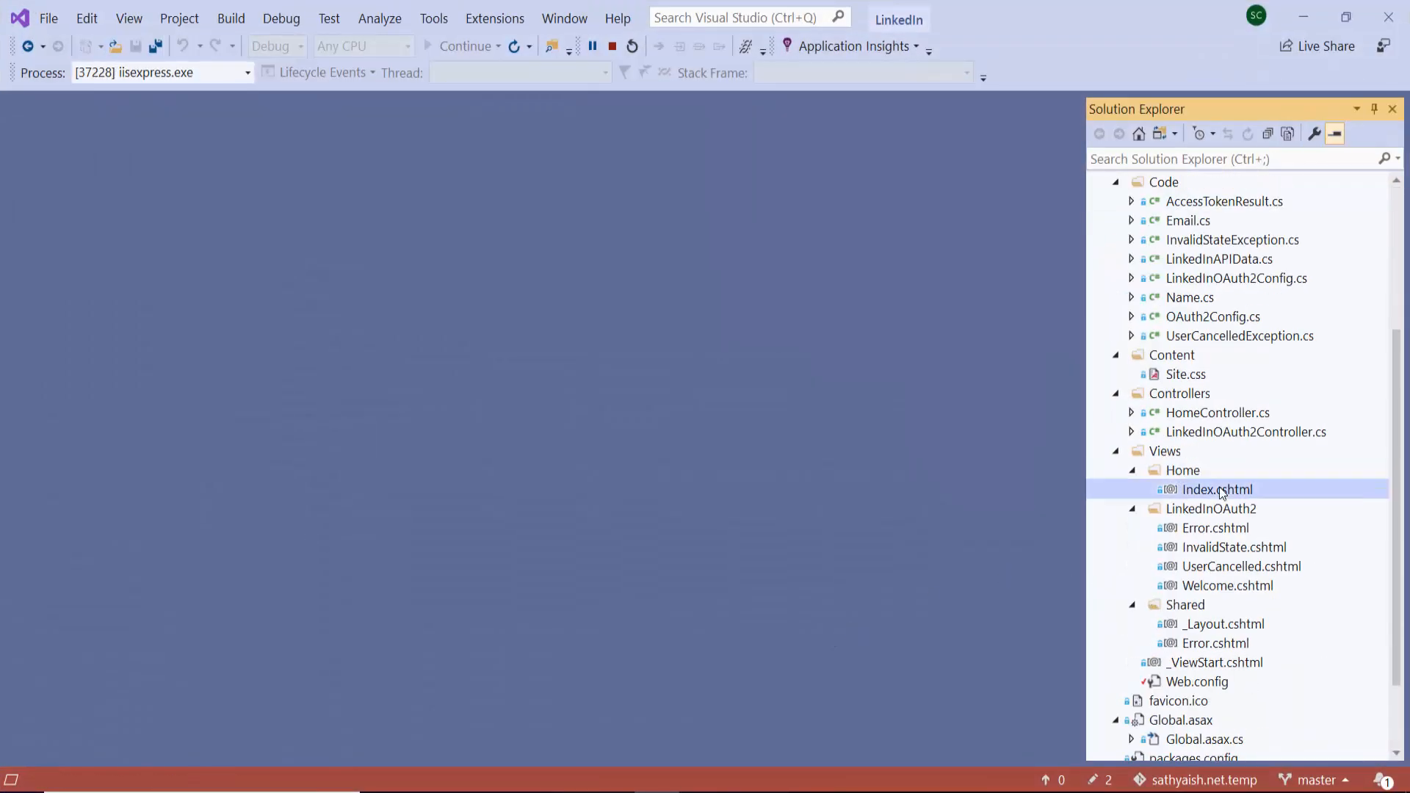
pyautogui.doubleClick(1217, 489)
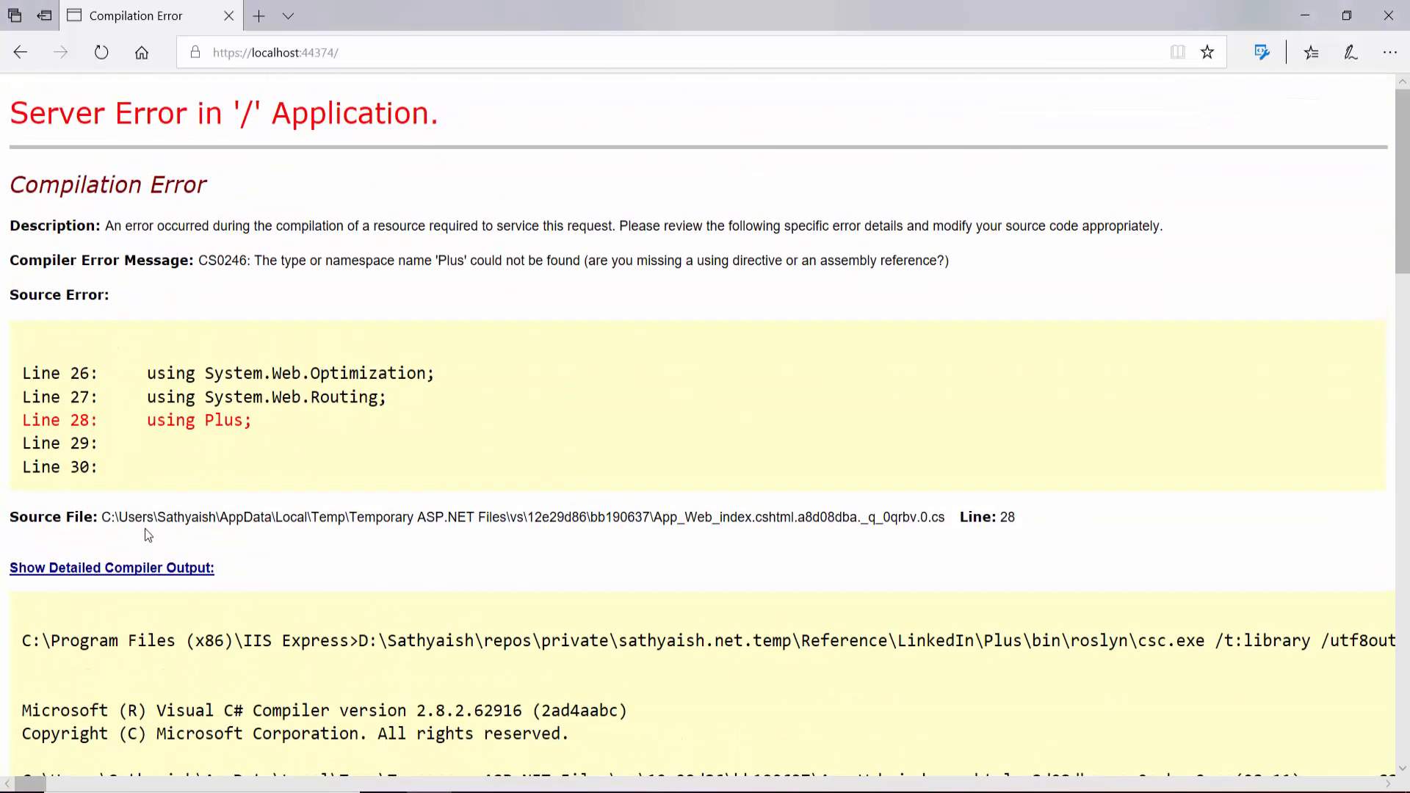
# Select the temporary compiled source file path shown on the error page.
pyautogui.doubleClick(52, 516)
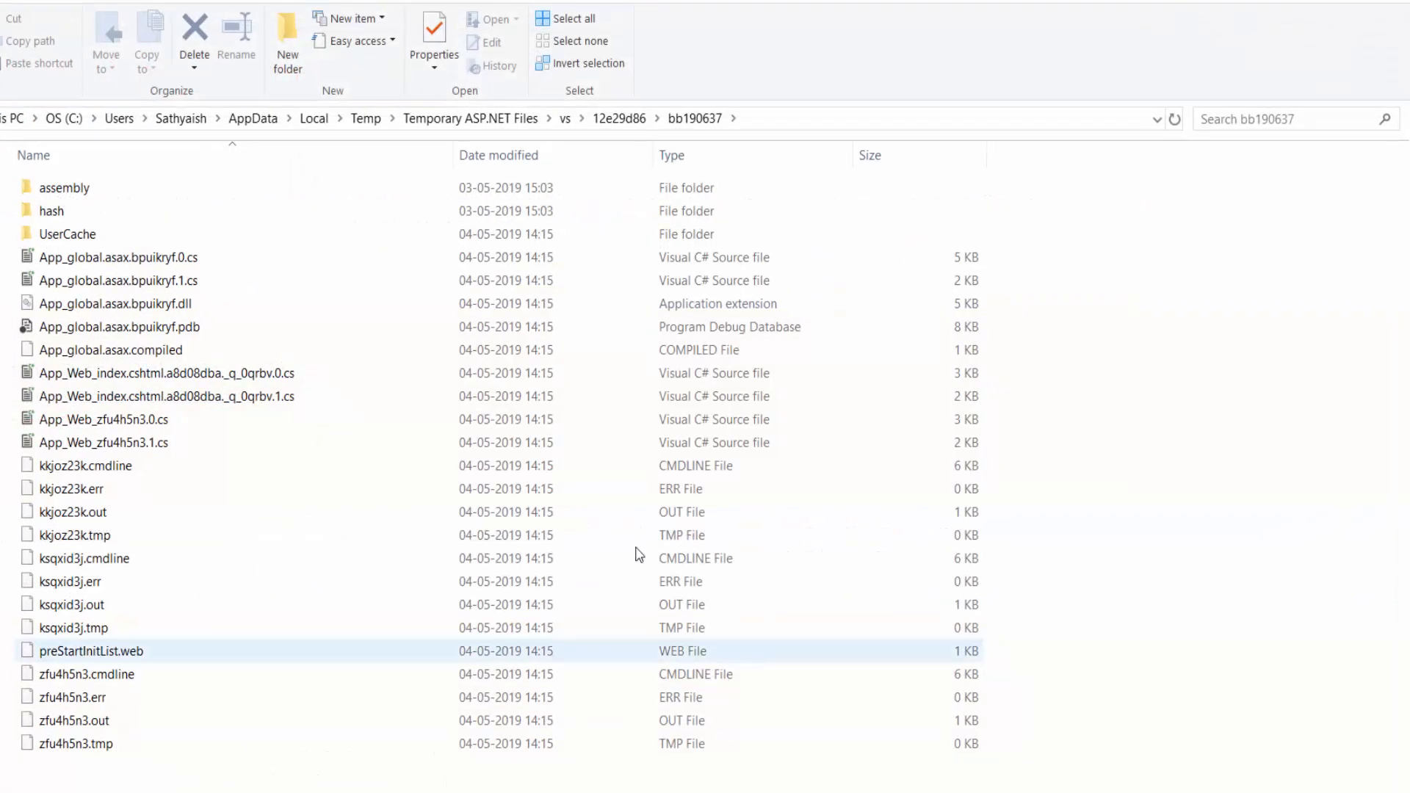
# Delete all 25 compiled files in bb190637, skipping the file locked by IIS Express.
pyautogui.click(193, 30)
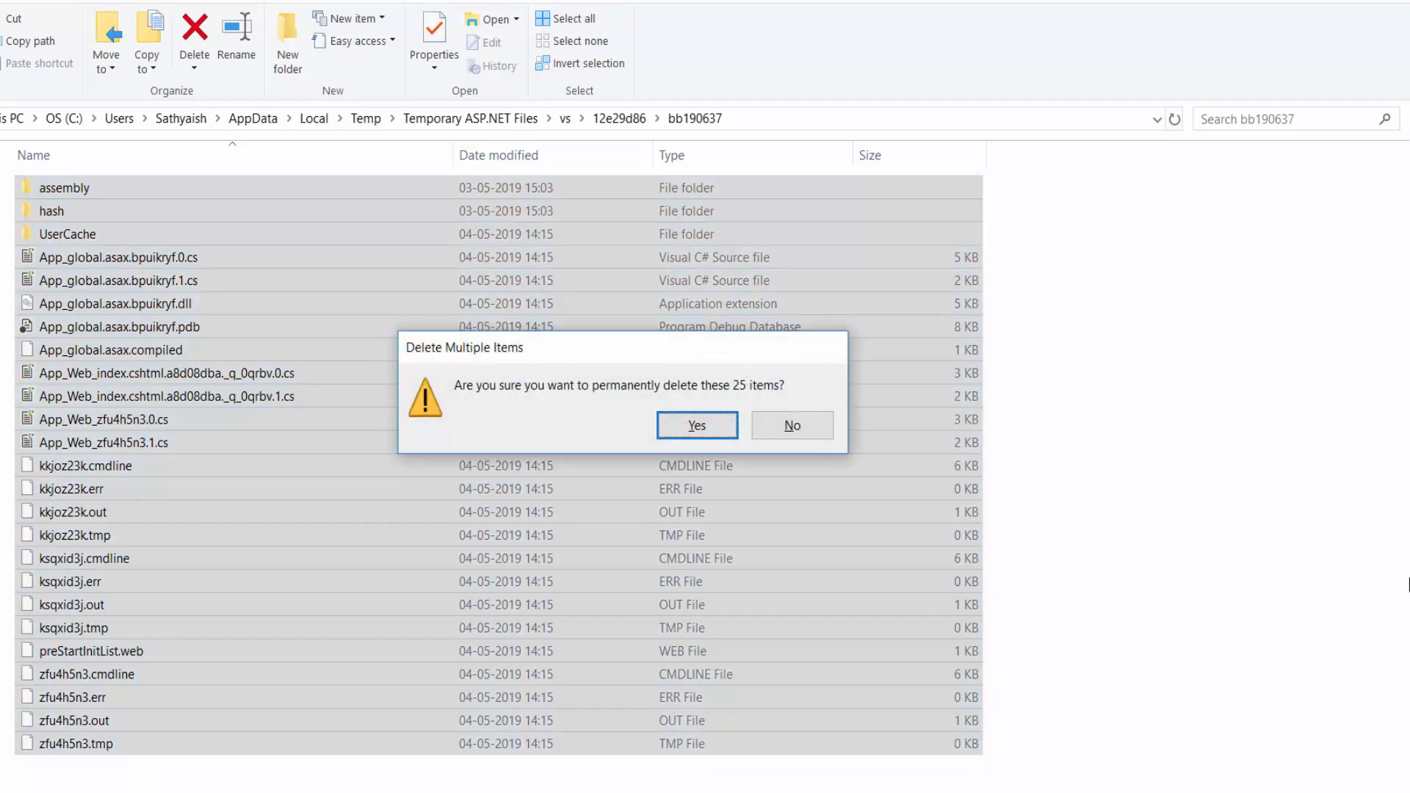
pyautogui.click(696, 424)
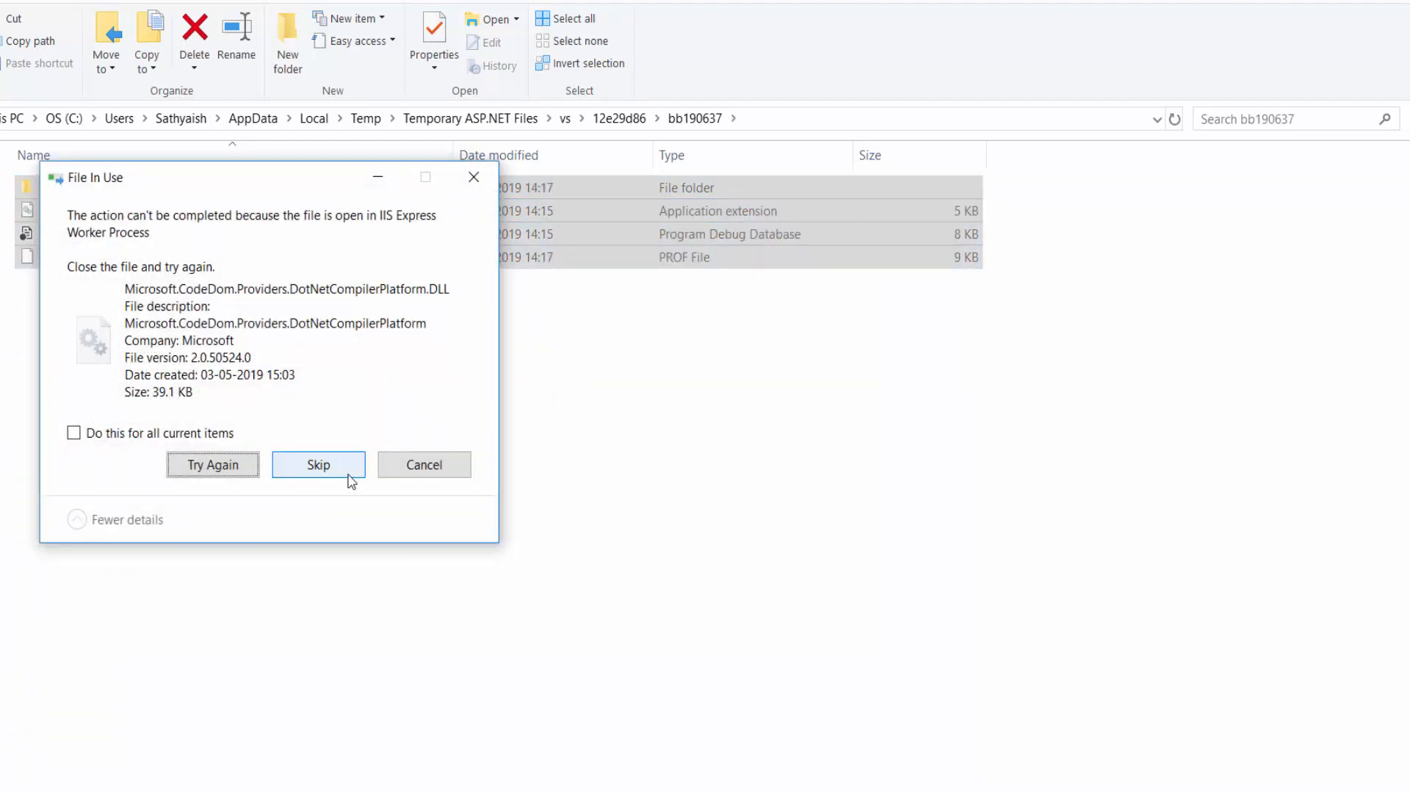
pyautogui.click(317, 464)
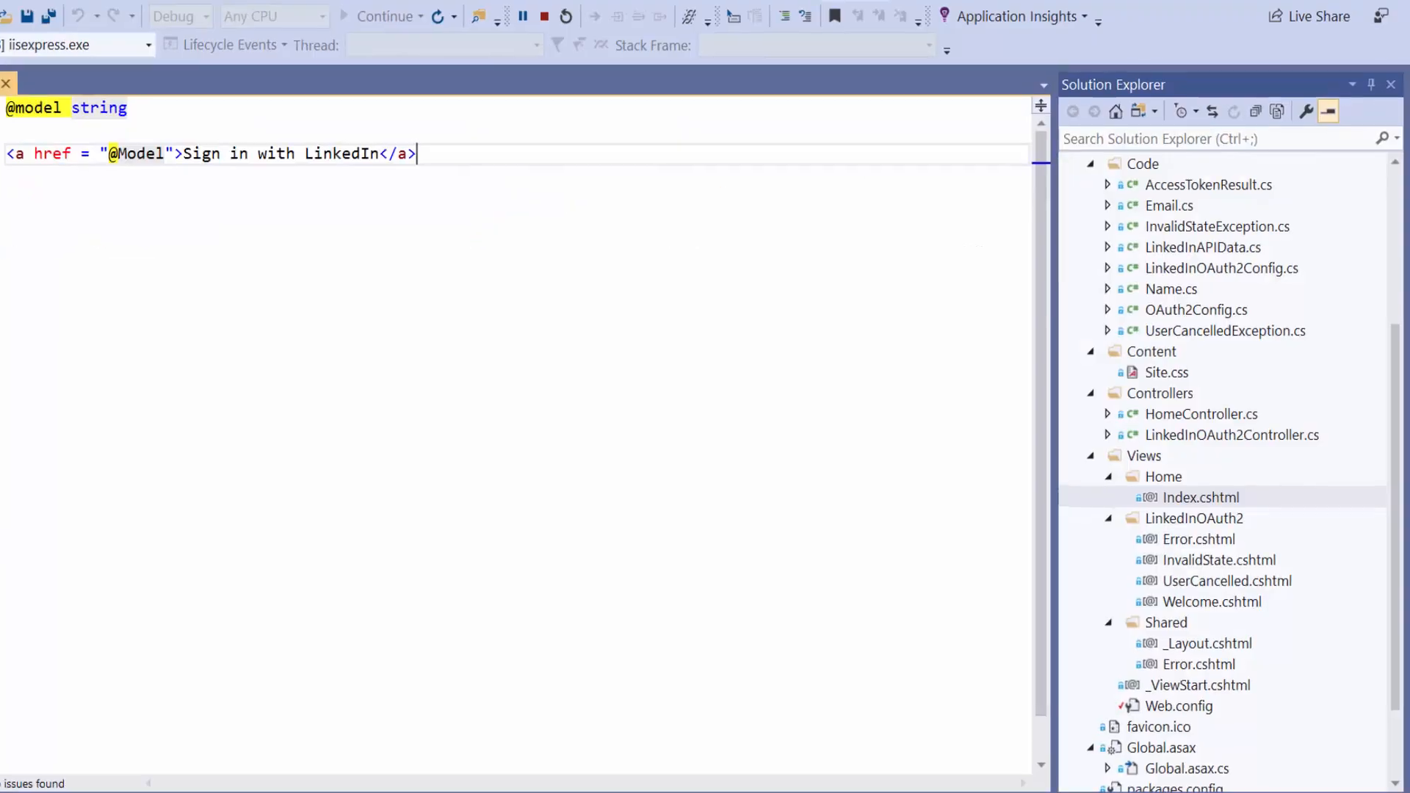
# Stop the debug session and relaunch the site in IIS Express (Microsoft Edge).
pyautogui.click(521, 16)
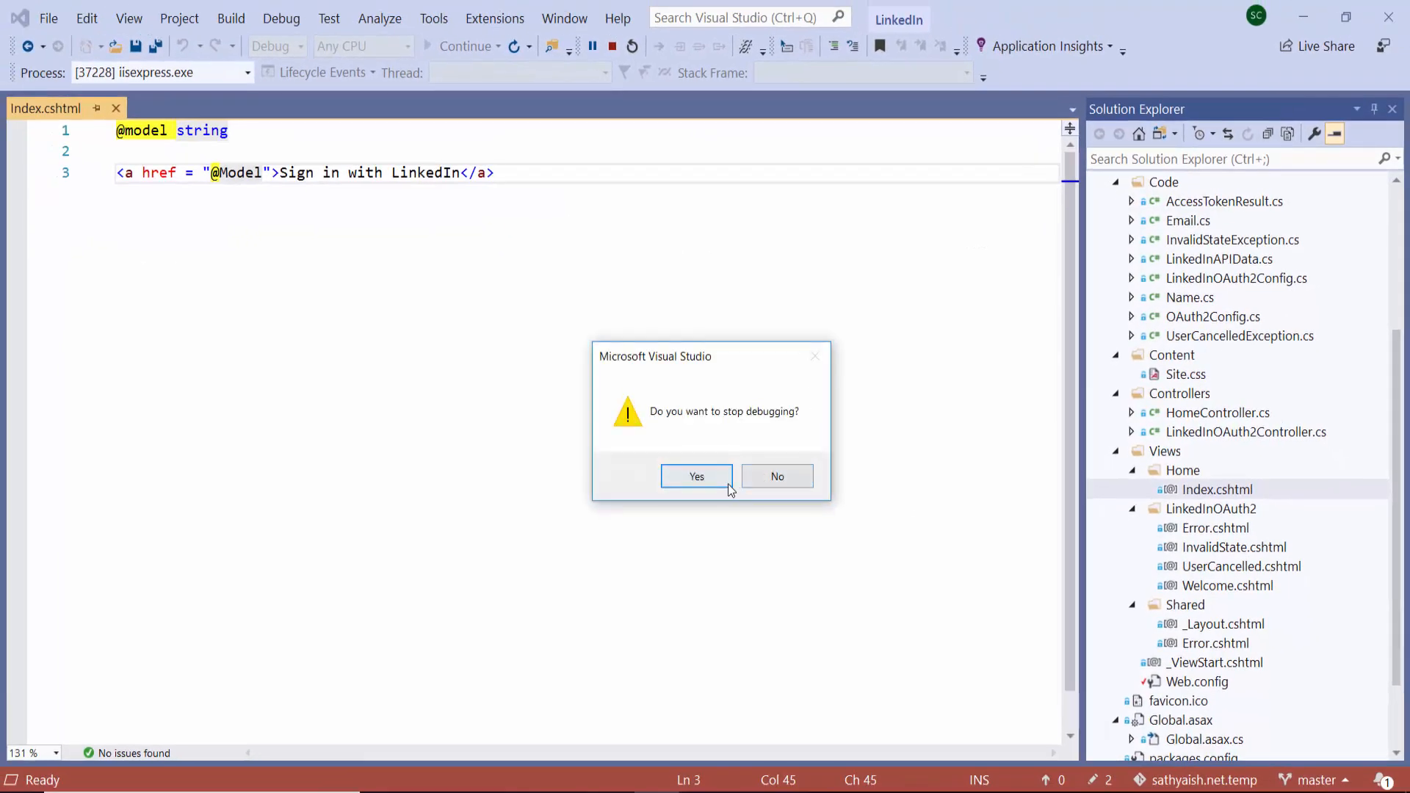
pyautogui.click(696, 476)
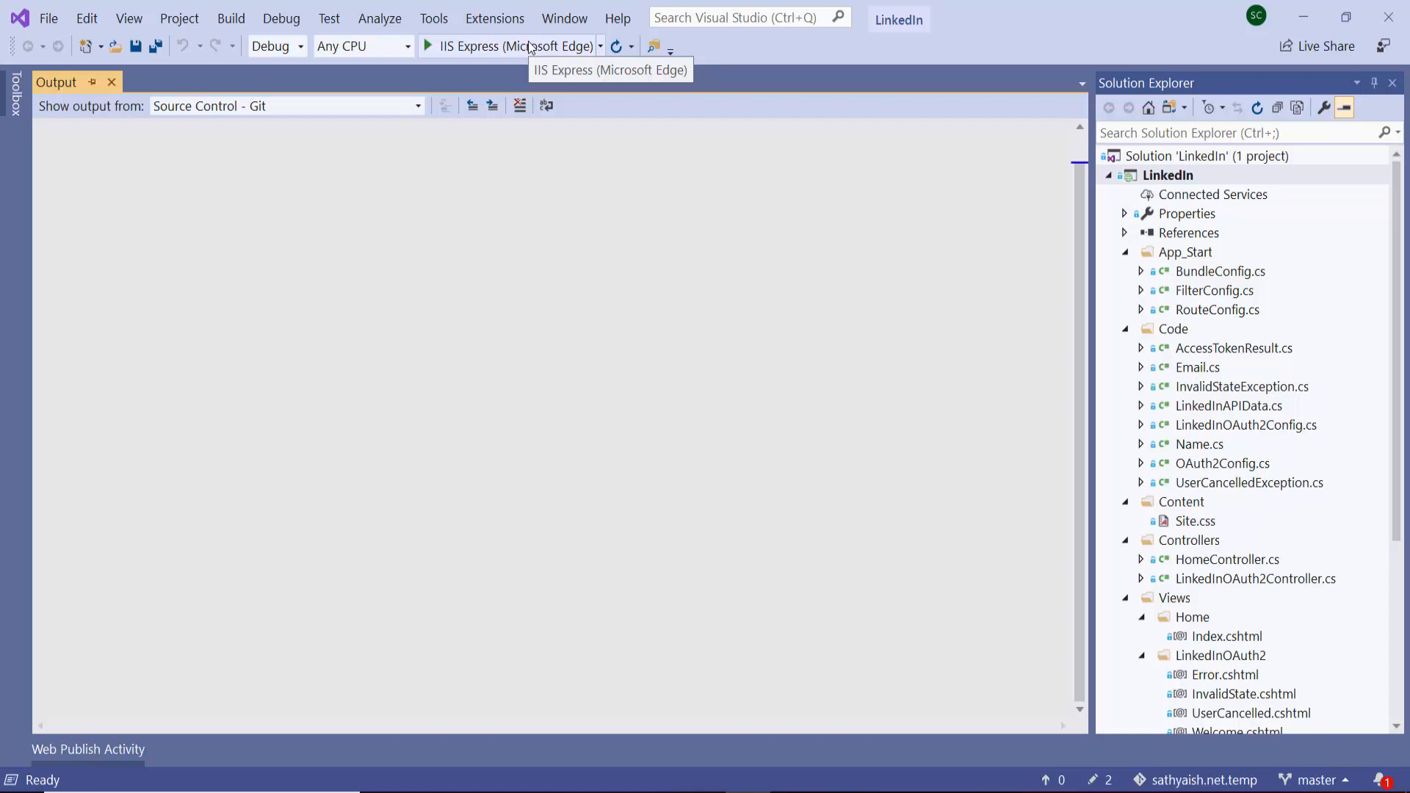
pyautogui.click(429, 46)
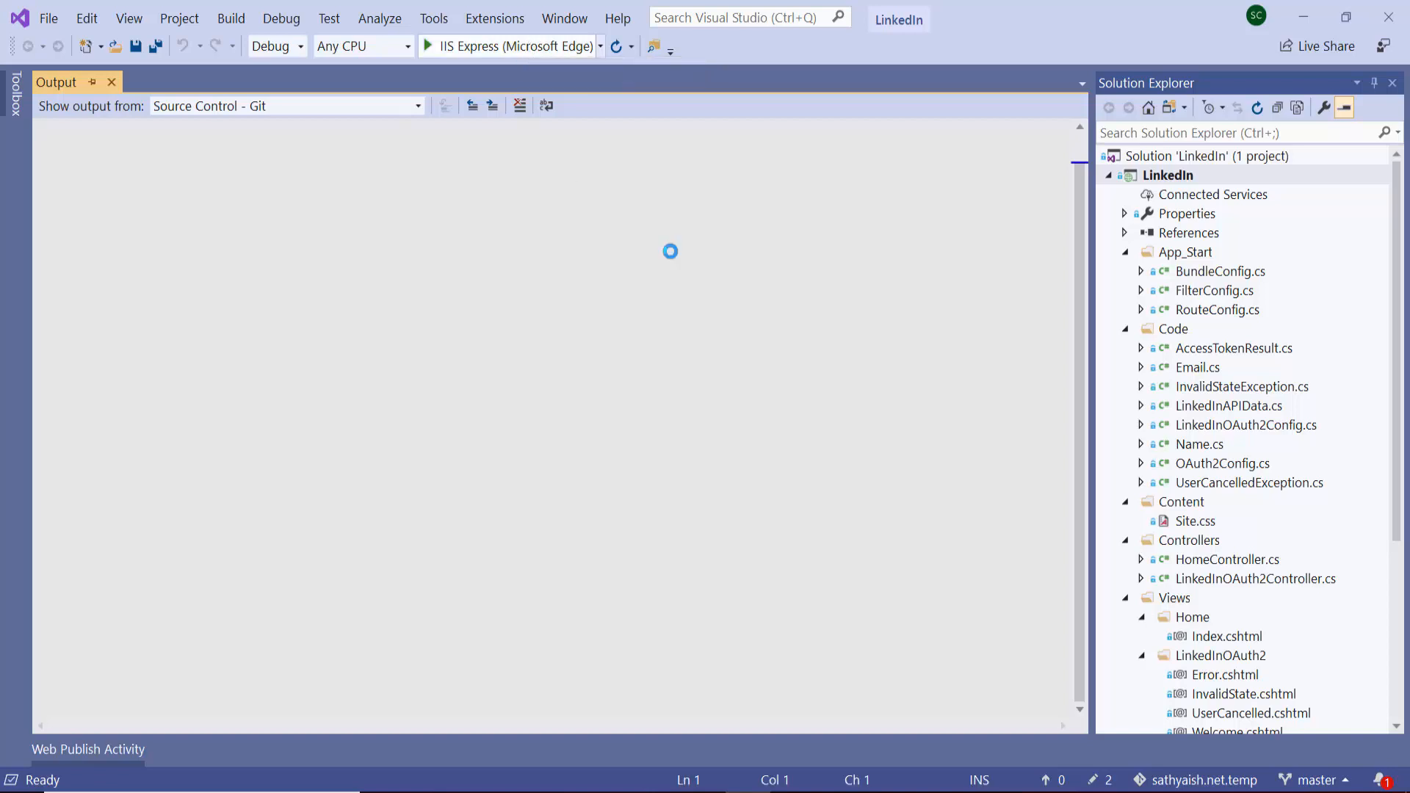
pyautogui.click(428, 46)
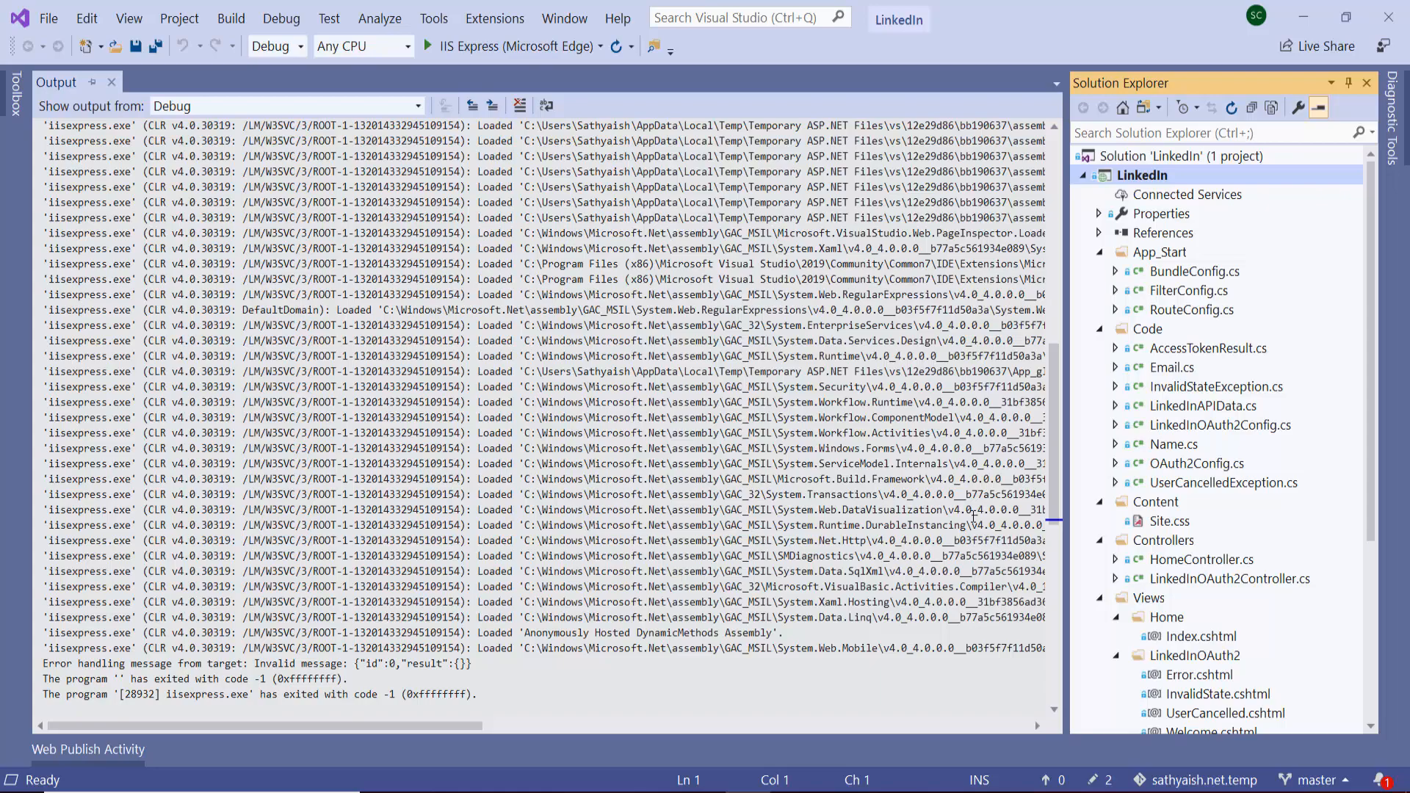
pyautogui.moveTo(580, 676)
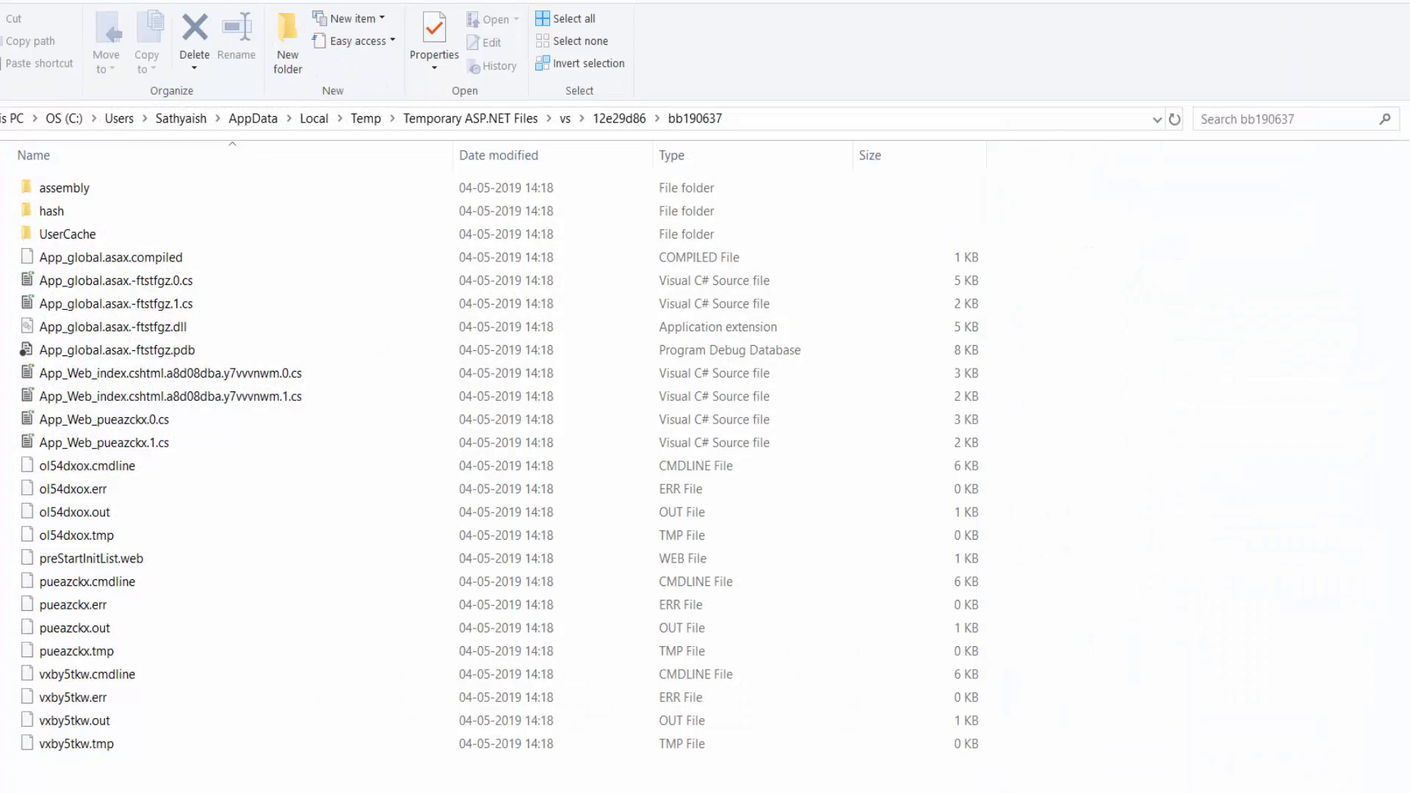
pyautogui.moveTo(471, 117)
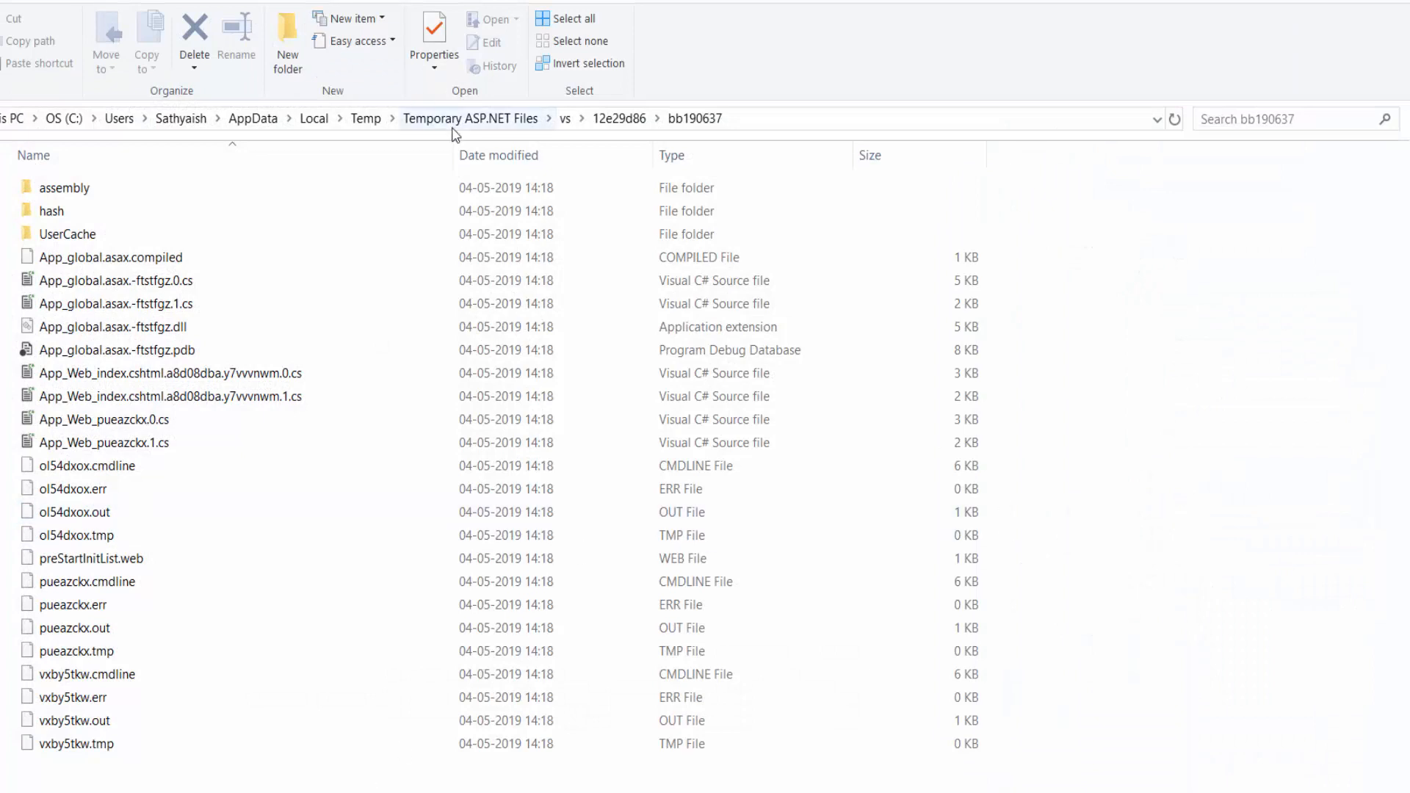
# Move up to Temporary ASP.NET Files and select its root and vs folders.
pyautogui.click(469, 118)
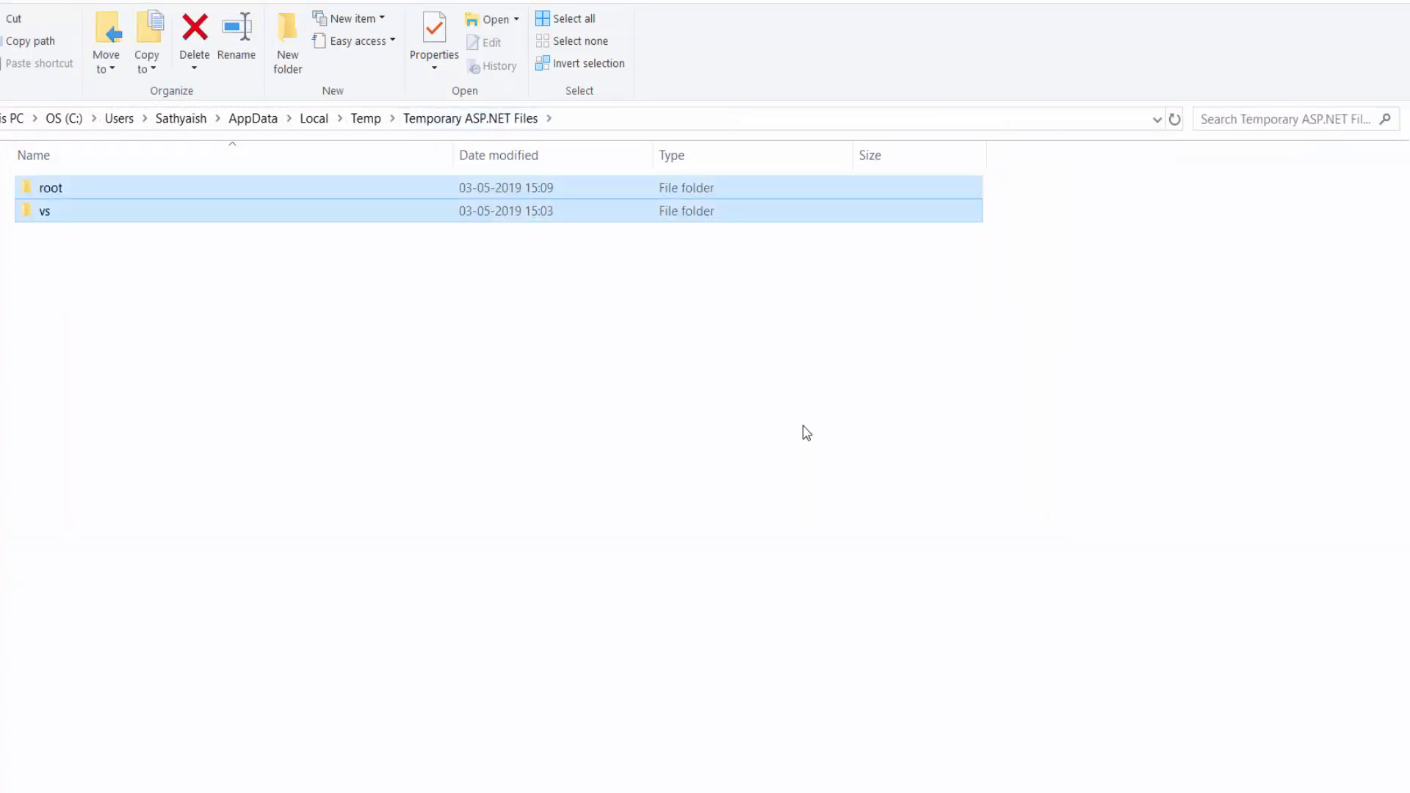
pyautogui.click(193, 32)
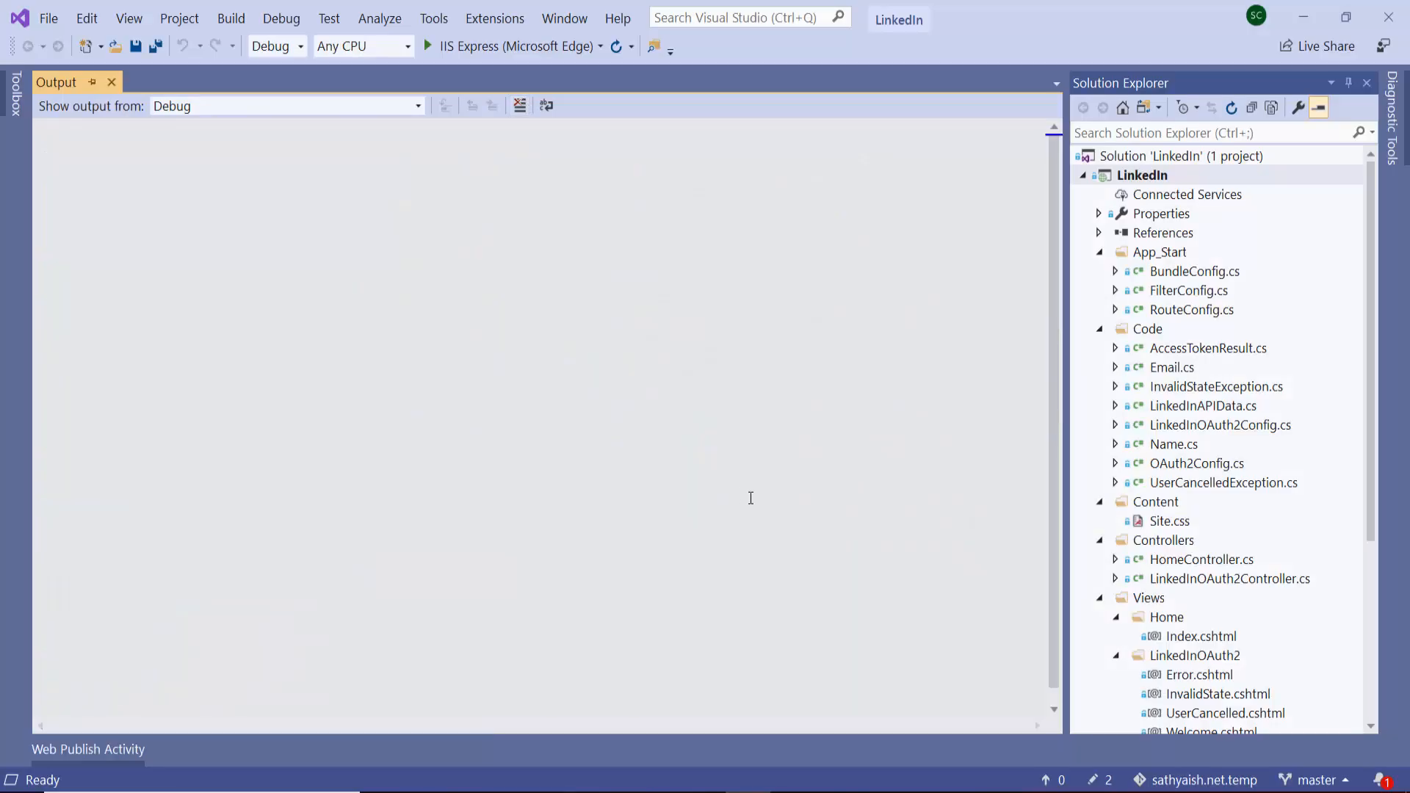
# Open Views/Web.config and highlight the <add namespace="Plus" /> entry.
pyautogui.scroll(-3)
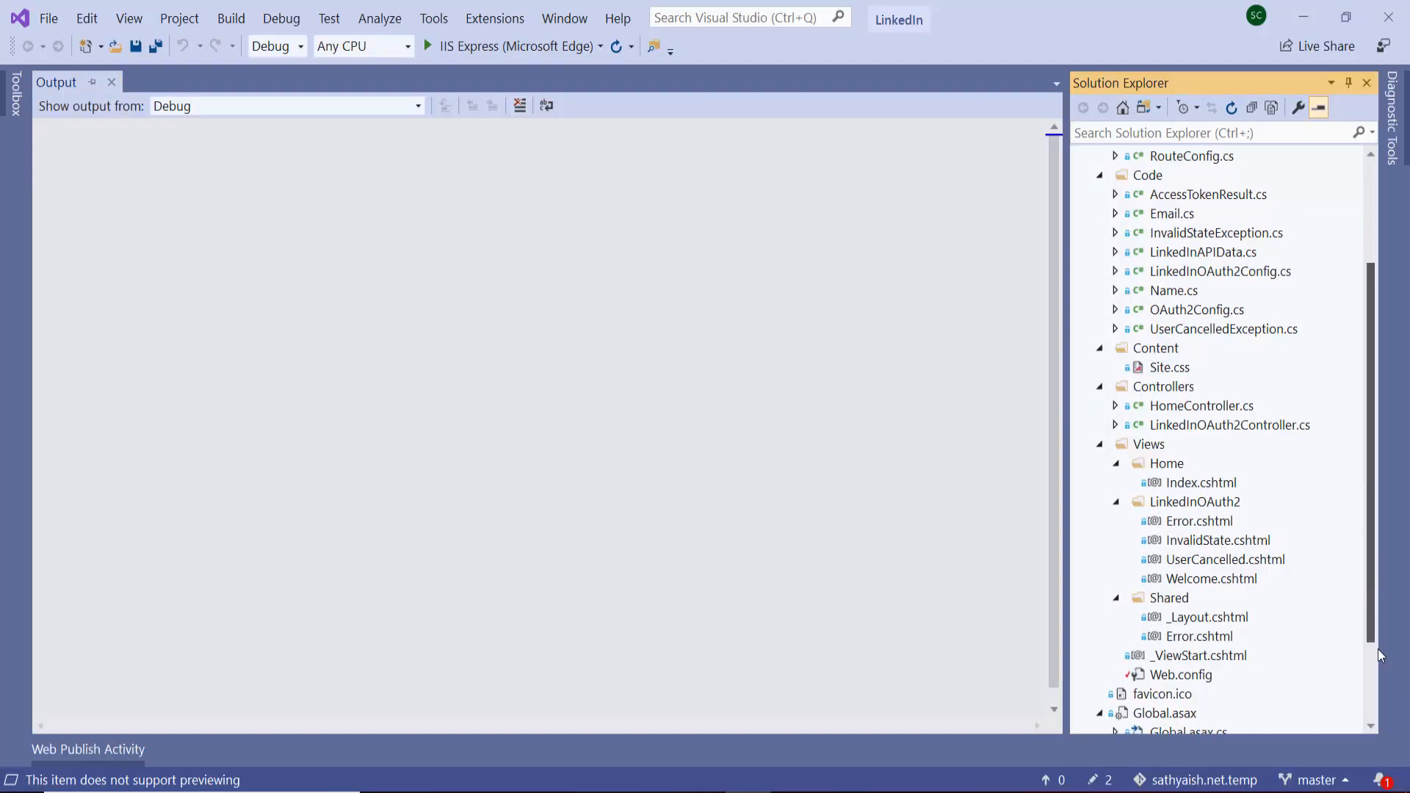
pyautogui.click(1181, 558)
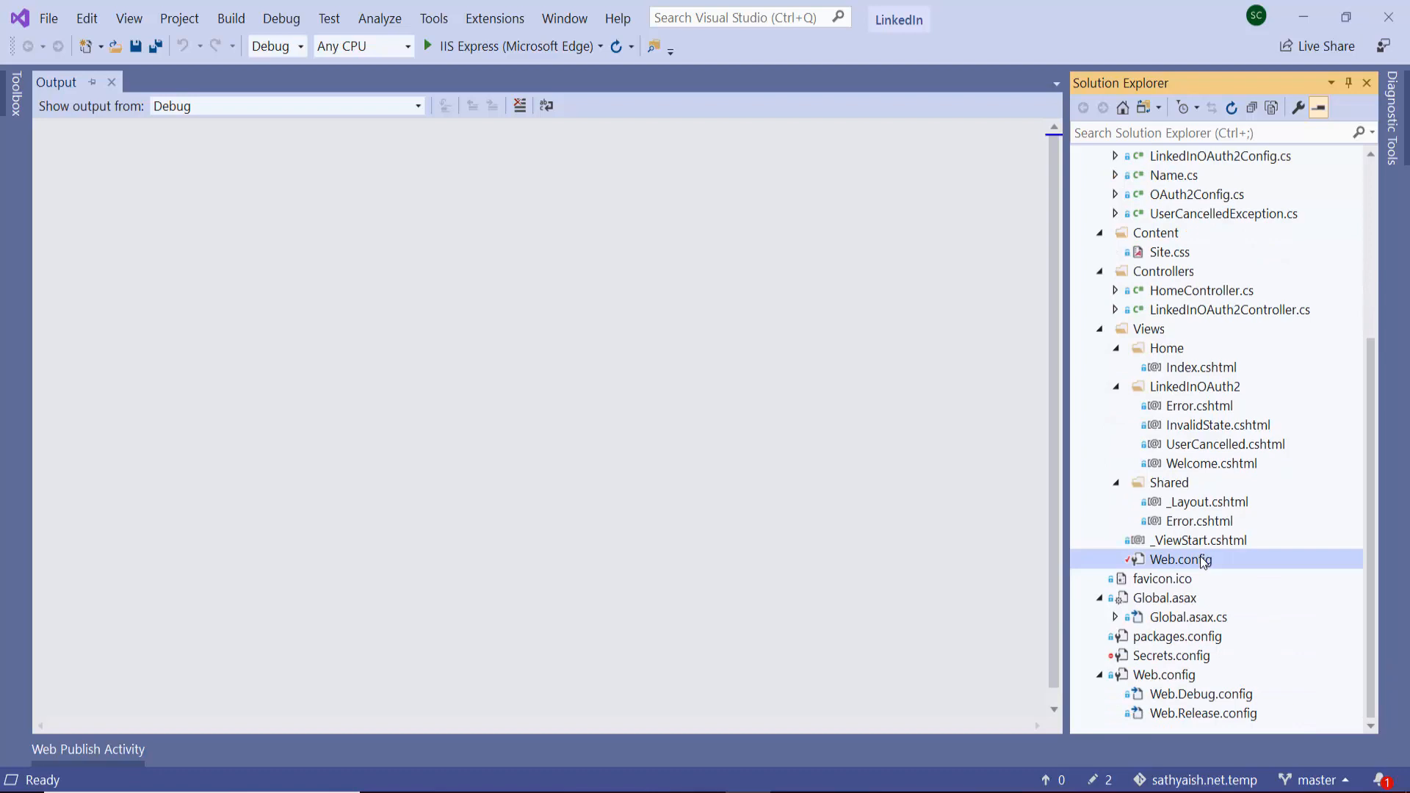
pyautogui.doubleClick(1180, 558)
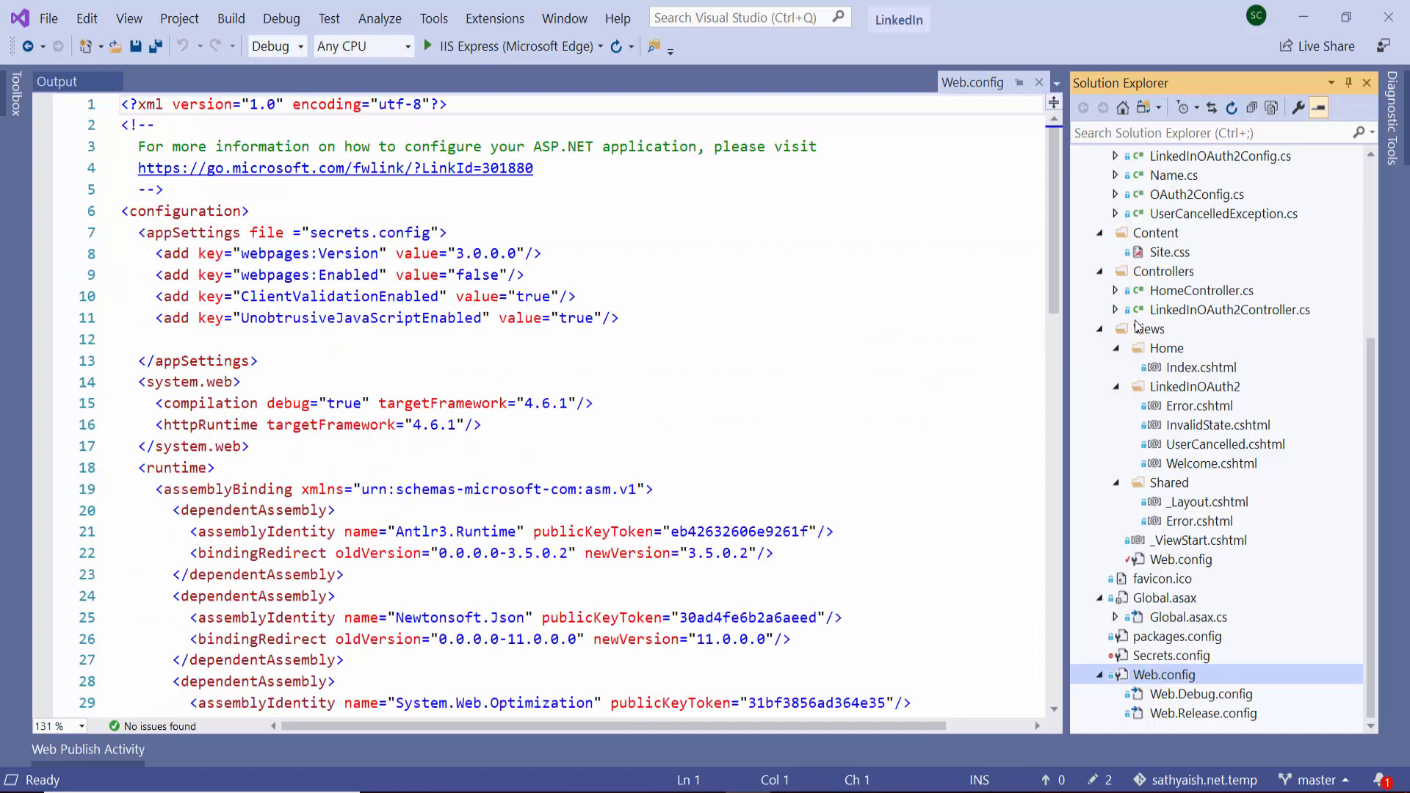
pyautogui.click(1165, 367)
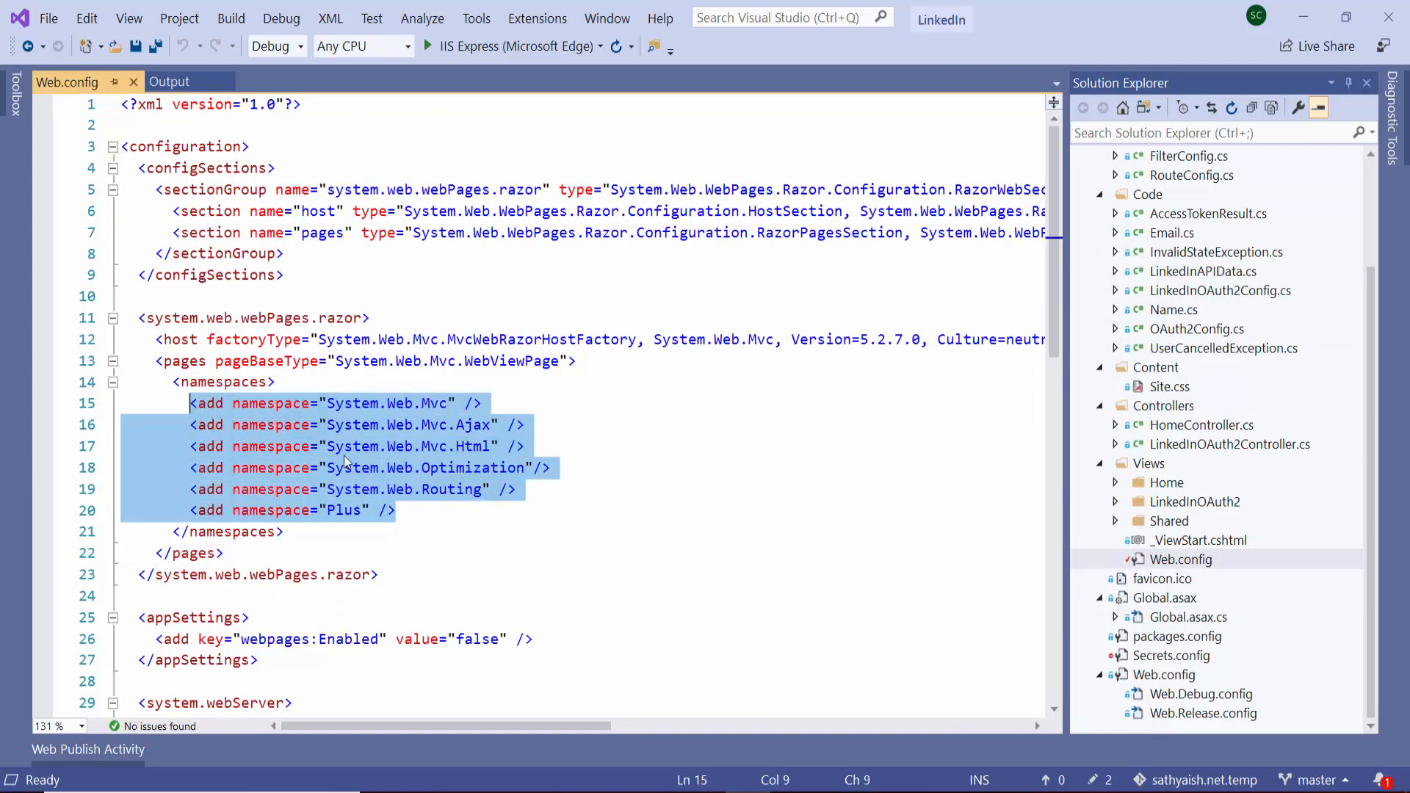
pyautogui.moveTo(417, 517)
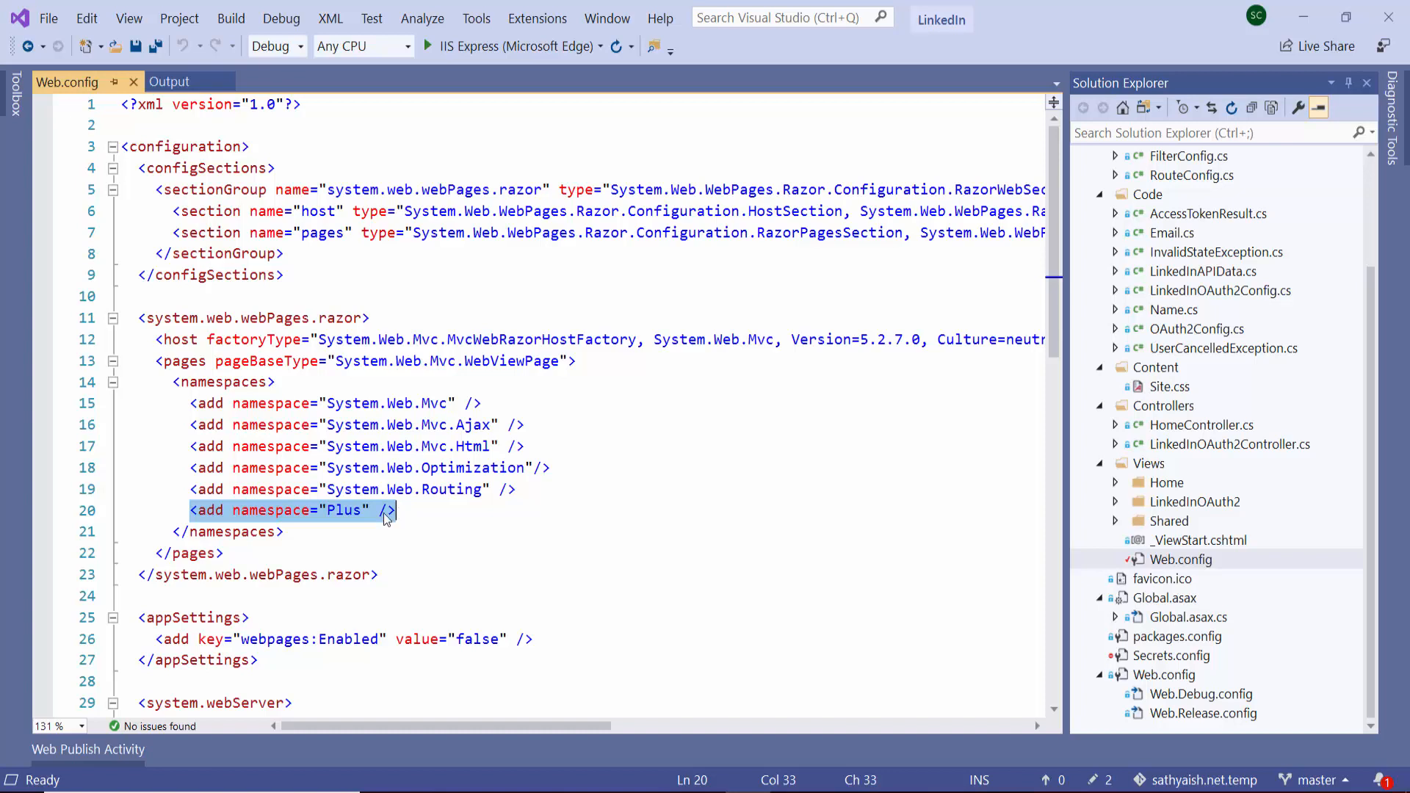
# Replace 'Plus' with 'LinkedIn' in the line 20 namespace entry.
pyautogui.doubleClick(343, 510)
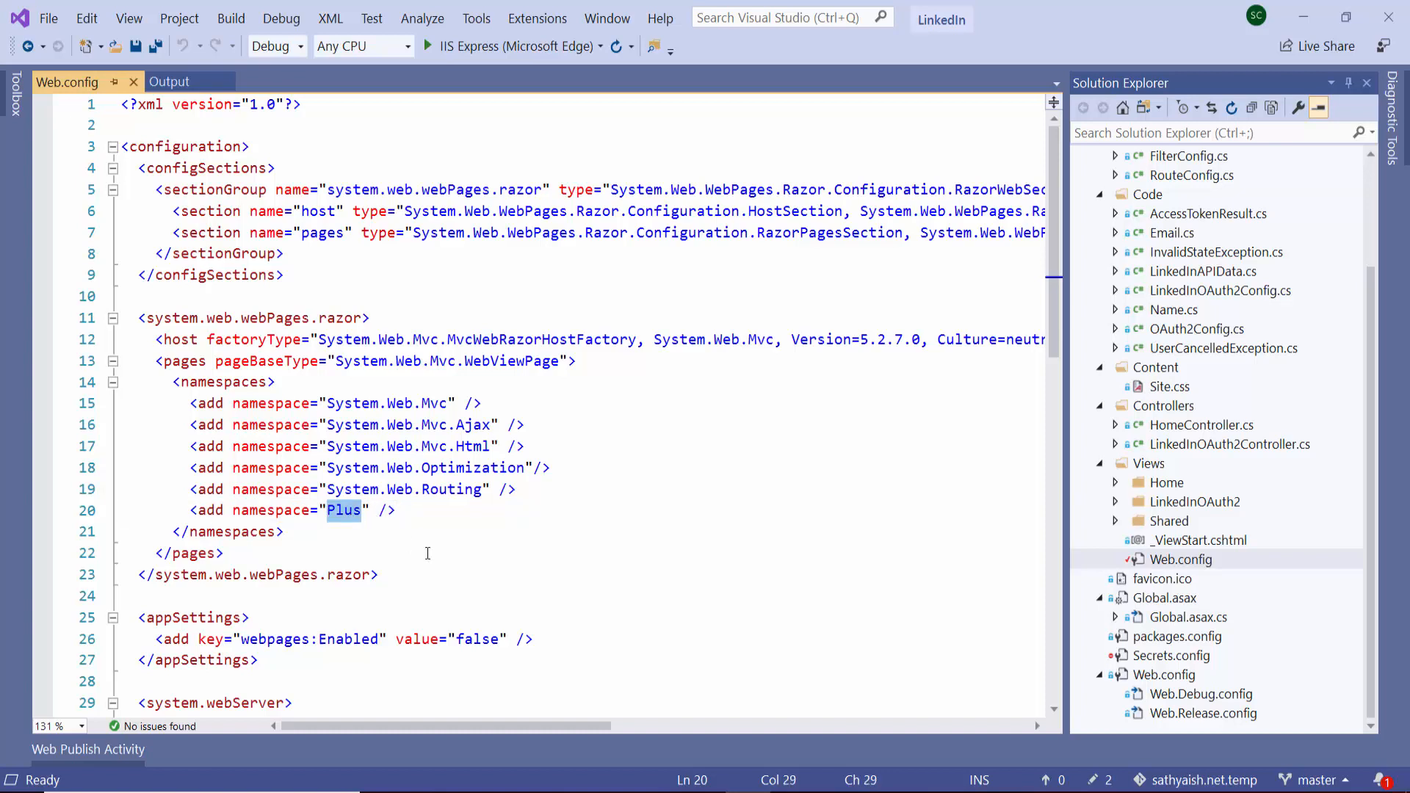
pyautogui.write('LinkedIn')
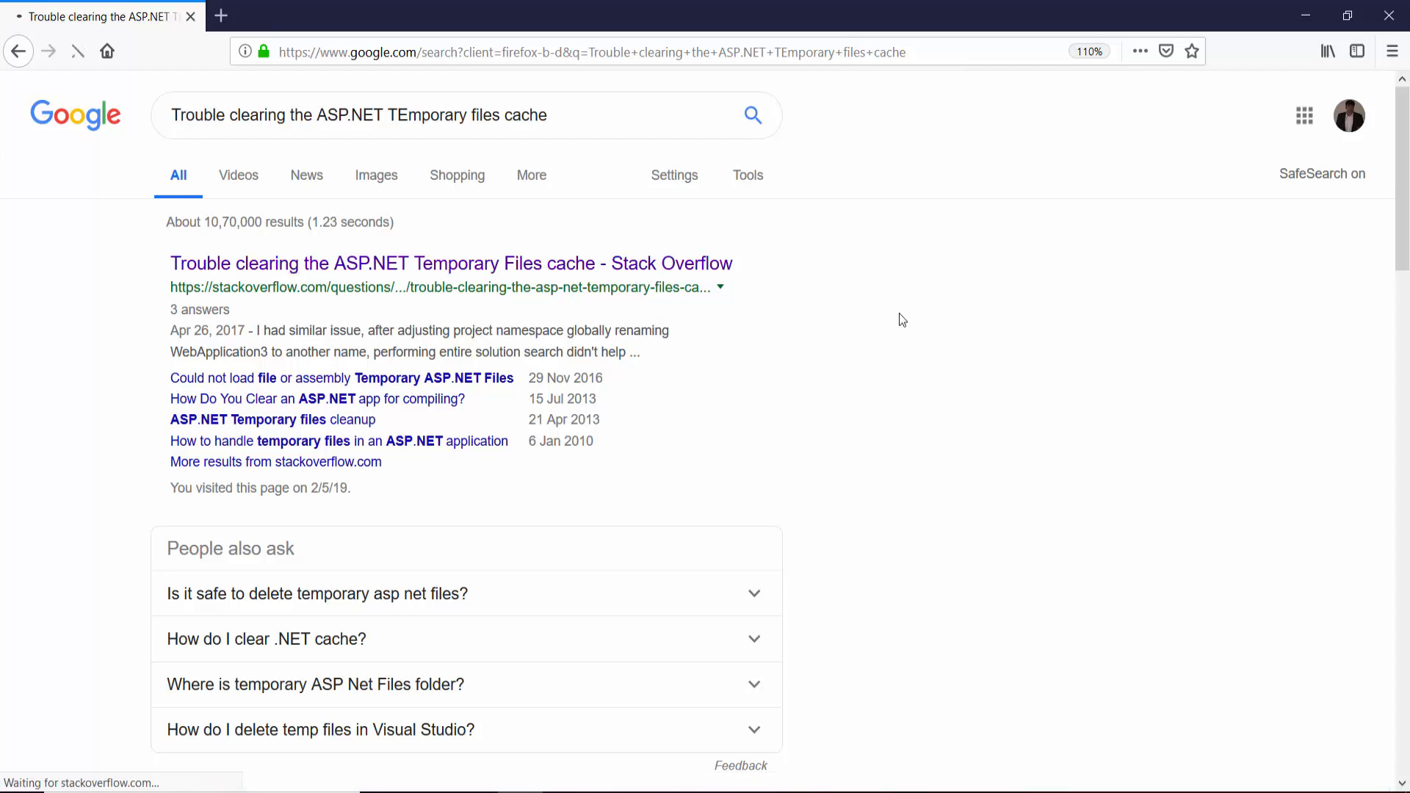
# Open the 'Trouble clearing the ASP.NET Temporary Files cache' Stack Overflow result.
pyautogui.click(450, 263)
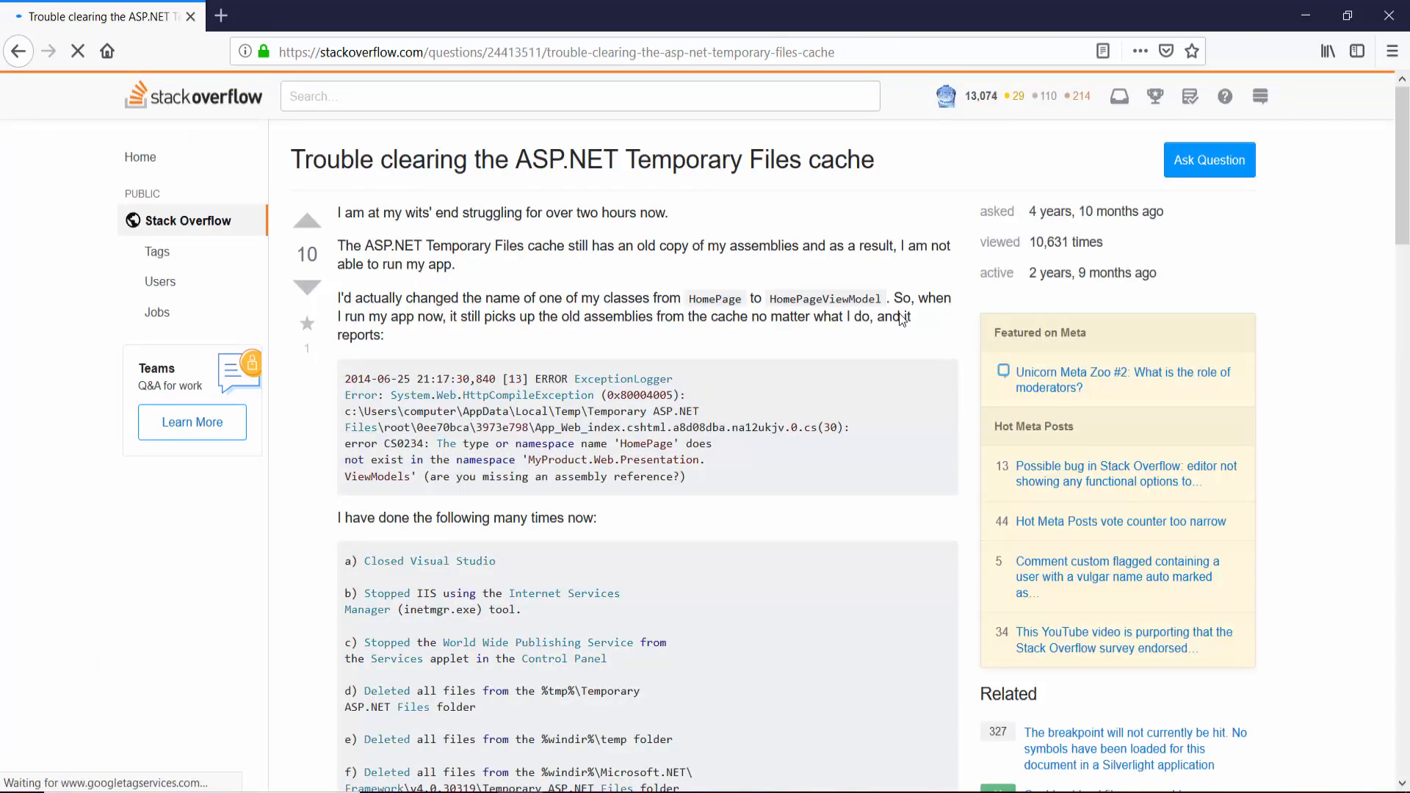